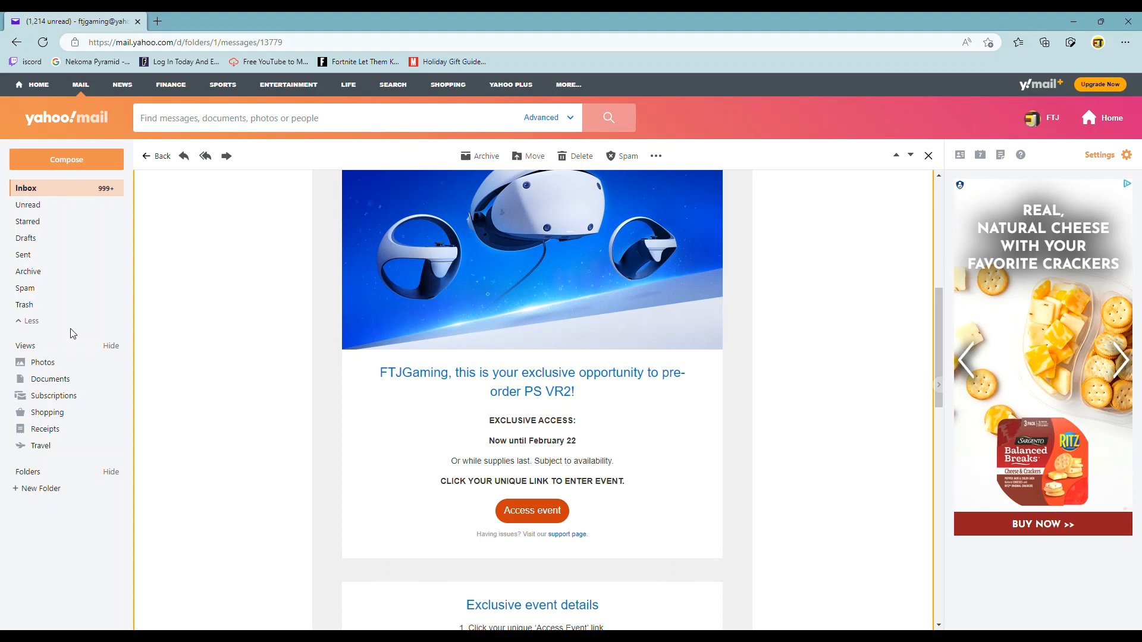
mouse_move(219, 365)
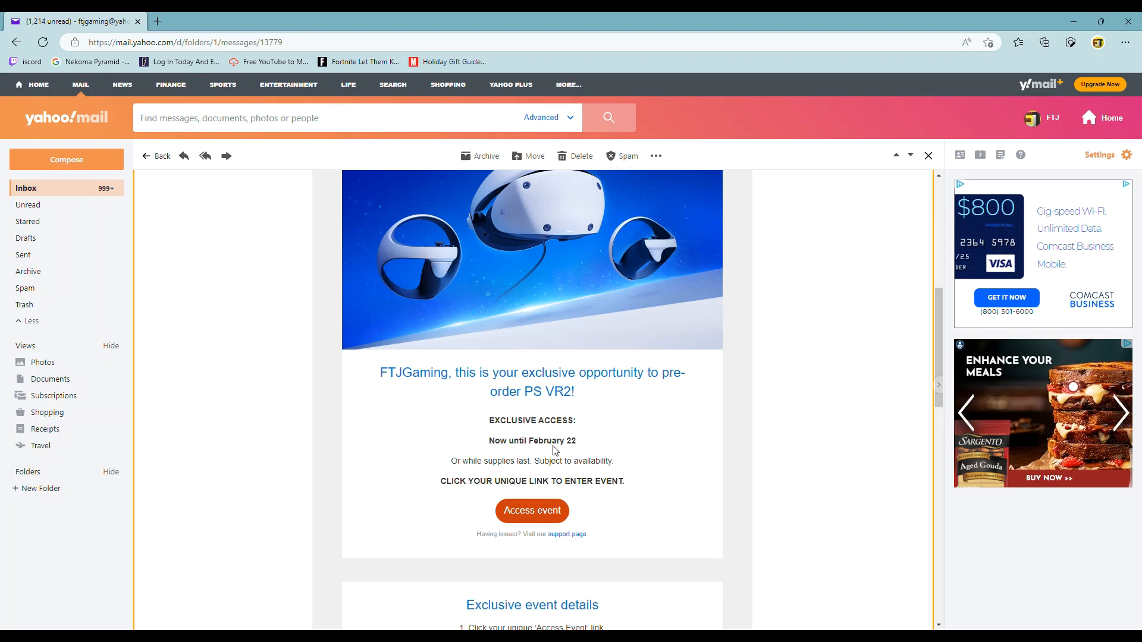
- Read through the invitation email and follow its Access event link to the PS VR2 pre-order event
scroll("down", 3)
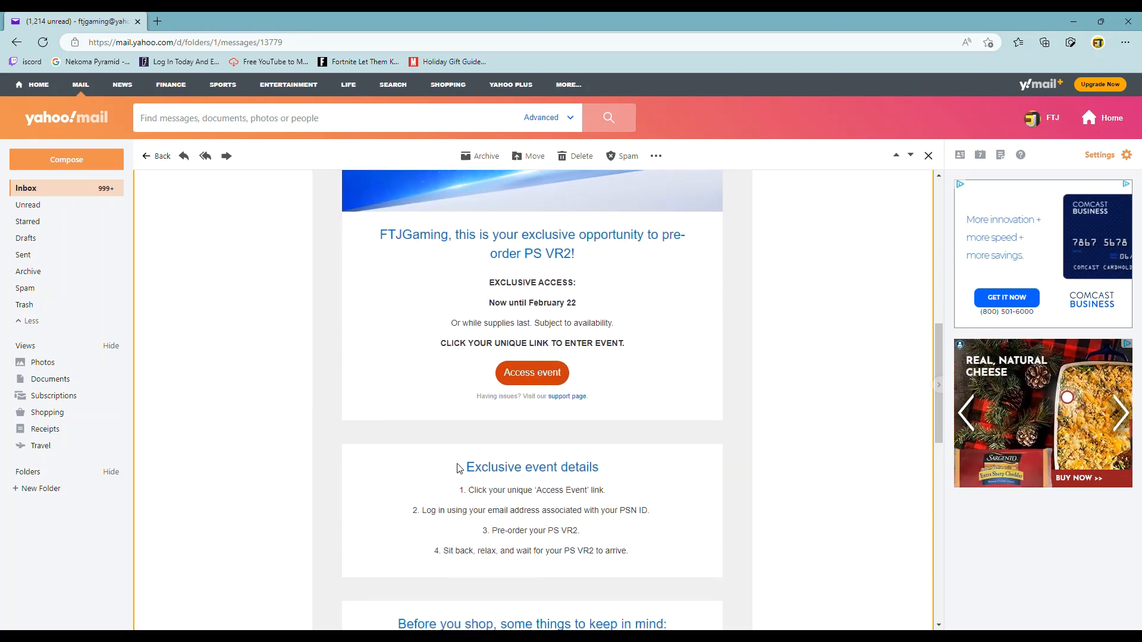
scroll("down", 3)
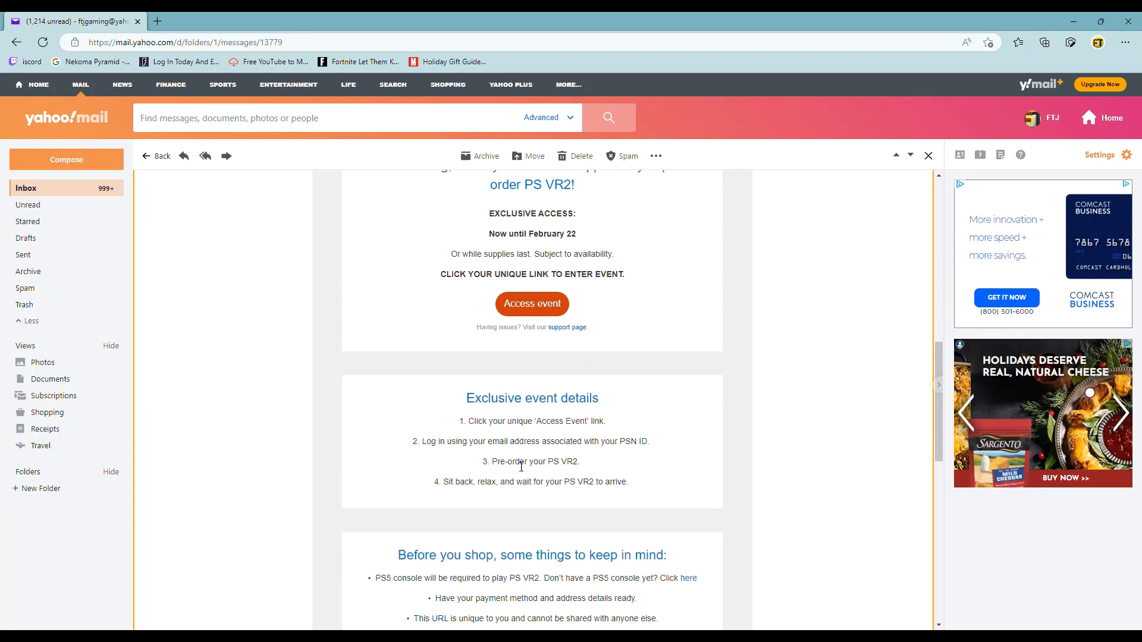
scroll("down", 3)
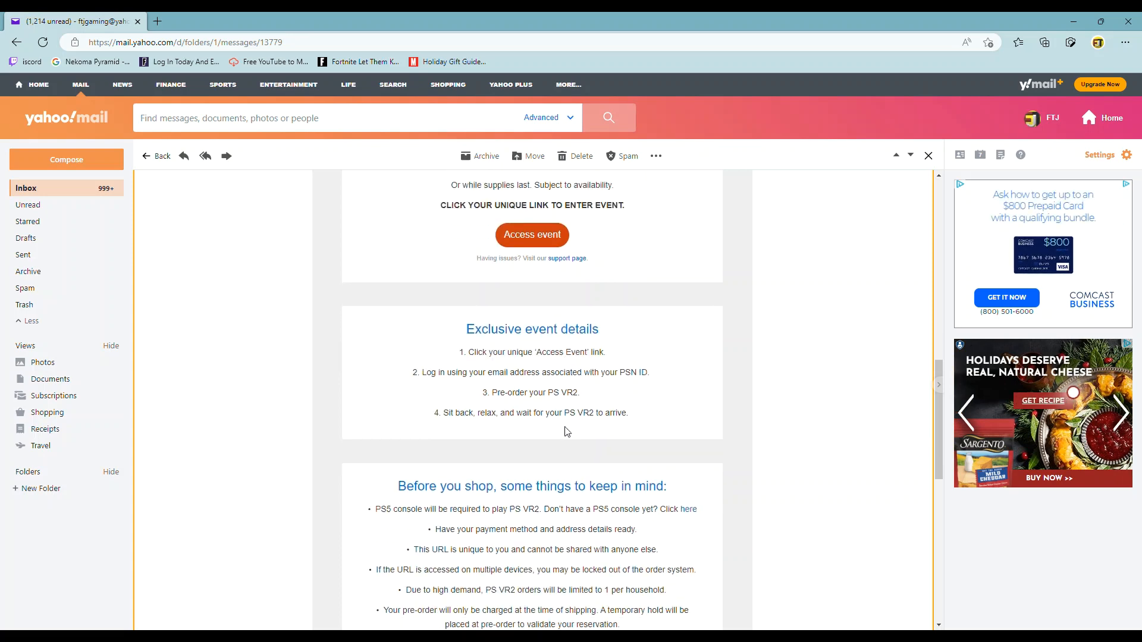
mouse_move(1023, 144)
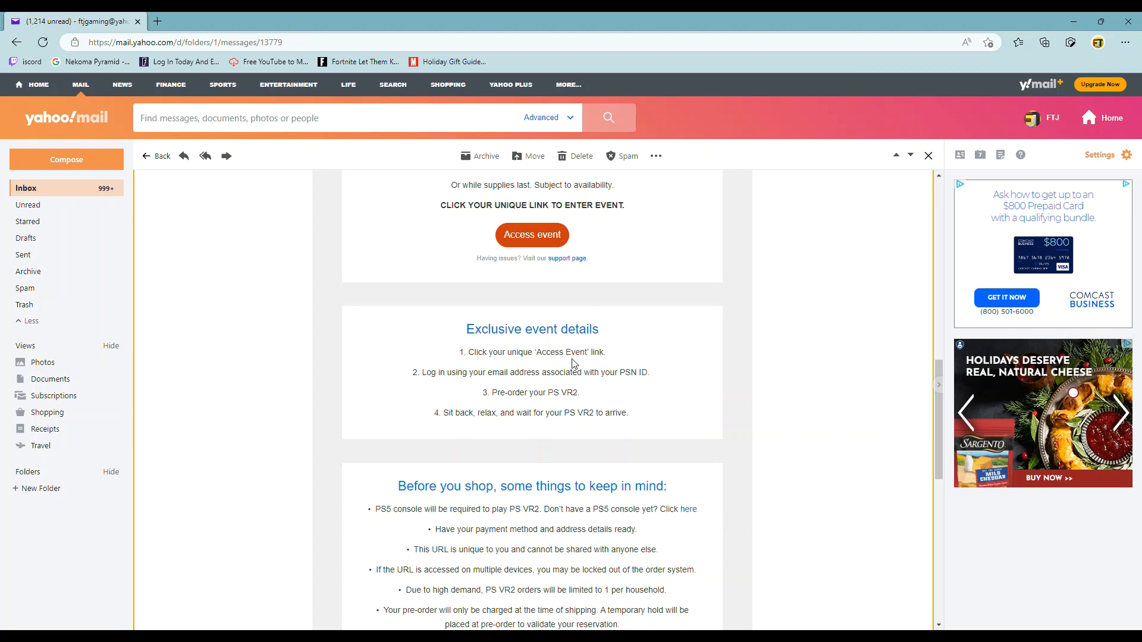
mouse_move(498, 426)
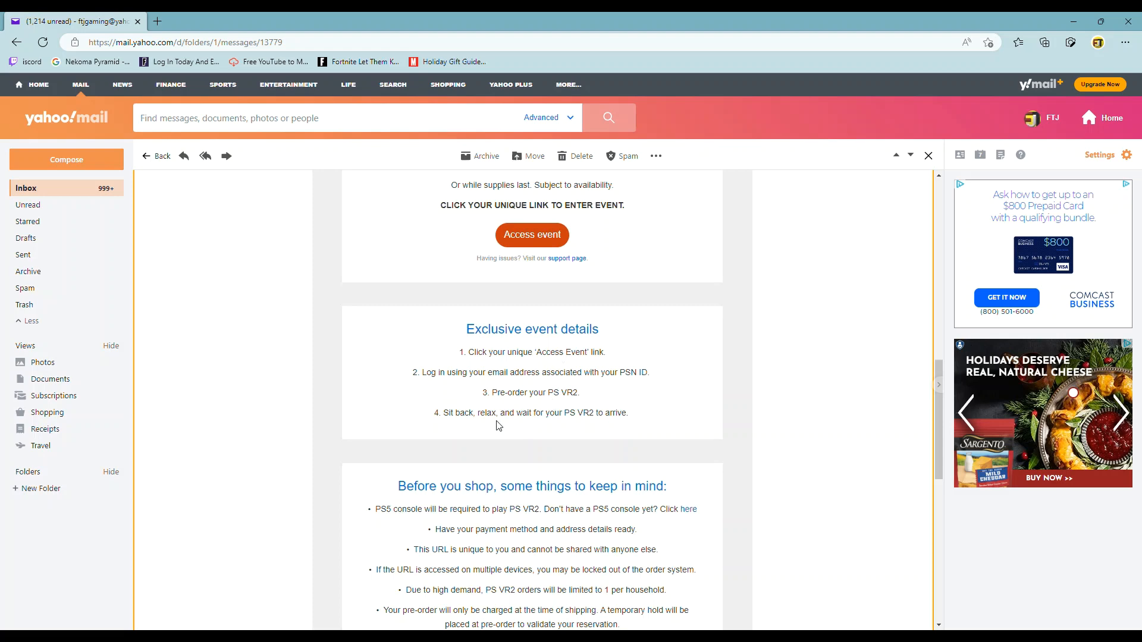
mouse_move(516, 371)
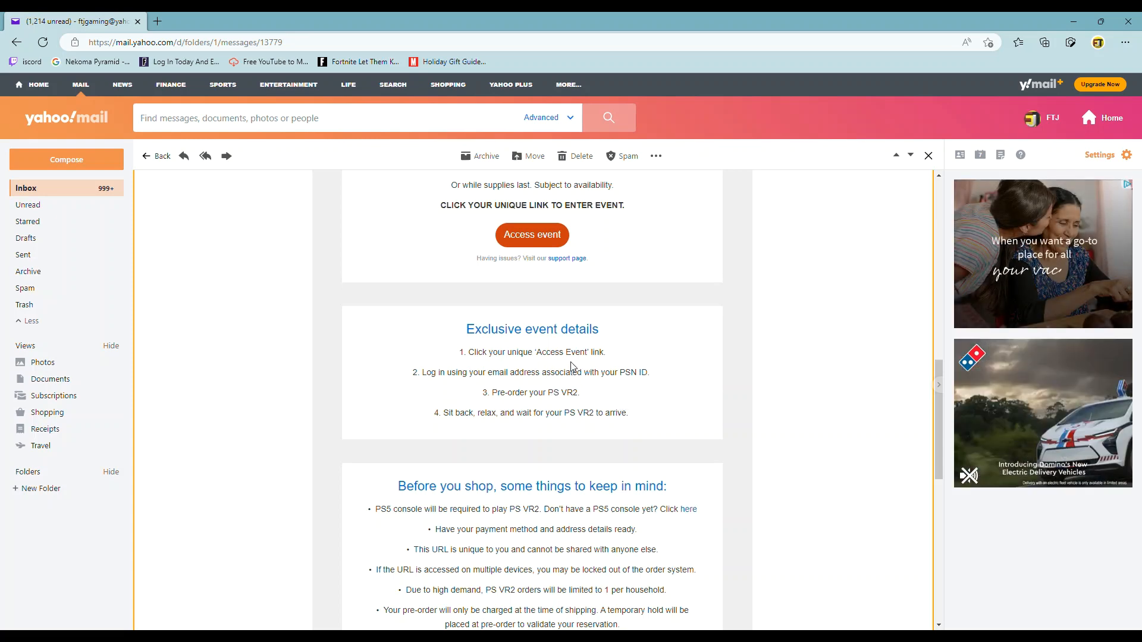
scroll("up", 3)
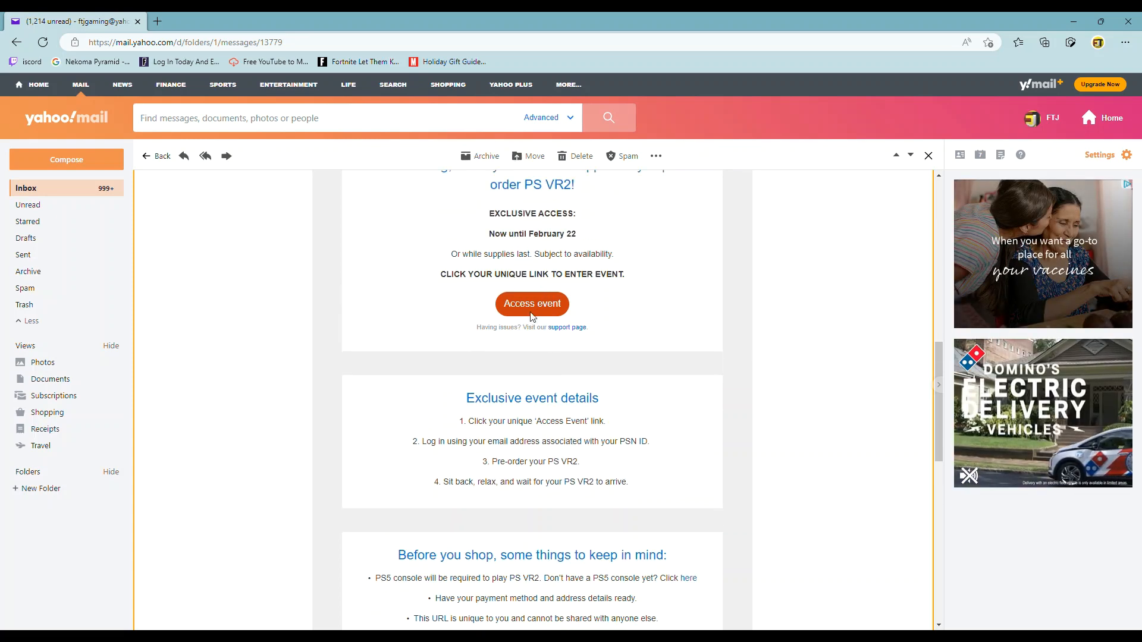
left_click(532, 303)
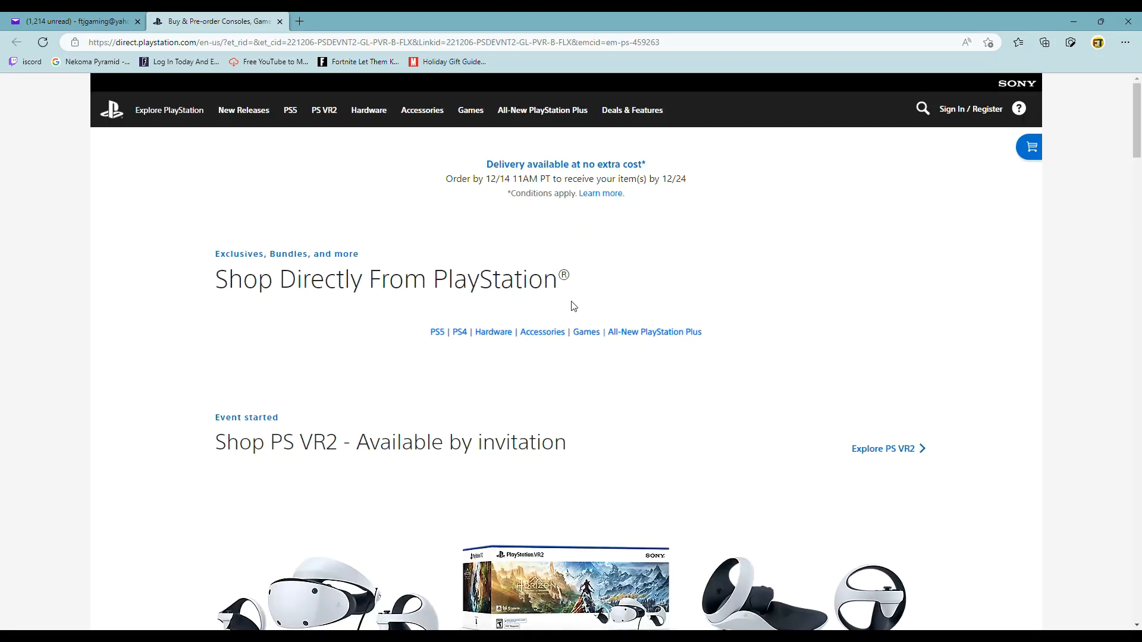
mouse_move(553, 245)
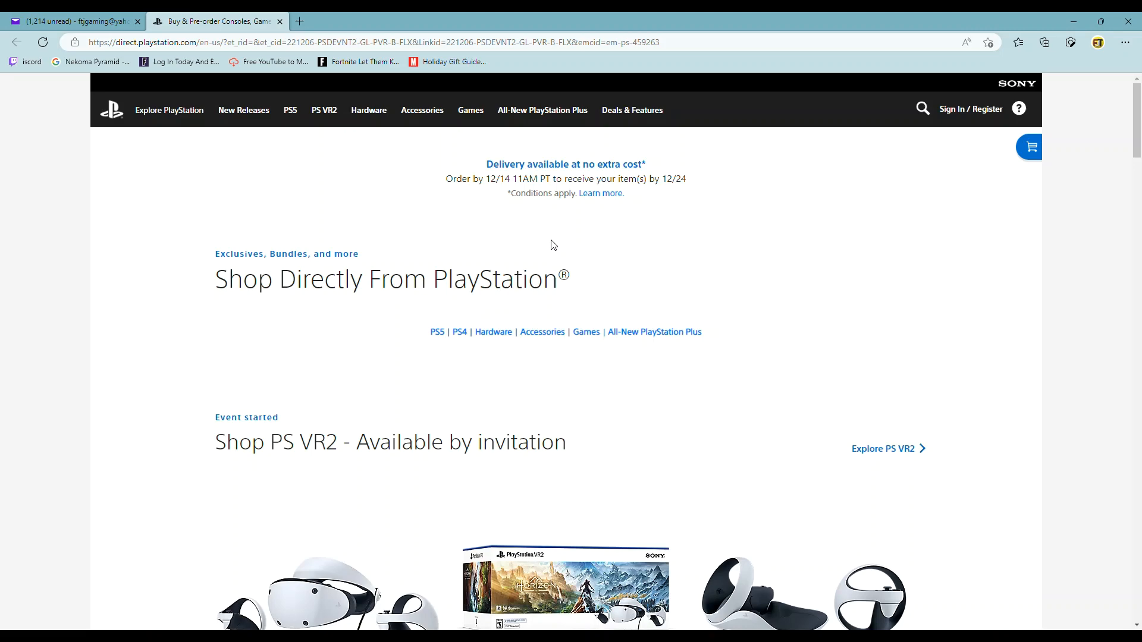
mouse_move(494, 302)
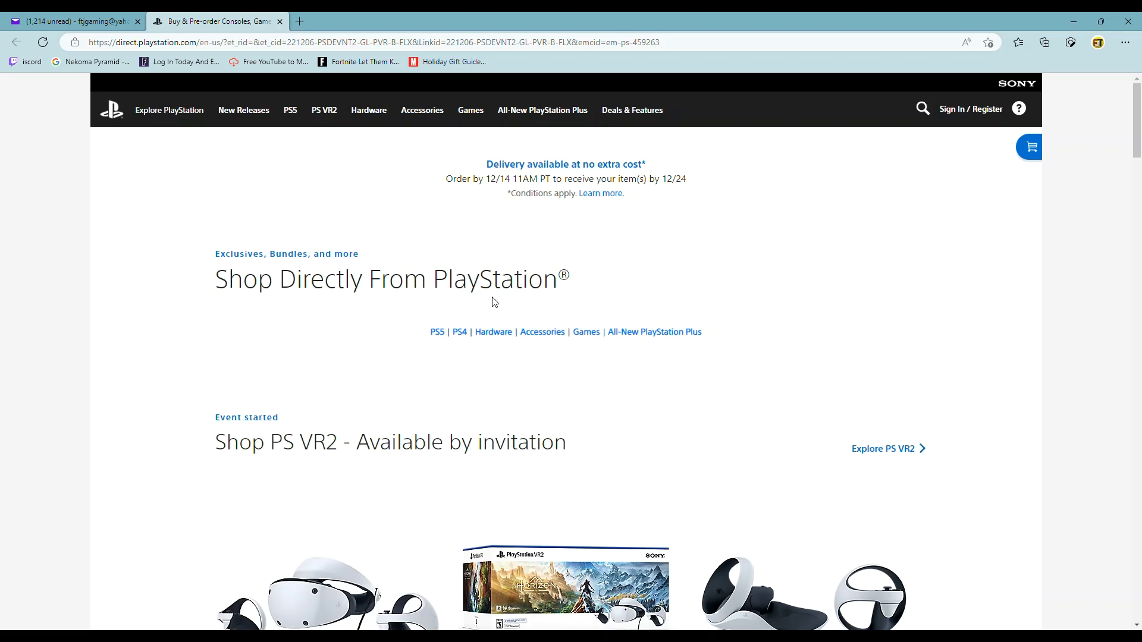
mouse_move(507, 251)
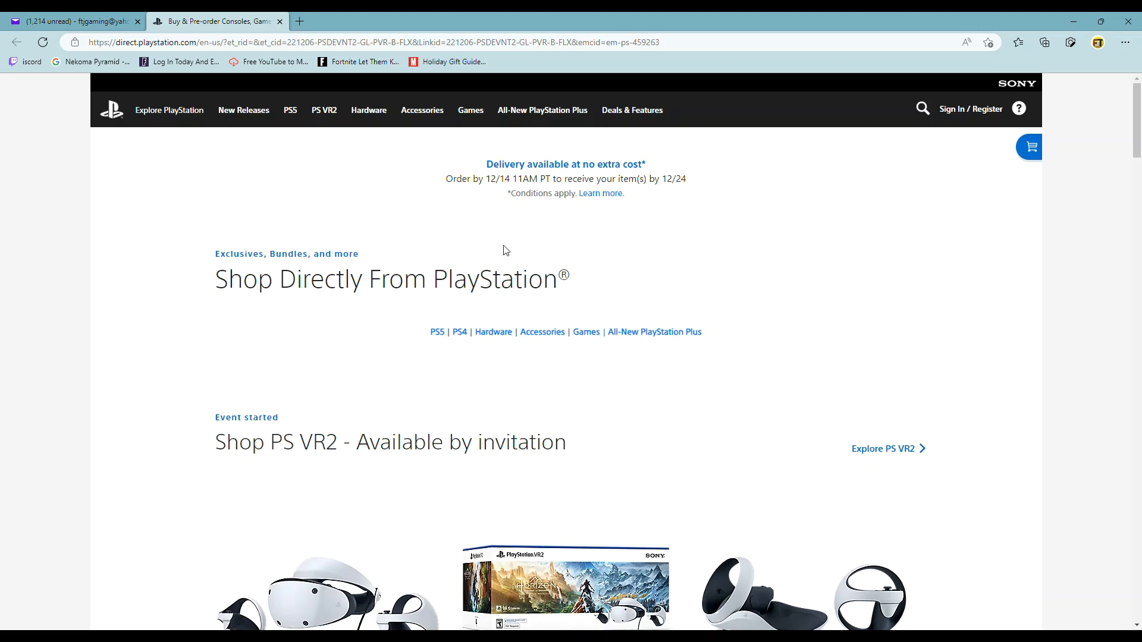
- Scroll to the 'Shop PS VR2 - Available by invitation' section listing the headset, Horizon bundle and charging station
scroll("down", 3)
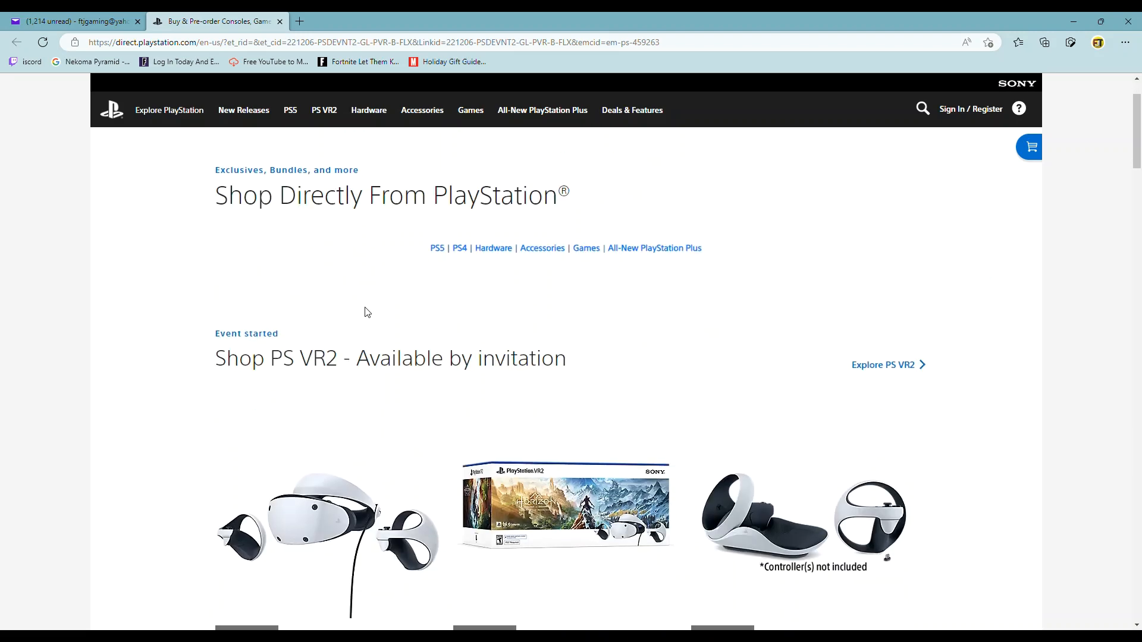
scroll("down", 3)
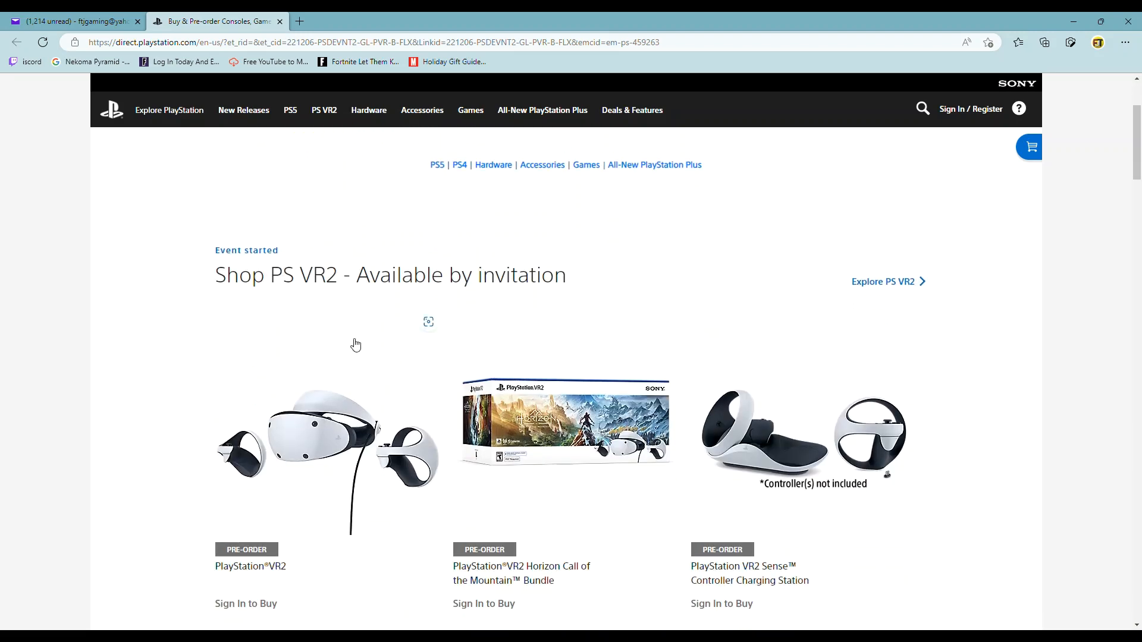
scroll("down", 3)
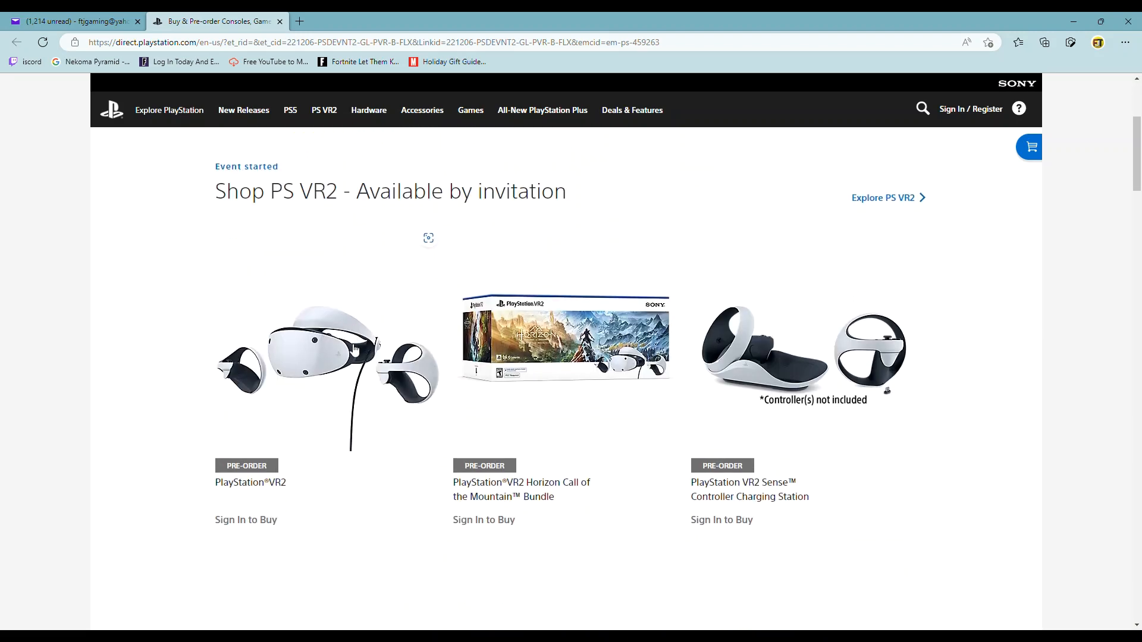
scroll("down", 3)
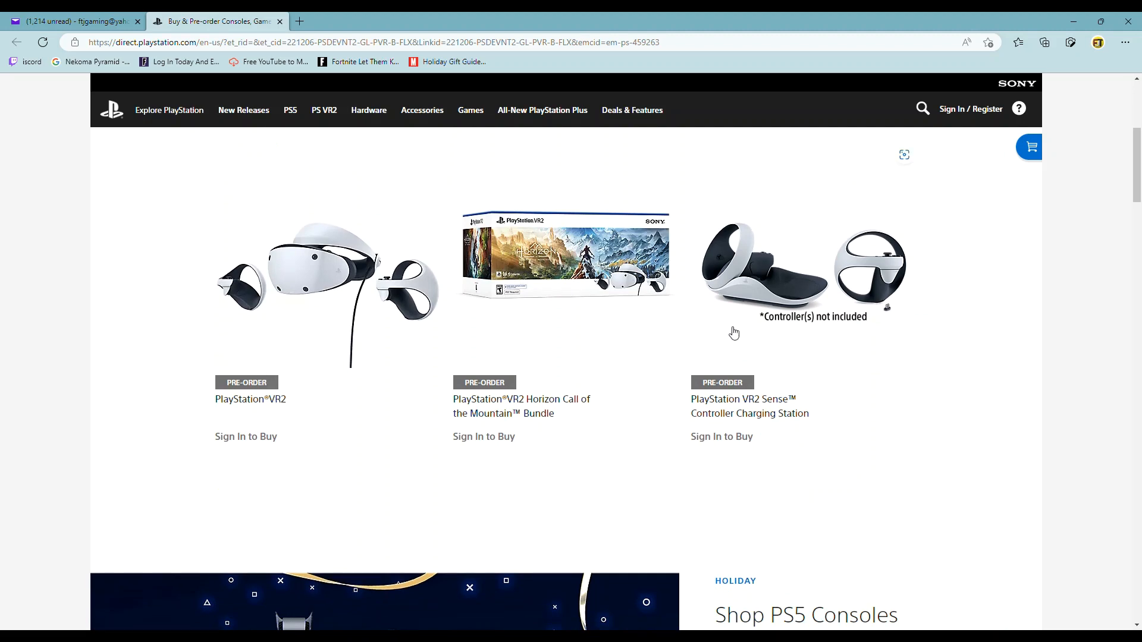
mouse_move(446, 339)
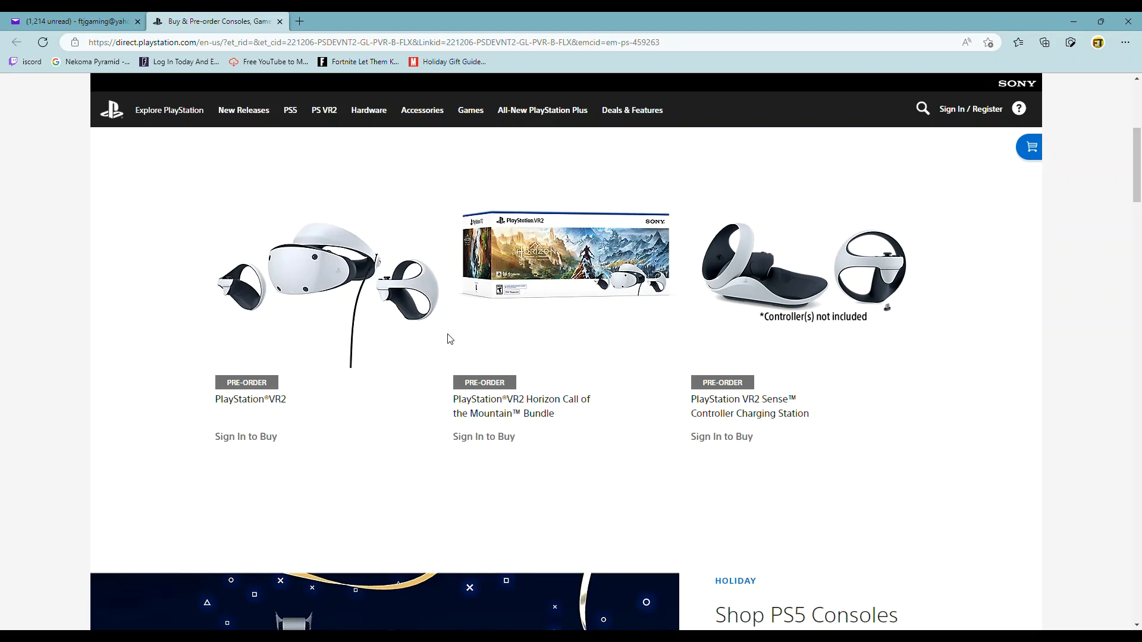
mouse_move(290, 398)
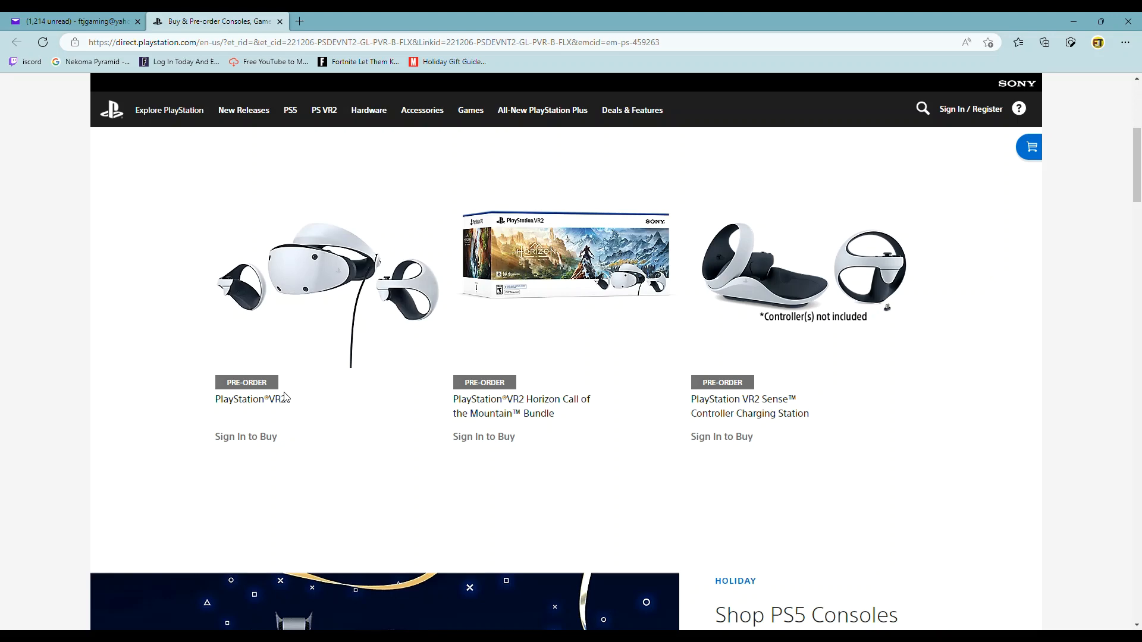
mouse_move(241, 294)
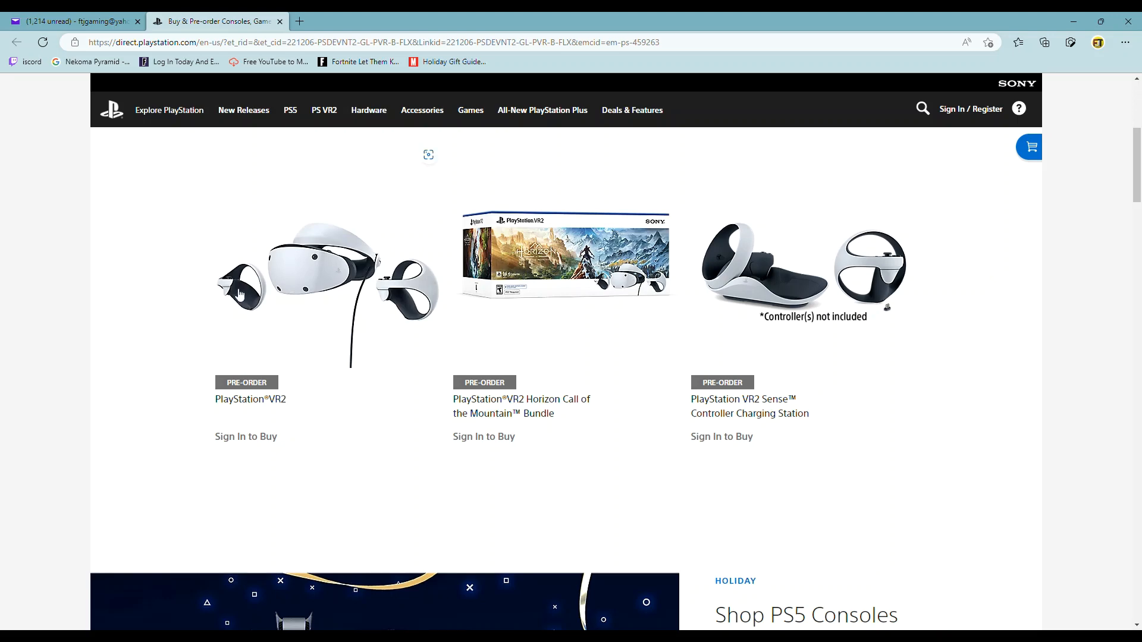
scroll("down", 3)
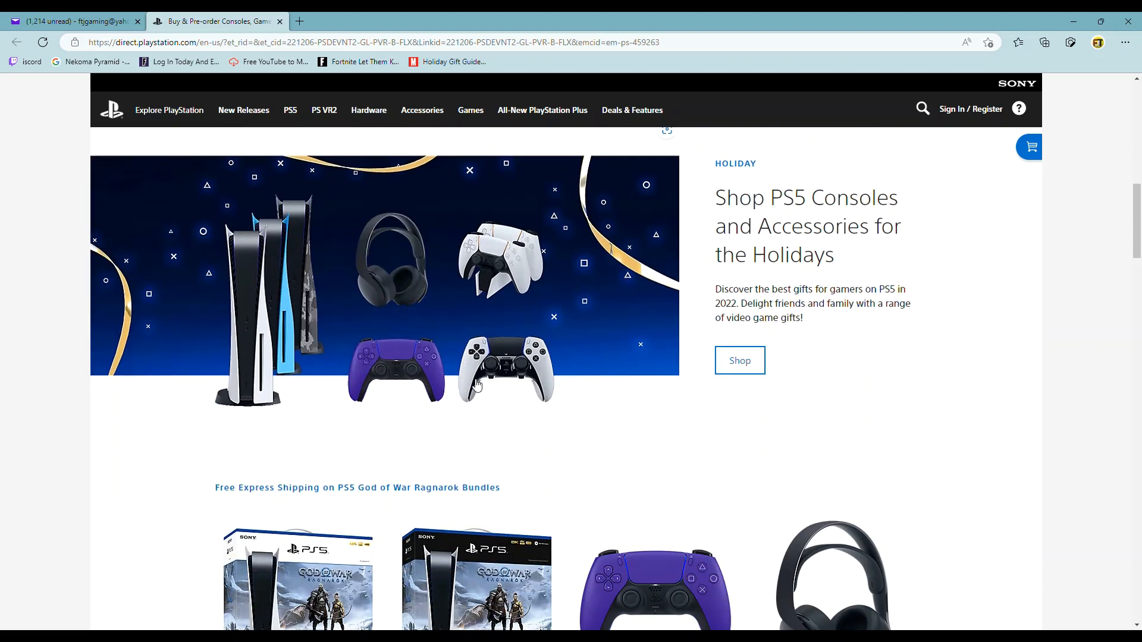
scroll("down", 3)
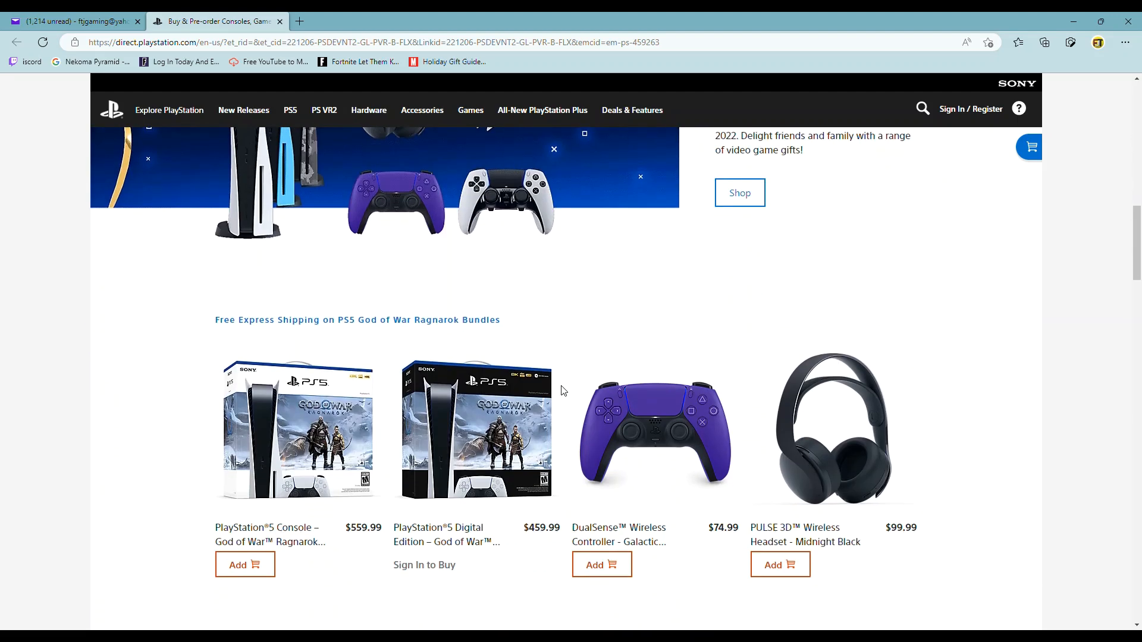
mouse_move(258, 433)
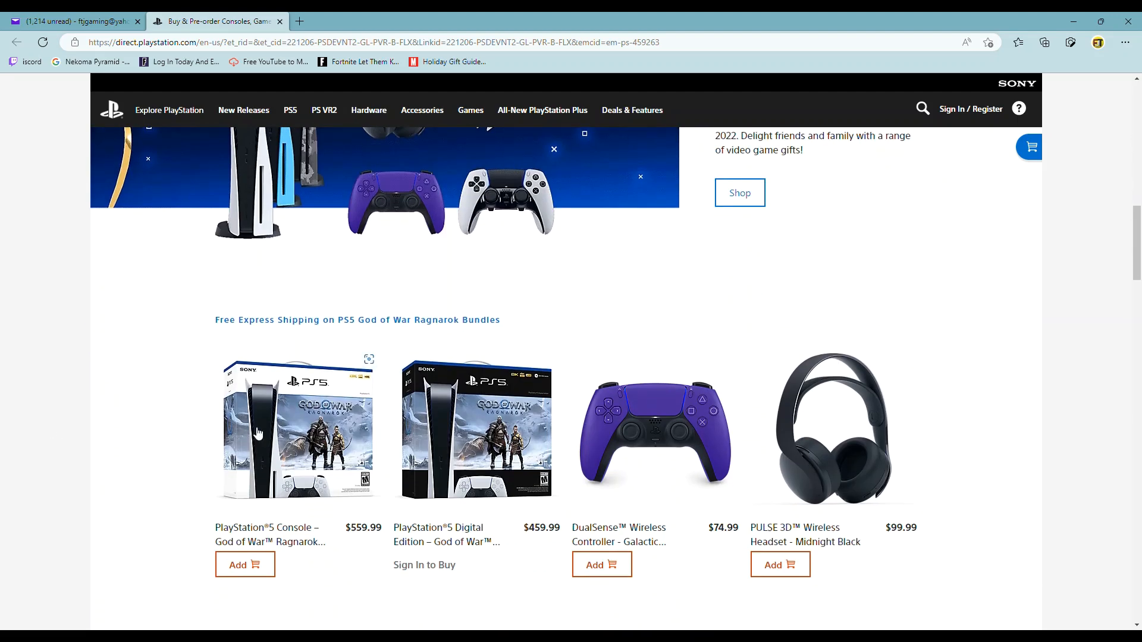
scroll("down", 3)
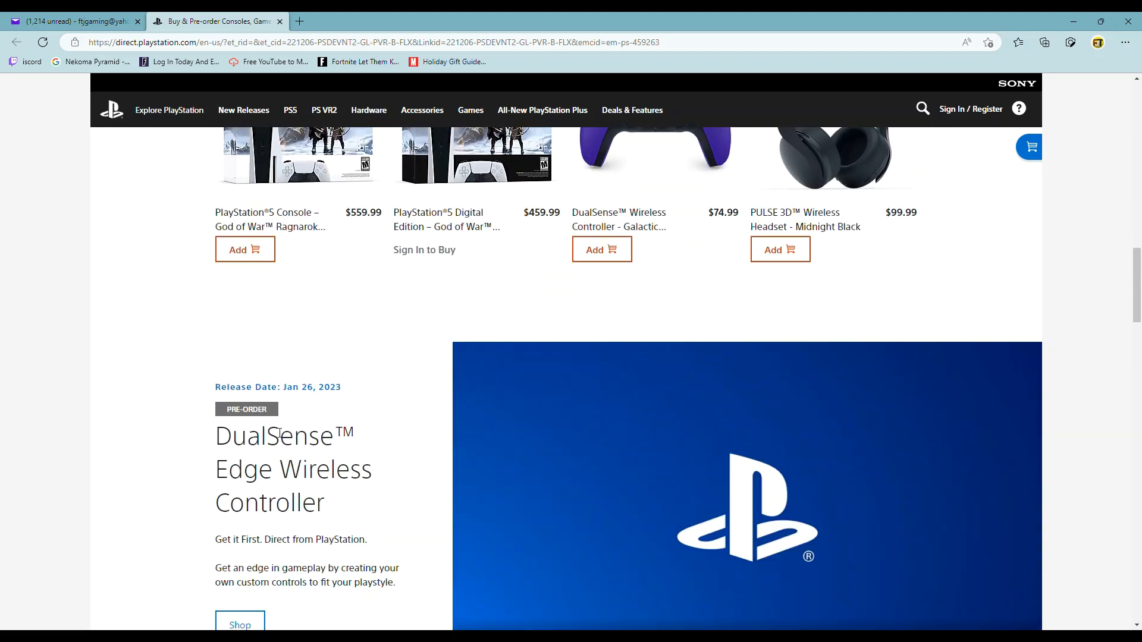
scroll("up", 3)
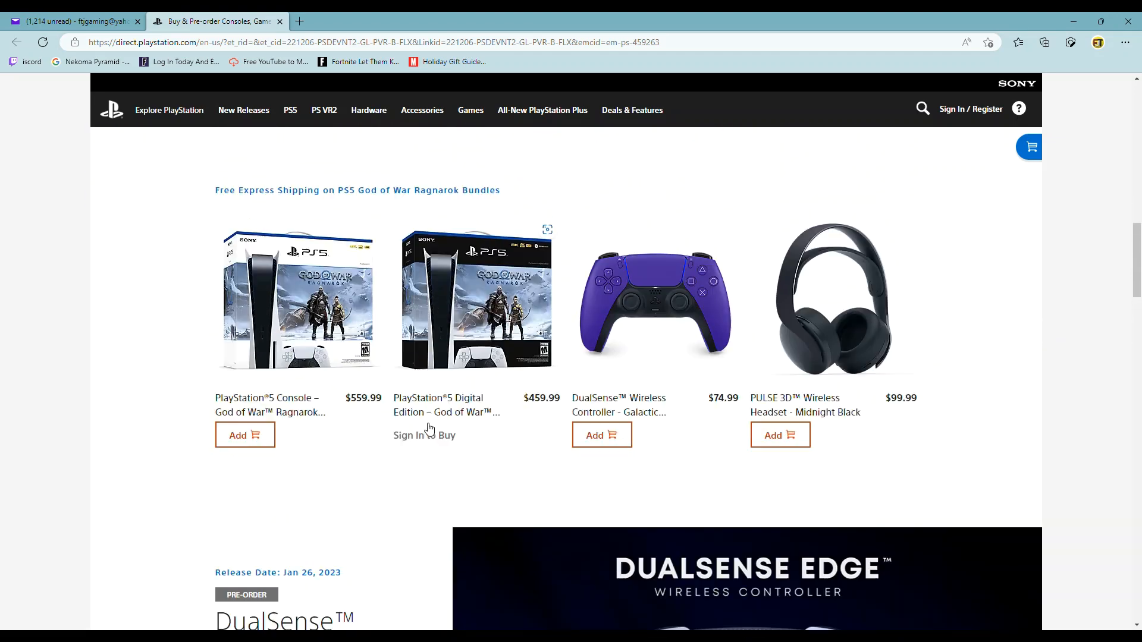
scroll("down", 3)
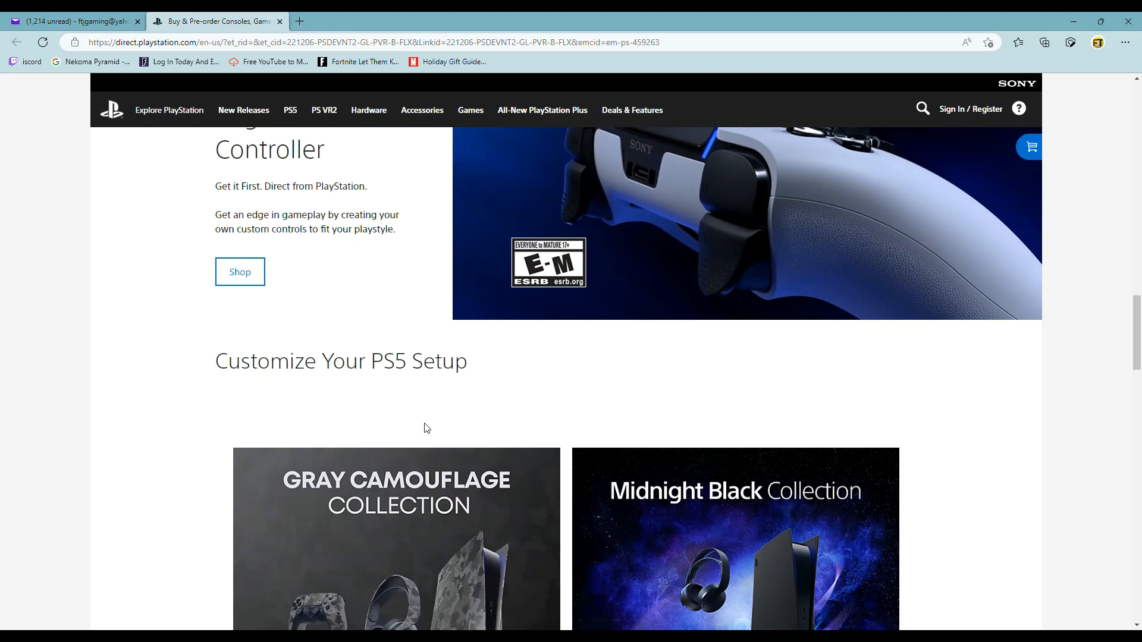
scroll("down", 3)
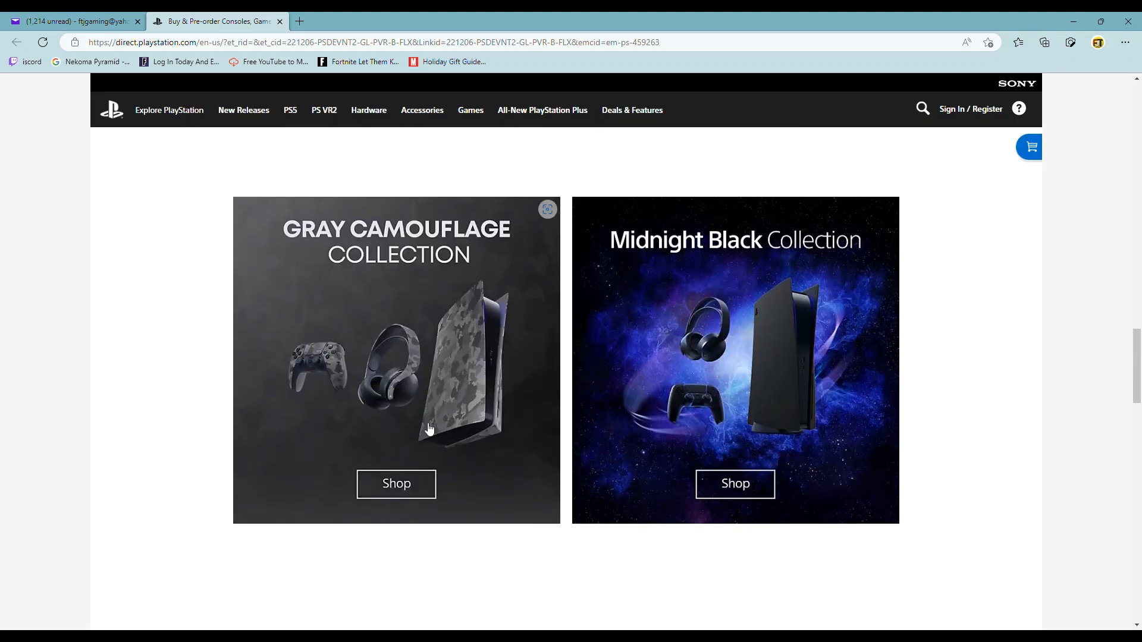
scroll("down", 3)
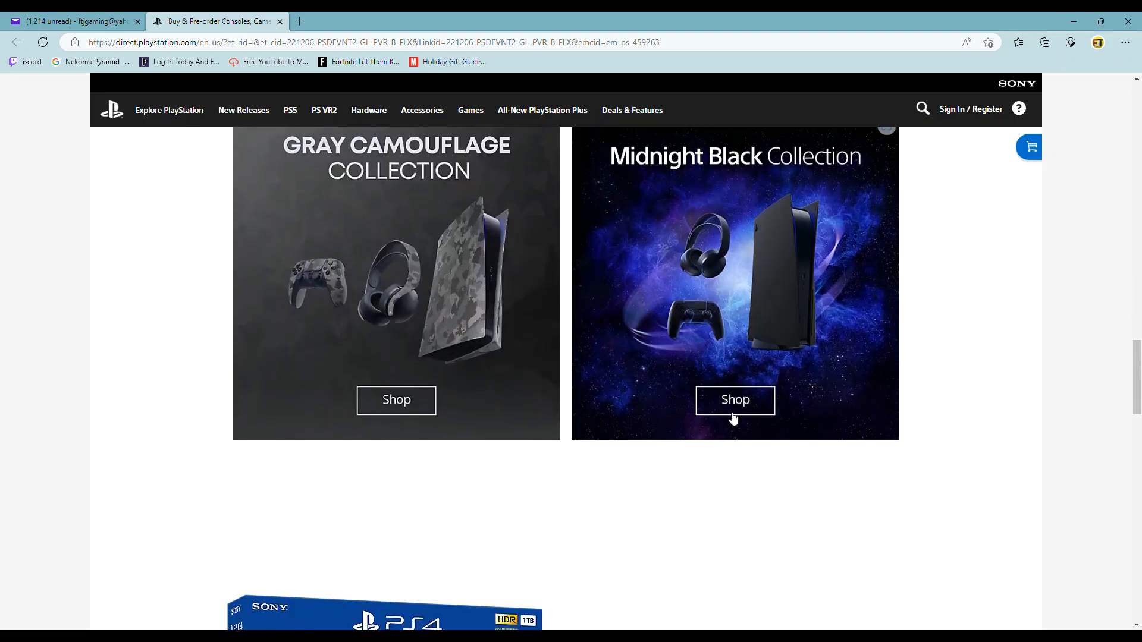
scroll("down", 3)
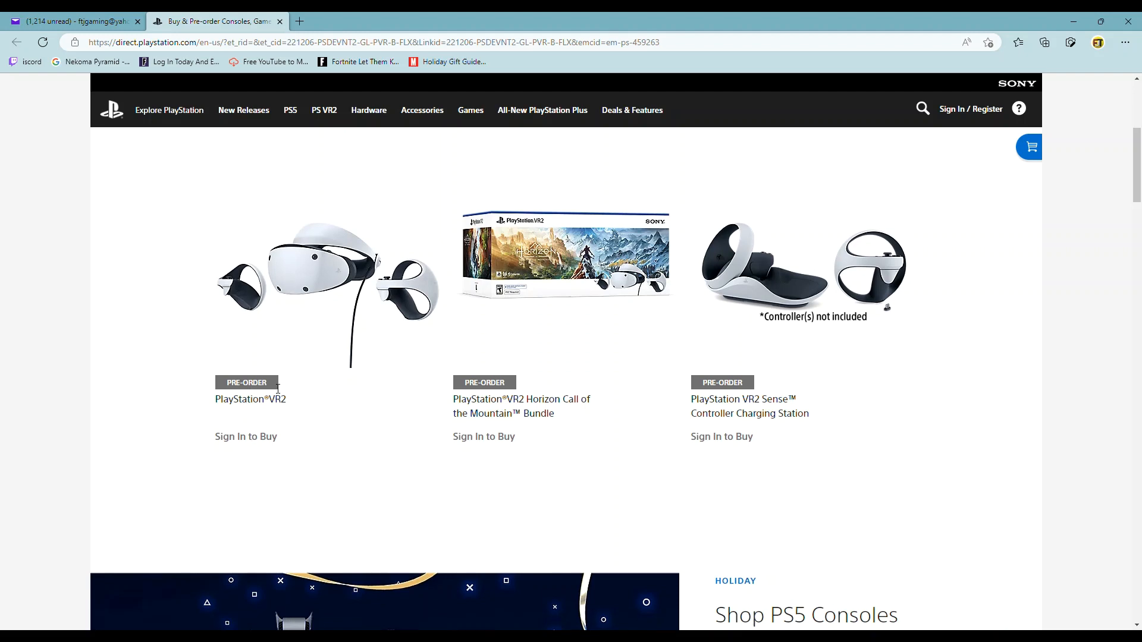
mouse_move(466, 338)
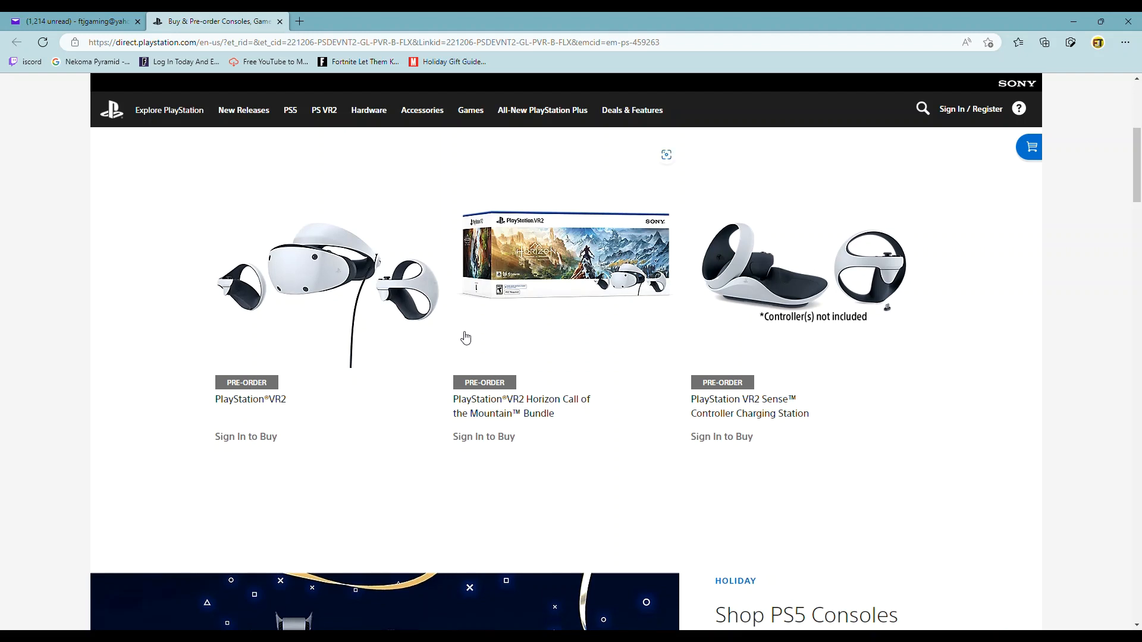
mouse_move(337, 400)
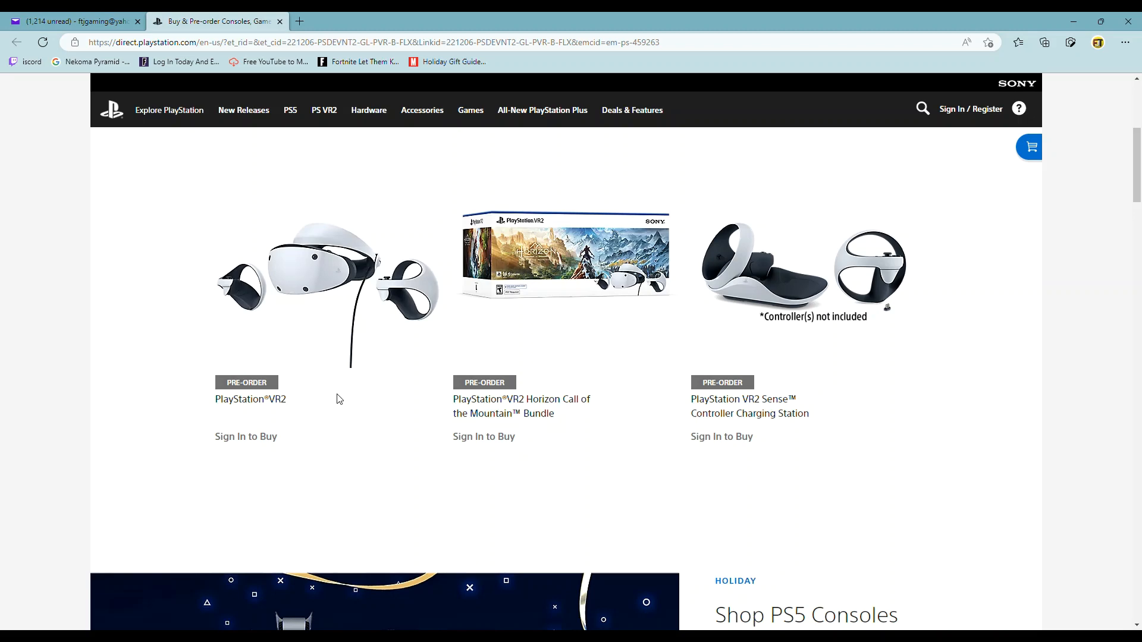
mouse_move(1085, 121)
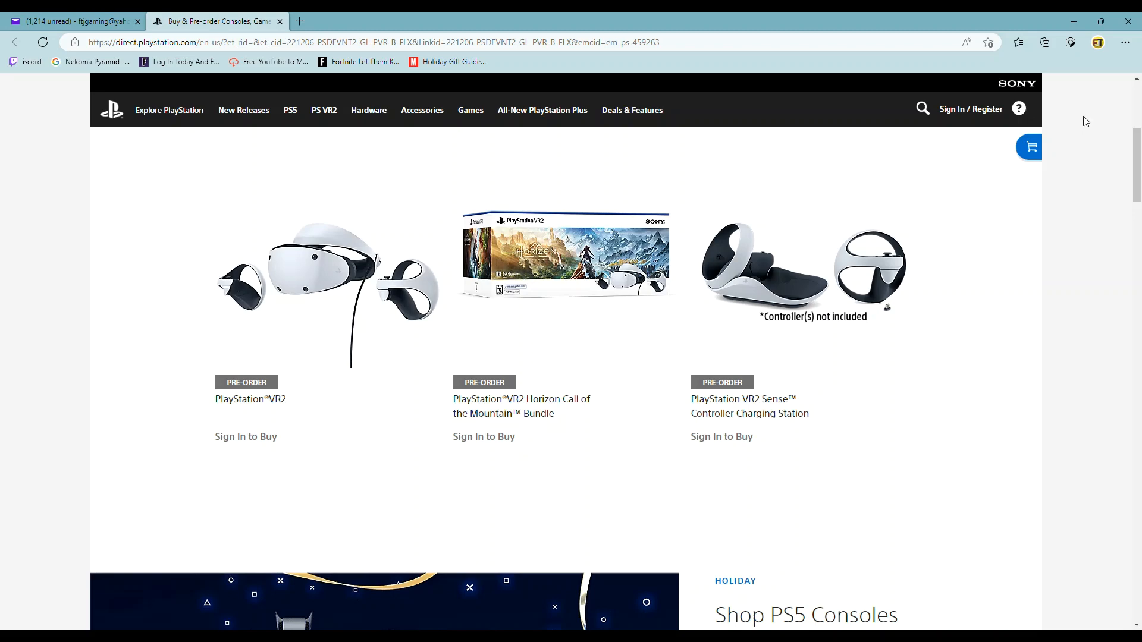
mouse_move(985, 125)
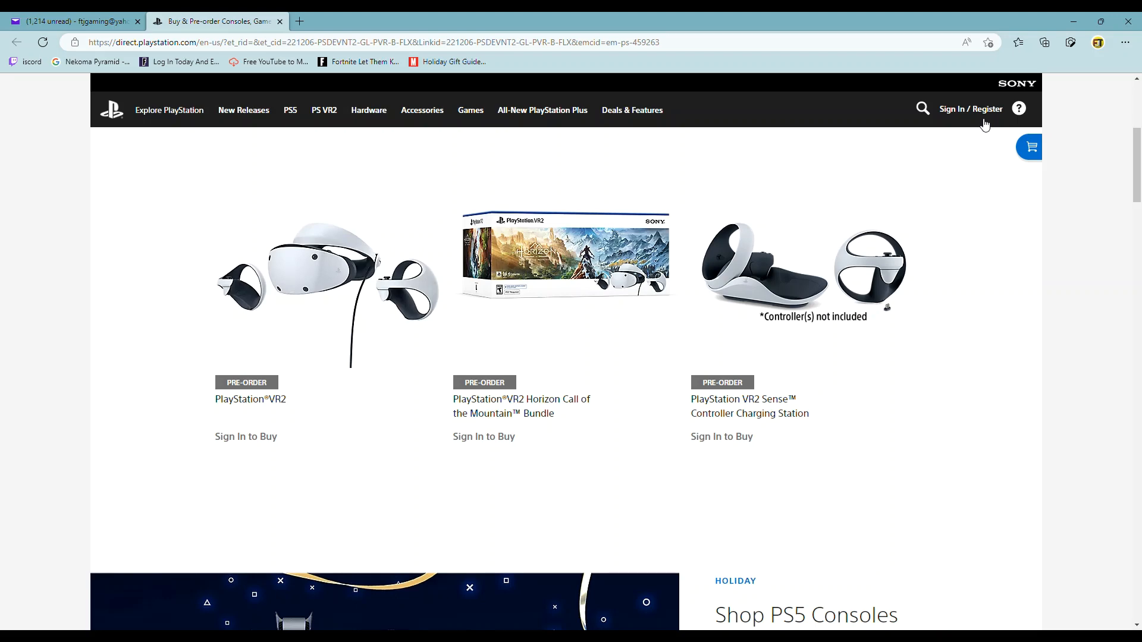
- Sign in to the PlayStation account so the PS VR2 items show prices ($549.99, $599.99, $49.99)
left_click(969, 108)
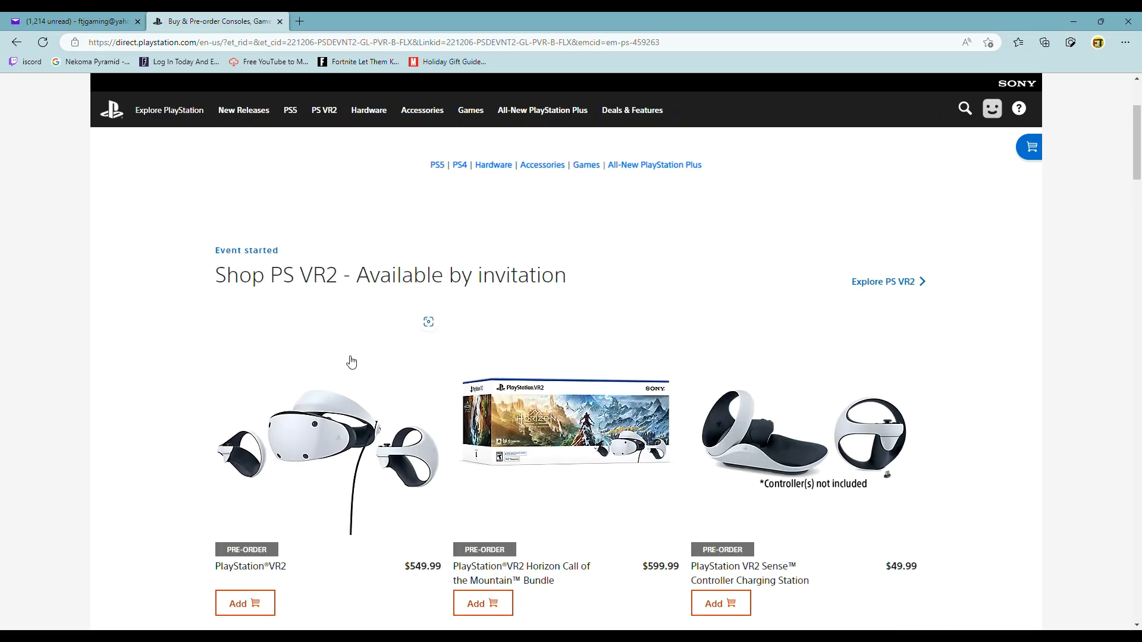
- Add the PlayStation VR2 headset at $549.99 to the cart
scroll("down", 3)
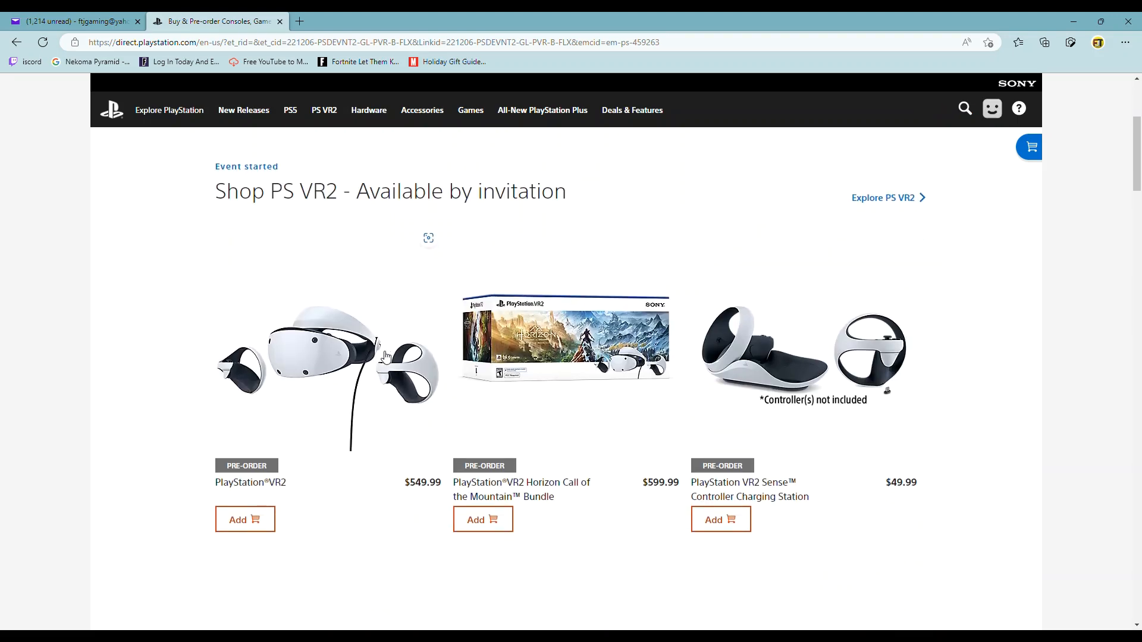
mouse_move(439, 345)
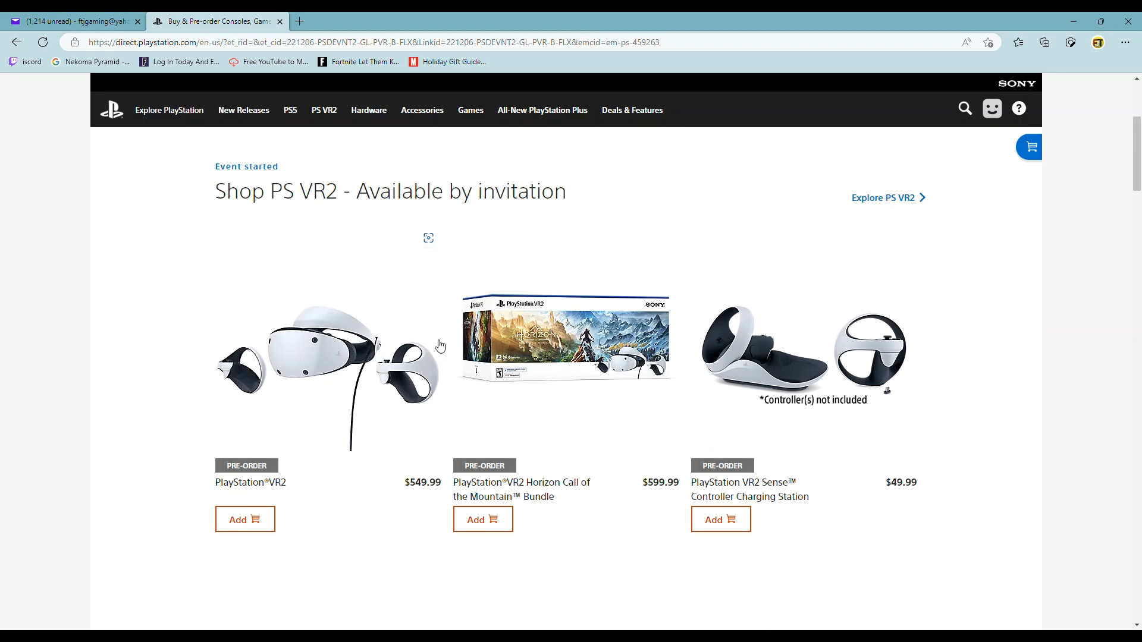
mouse_move(296, 195)
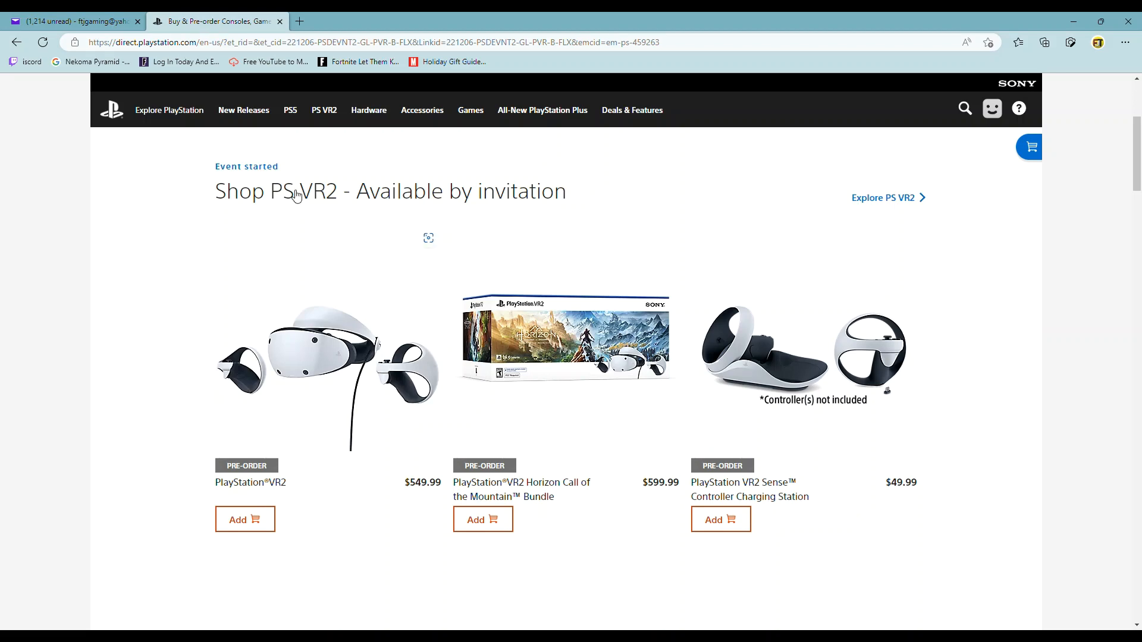
left_click(243, 109)
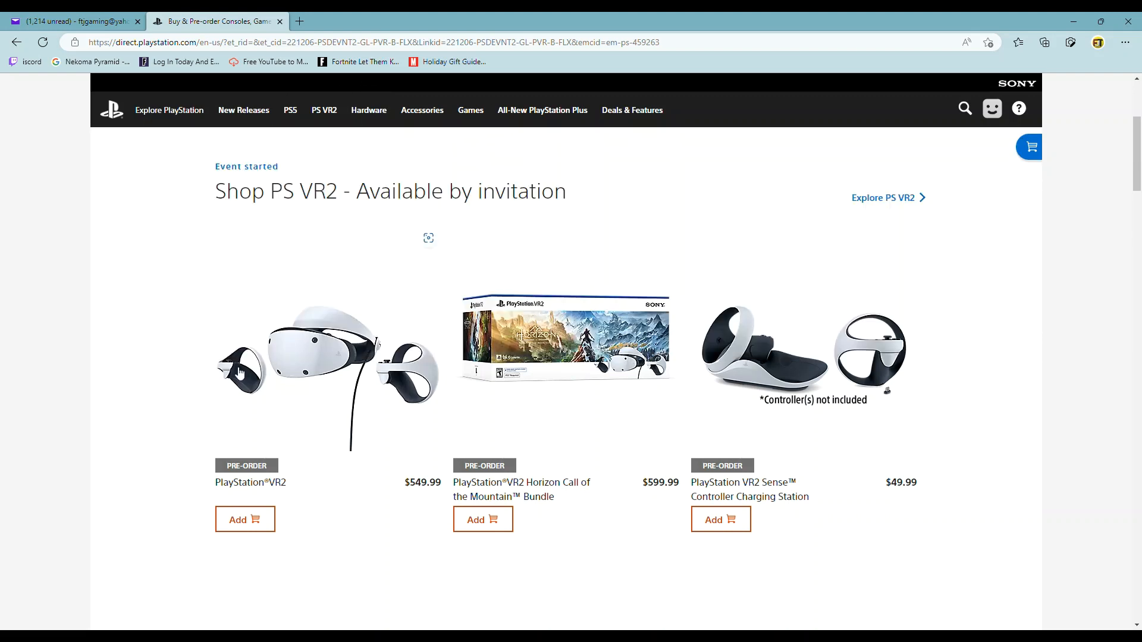
scroll("down", 3)
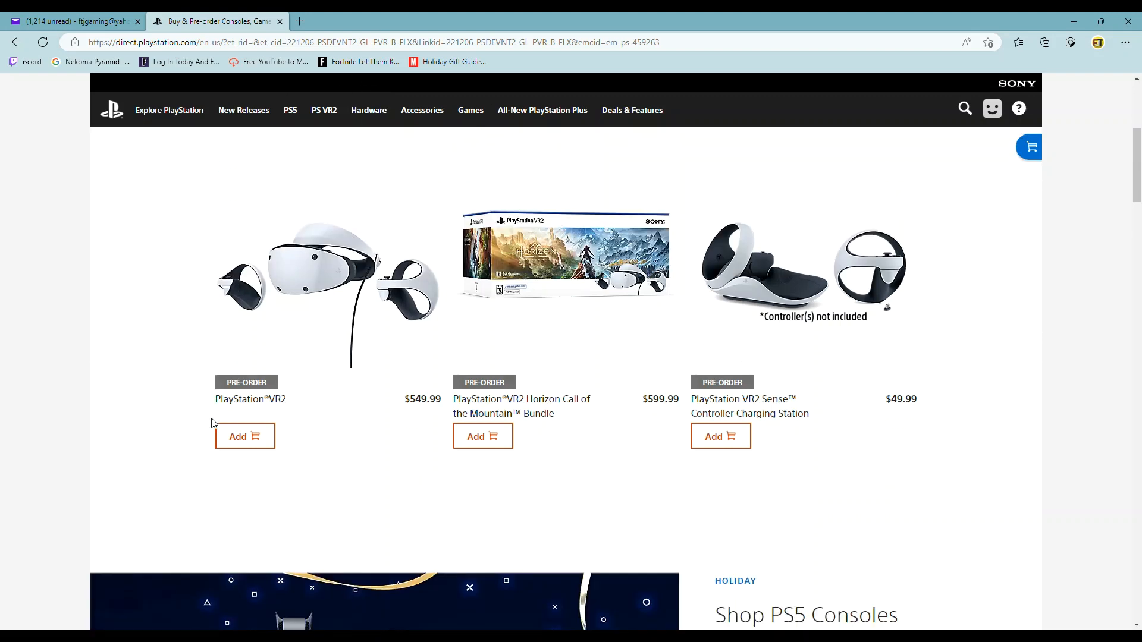
mouse_move(254, 443)
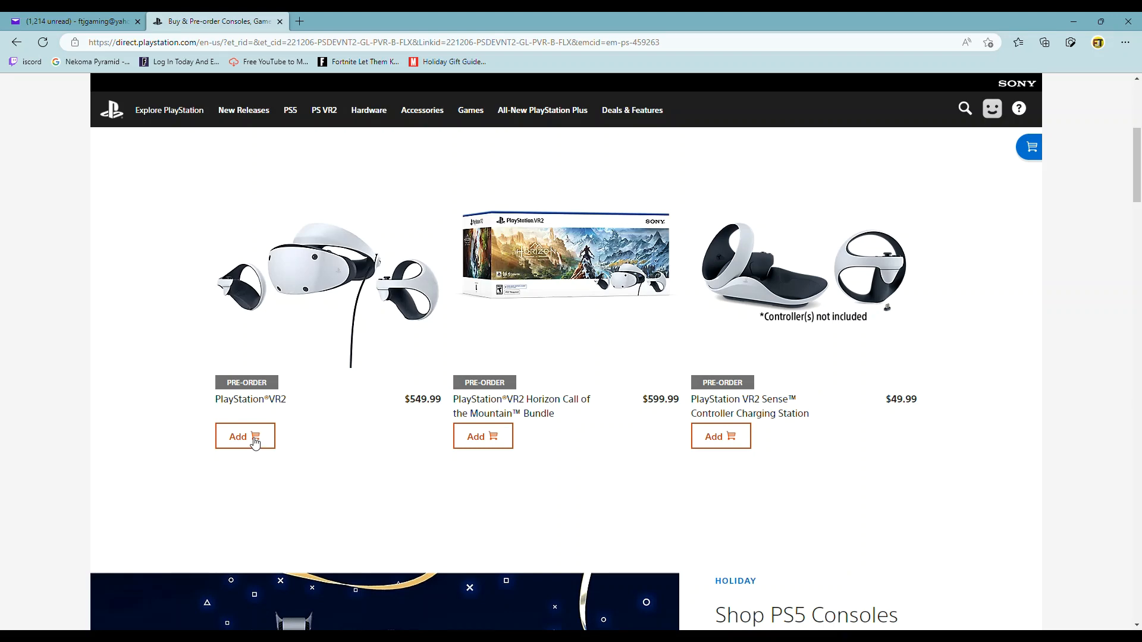
mouse_move(840, 355)
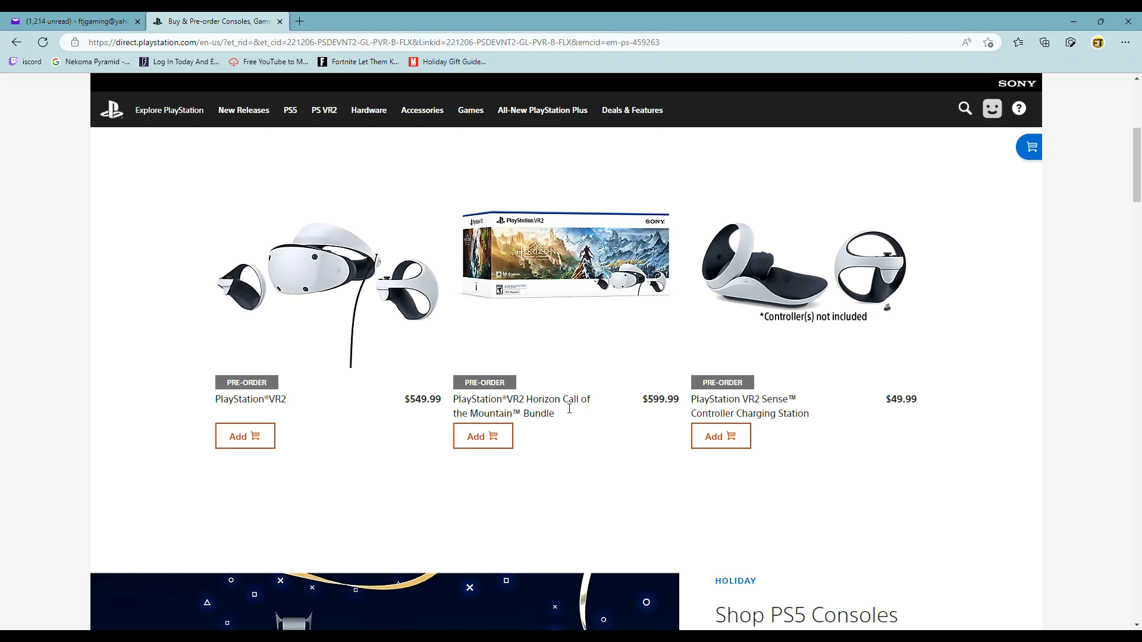
mouse_move(461, 419)
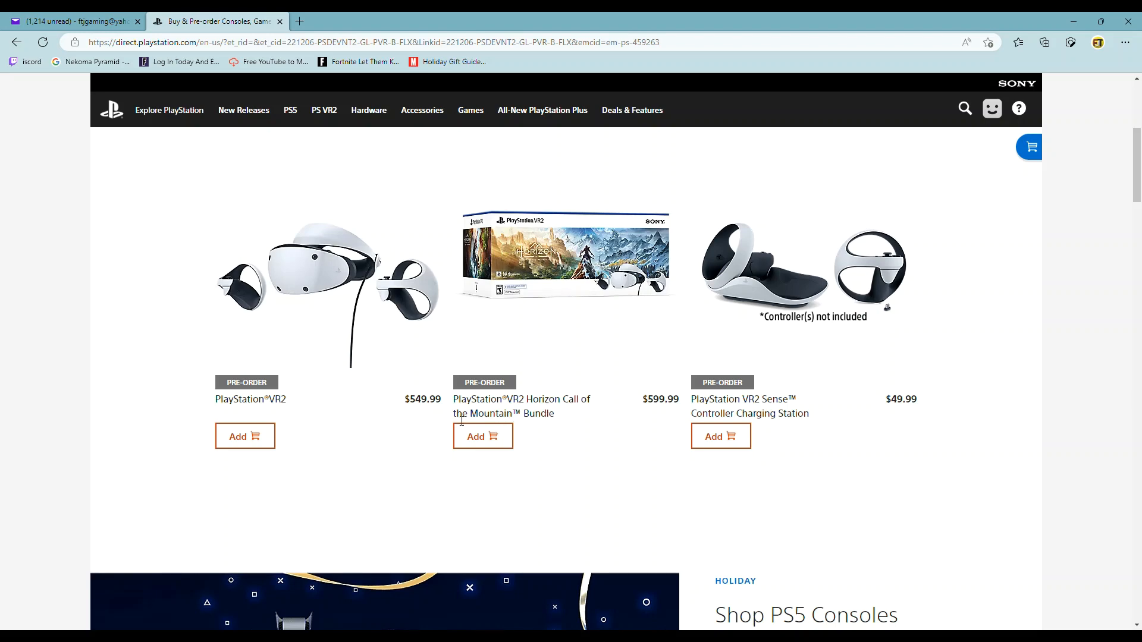
mouse_move(569, 388)
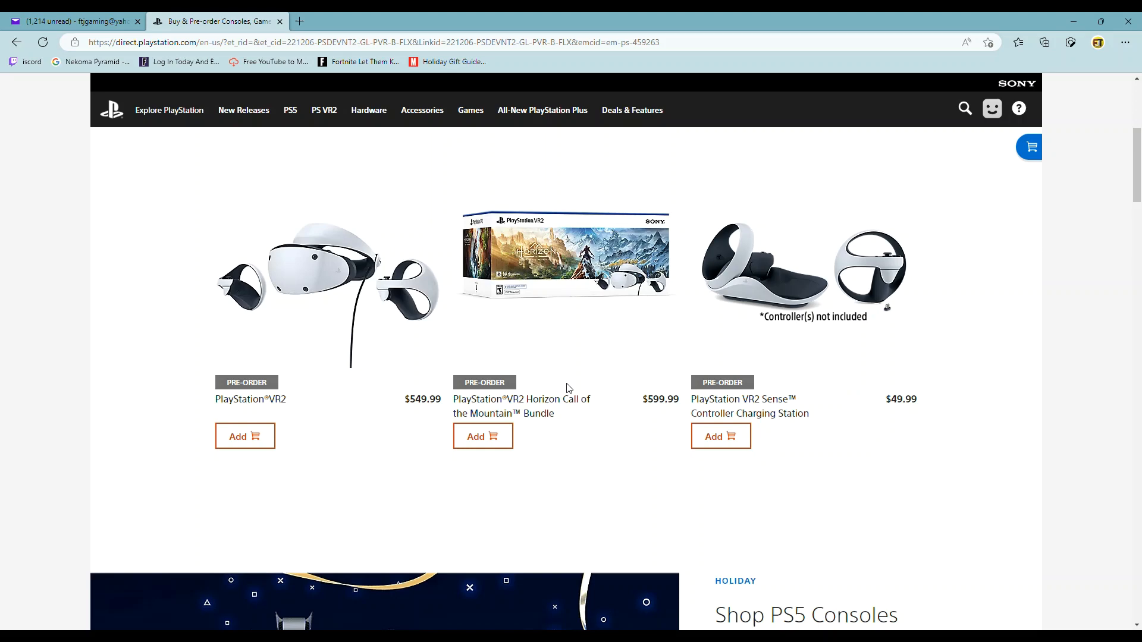
mouse_move(511, 420)
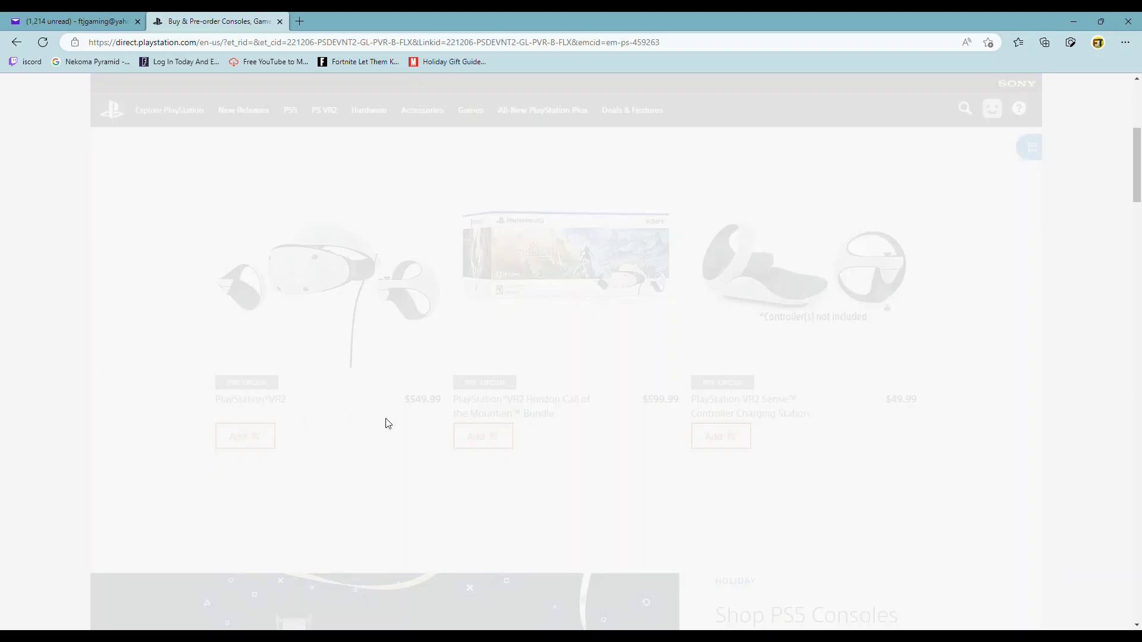
left_click(245, 436)
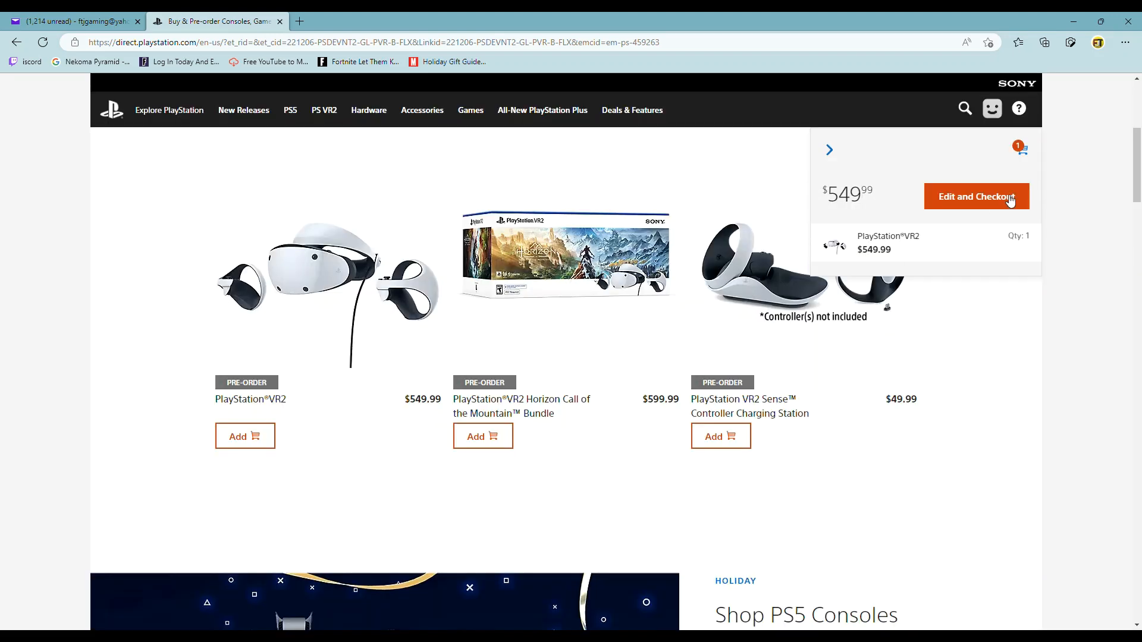
mouse_move(888, 266)
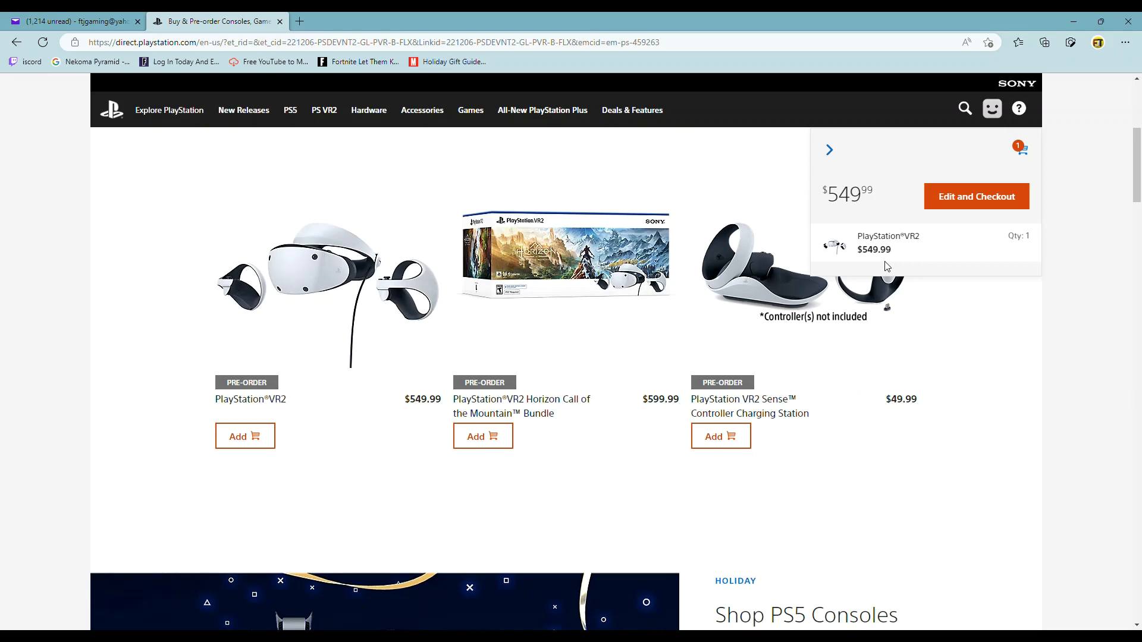
mouse_move(566, 284)
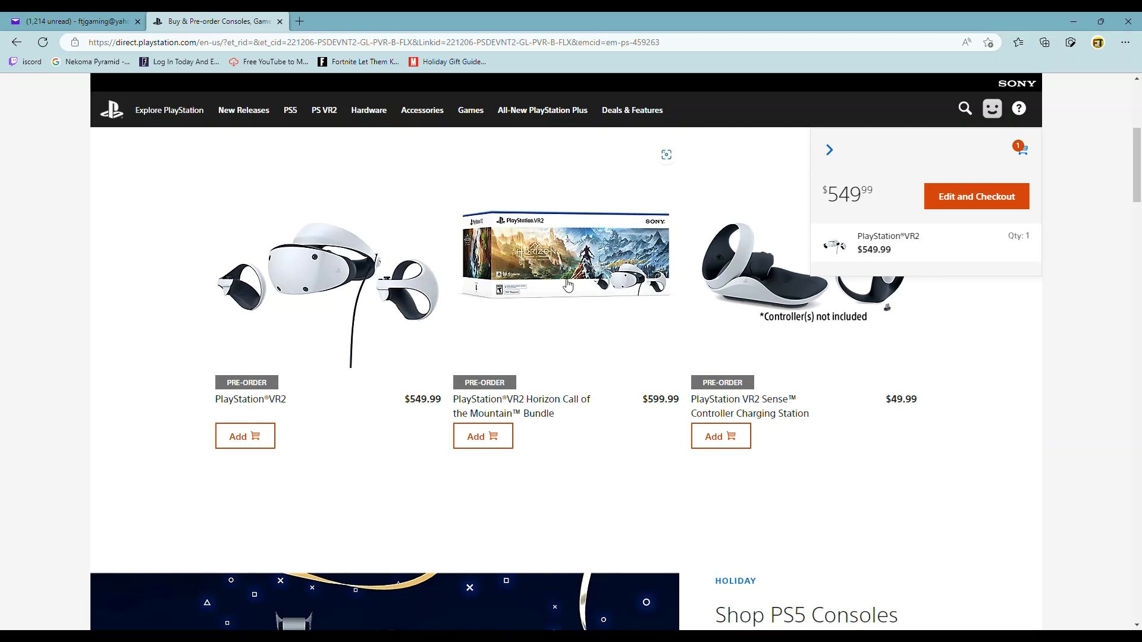
mouse_move(329, 298)
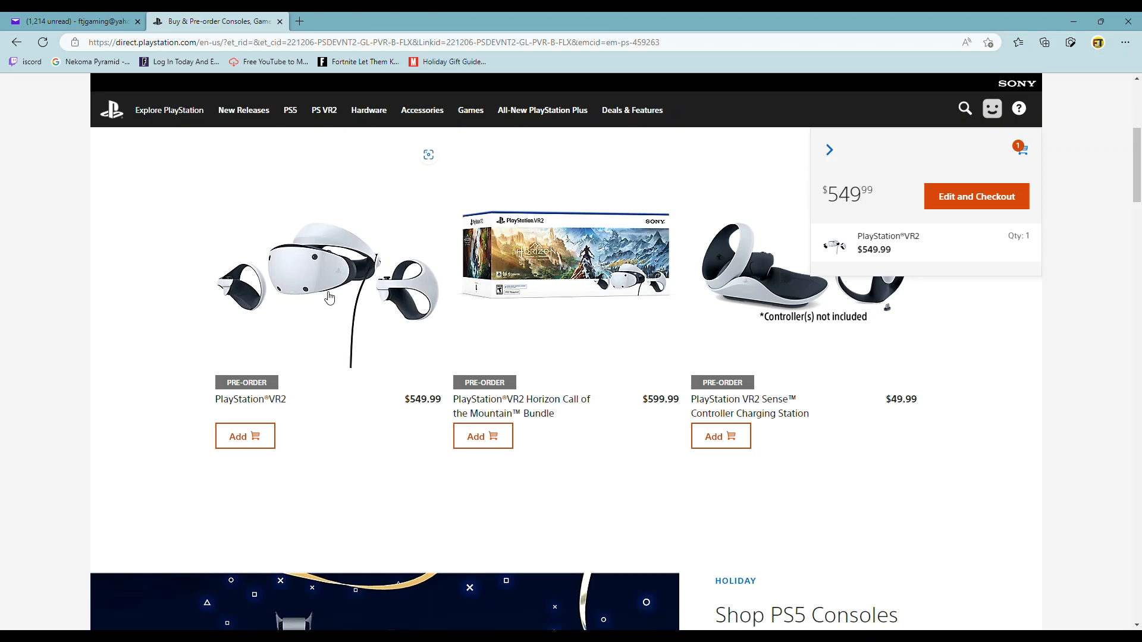
mouse_move(262, 389)
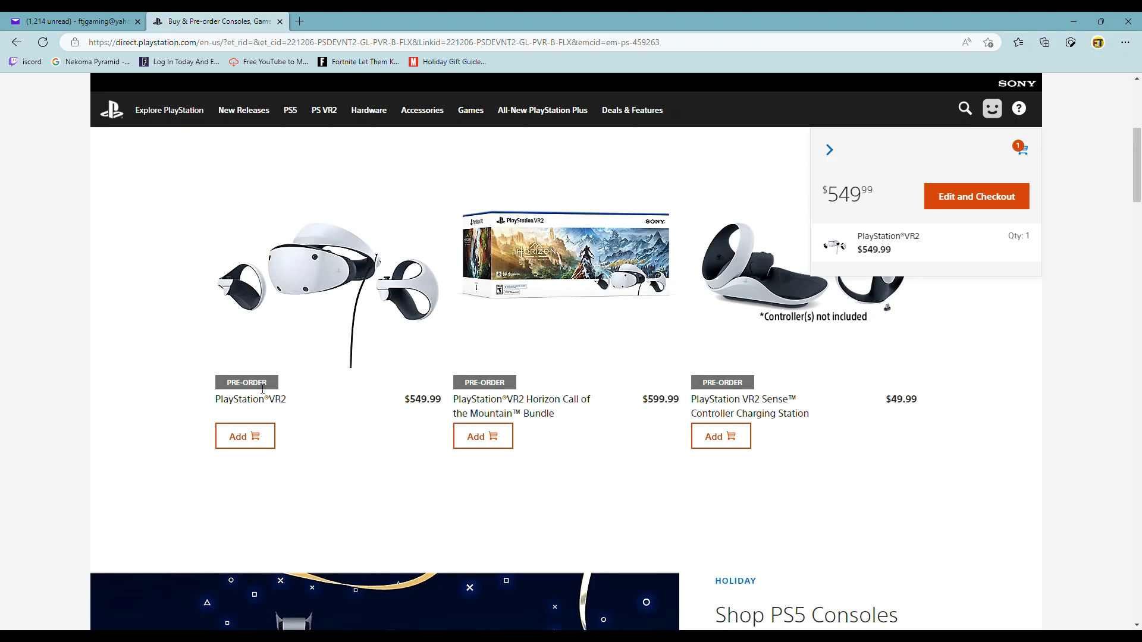
- From the PlayStation VR2 product page, switch to the Horizon Call of the Mountain Bundle variant at $599.99
left_click(250, 399)
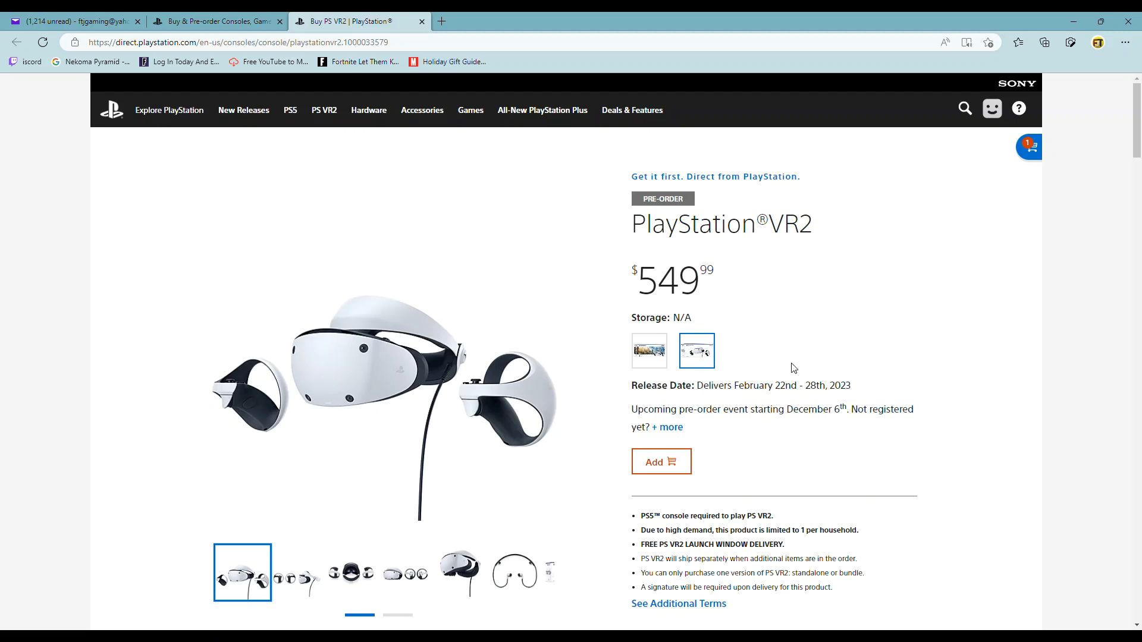
mouse_move(787, 359)
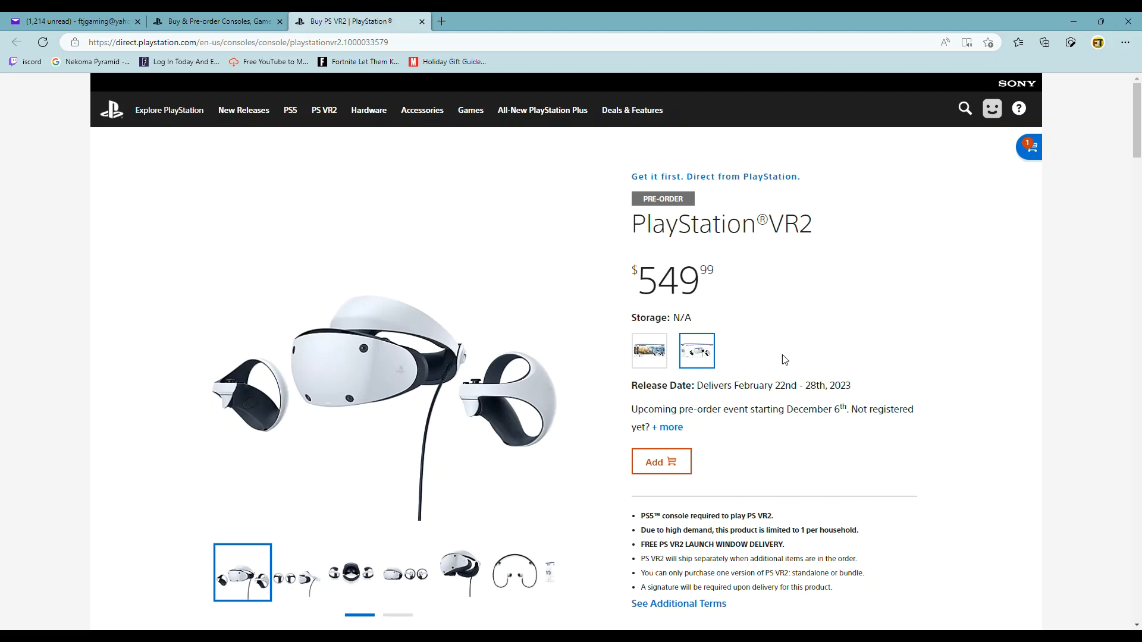
left_click(647, 351)
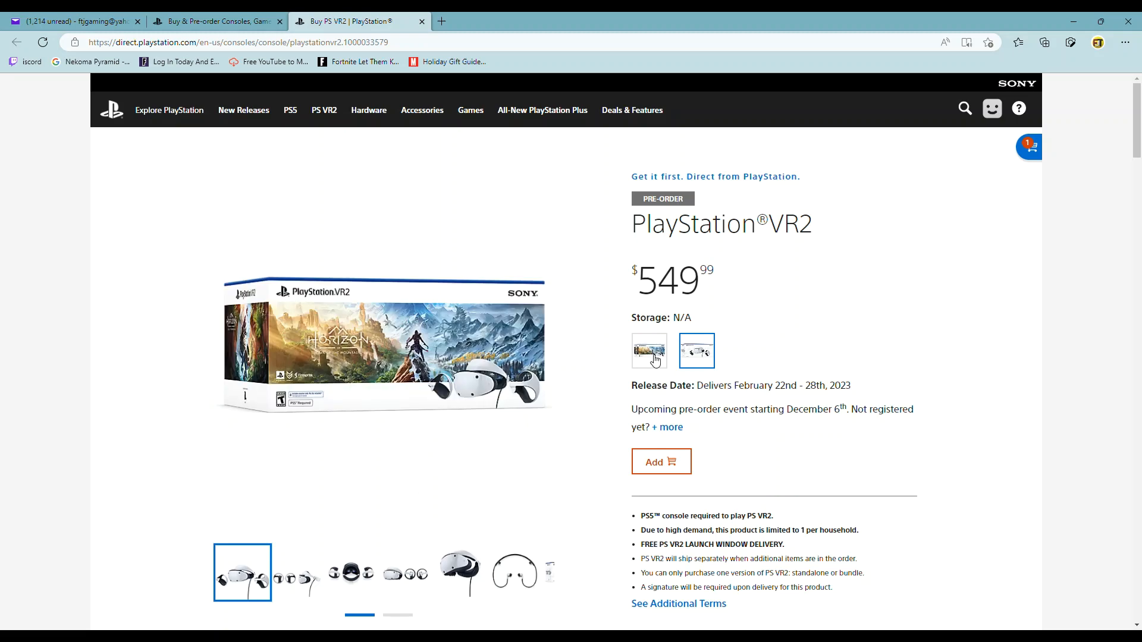
left_click(696, 350)
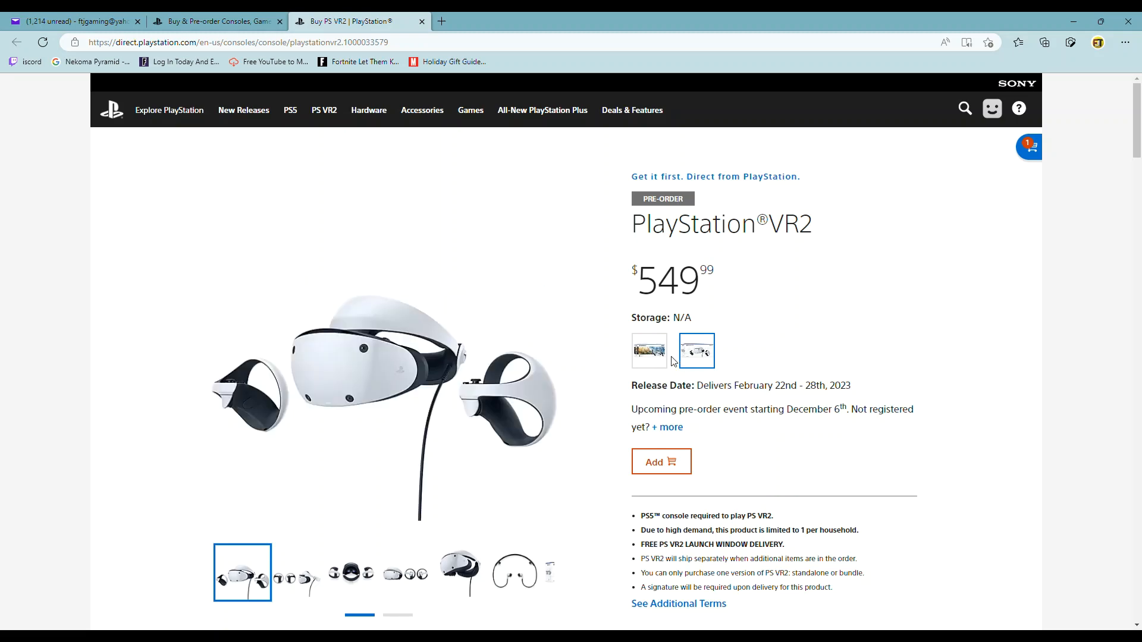
left_click(647, 349)
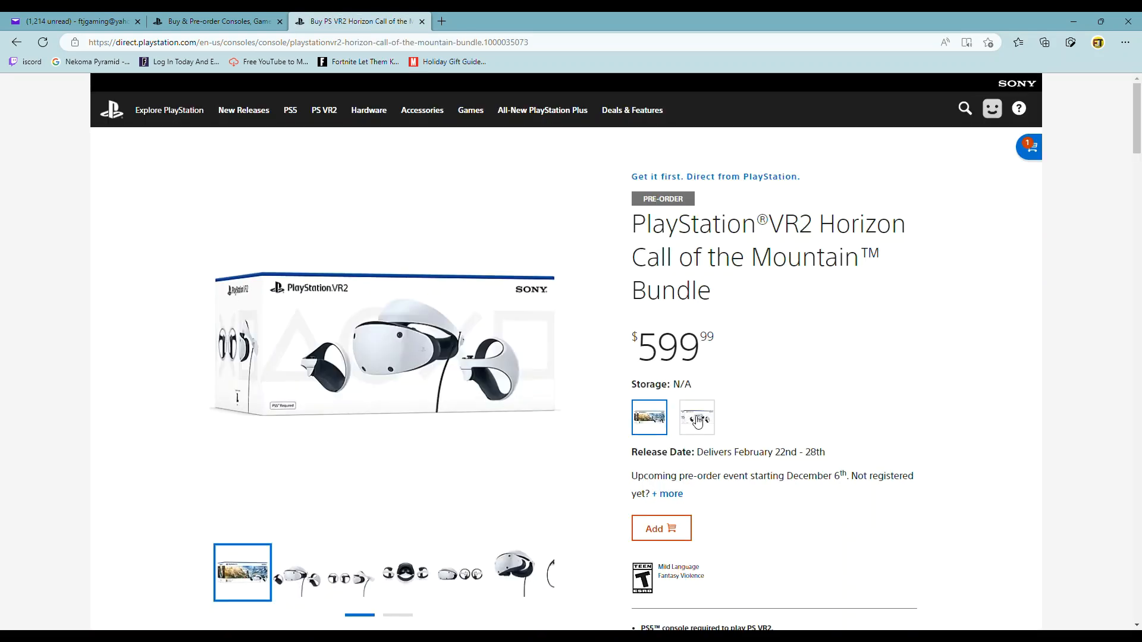
- Scroll the Horizon bundle page so the gallery shows the headset with its controllers
scroll("down", 3)
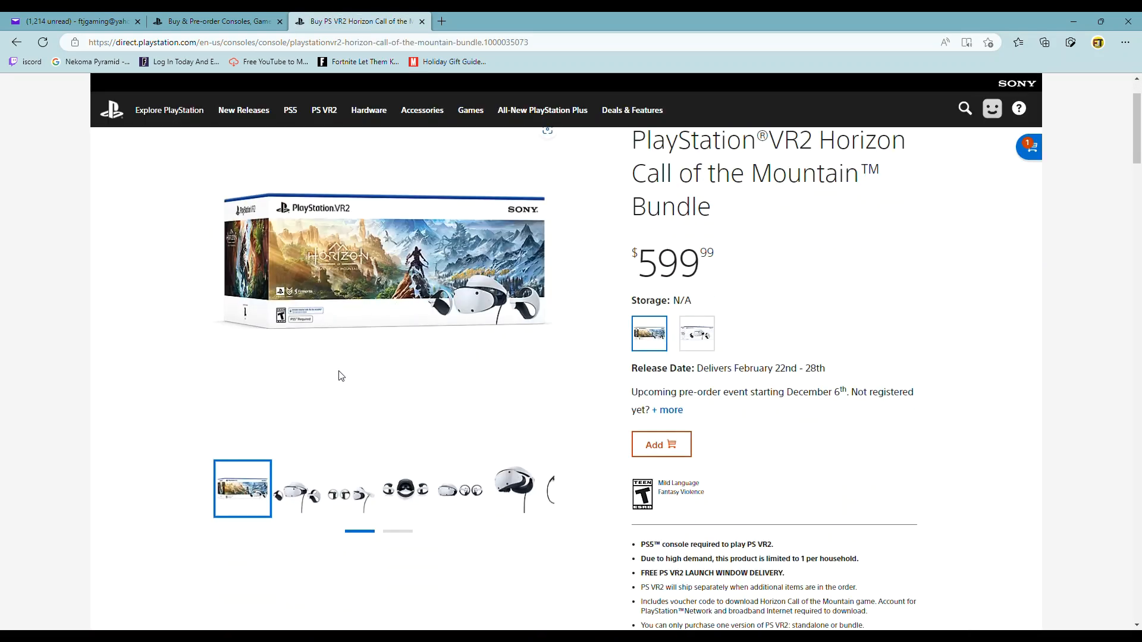
mouse_move(349, 386)
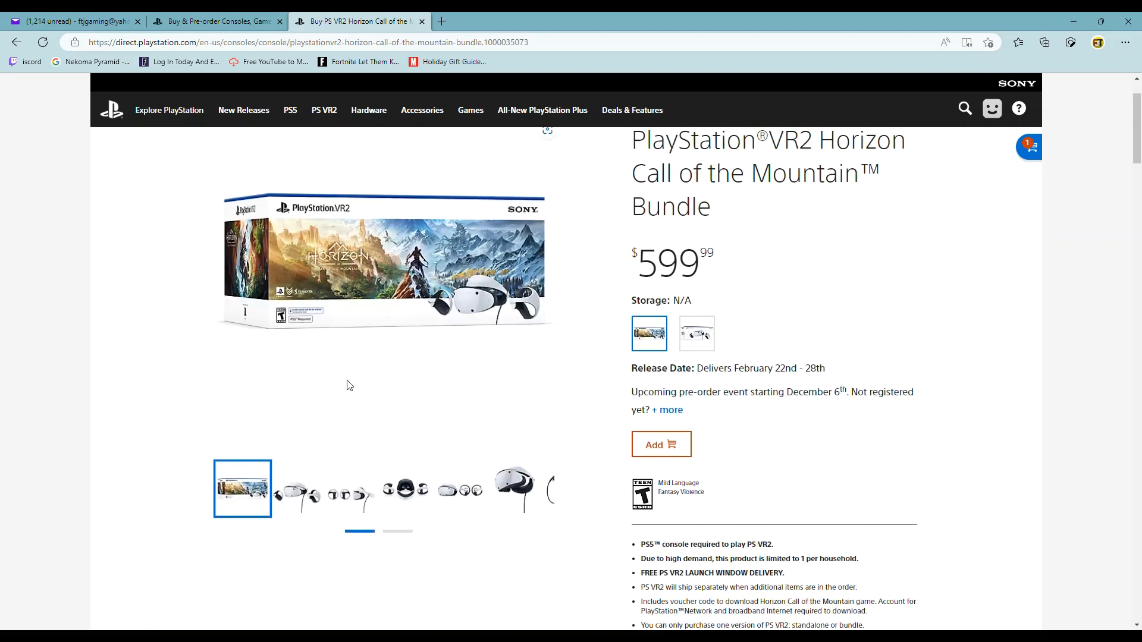
mouse_move(297, 499)
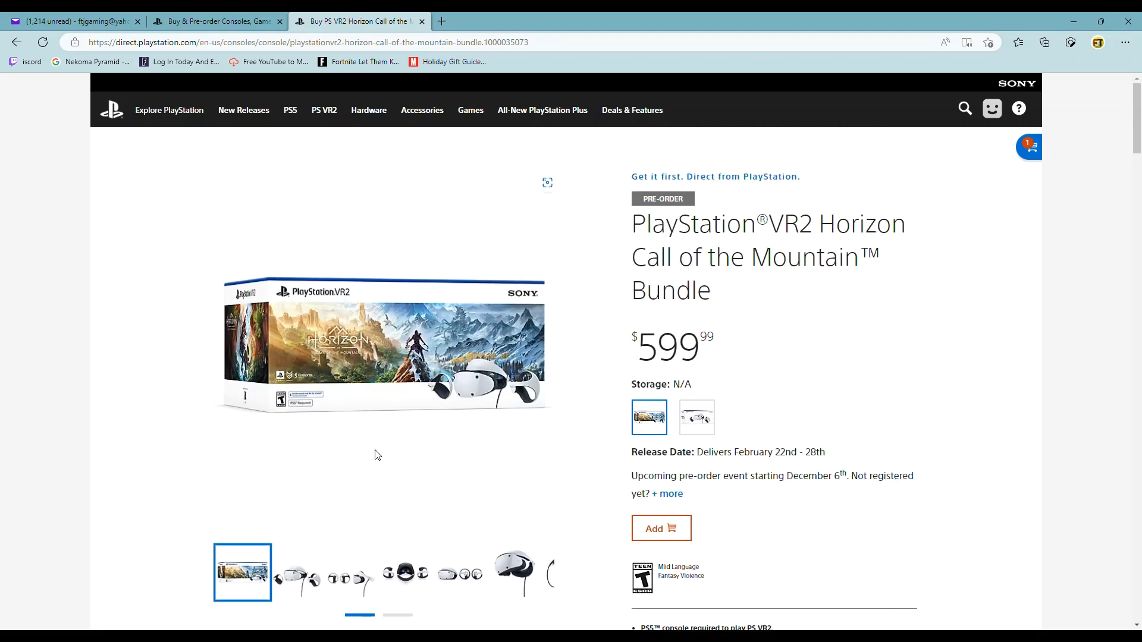
mouse_move(487, 471)
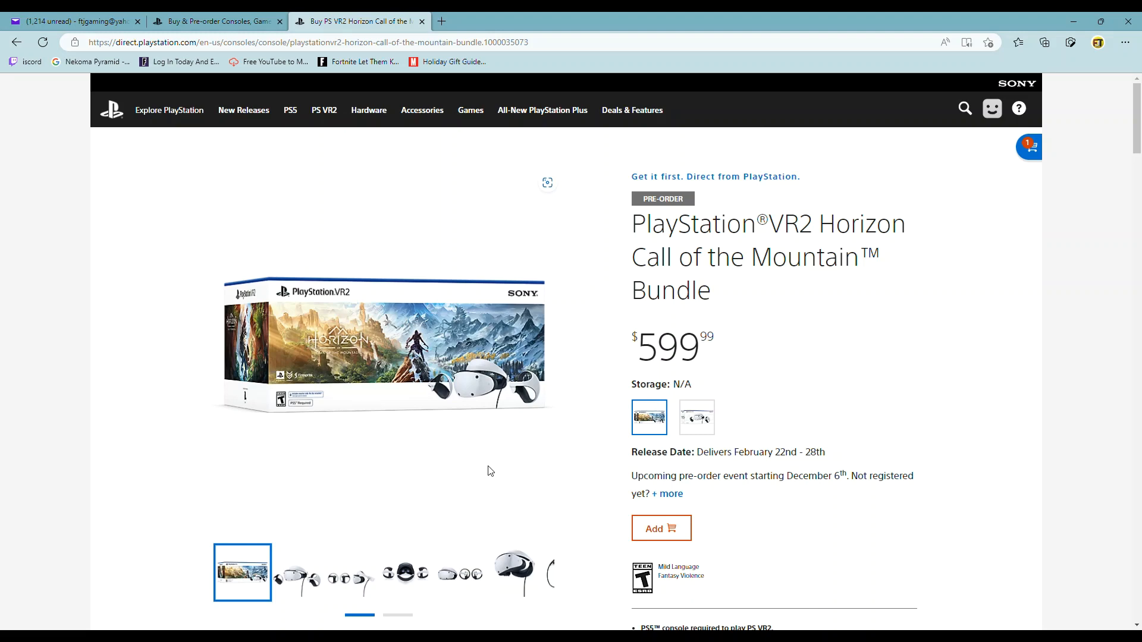
mouse_move(787, 463)
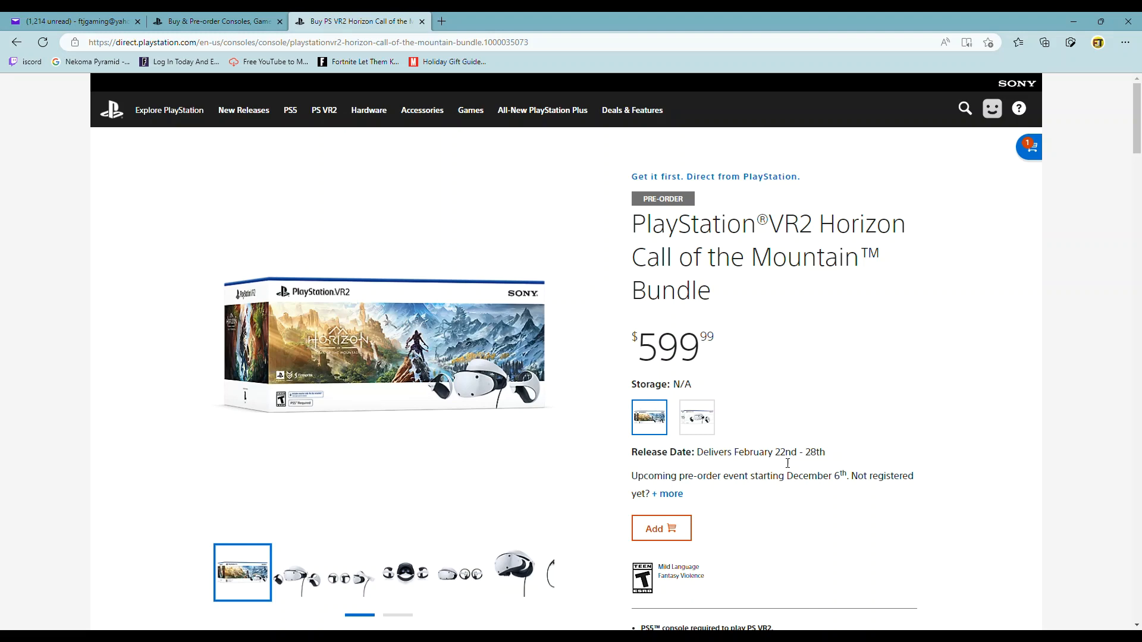
mouse_move(747, 507)
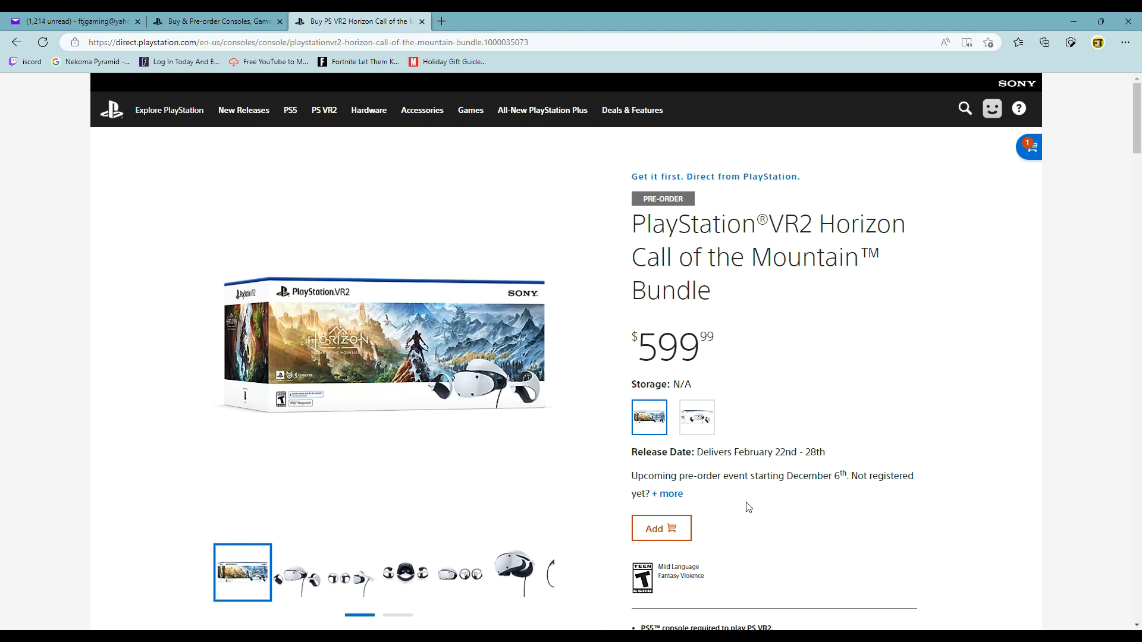
mouse_move(778, 498)
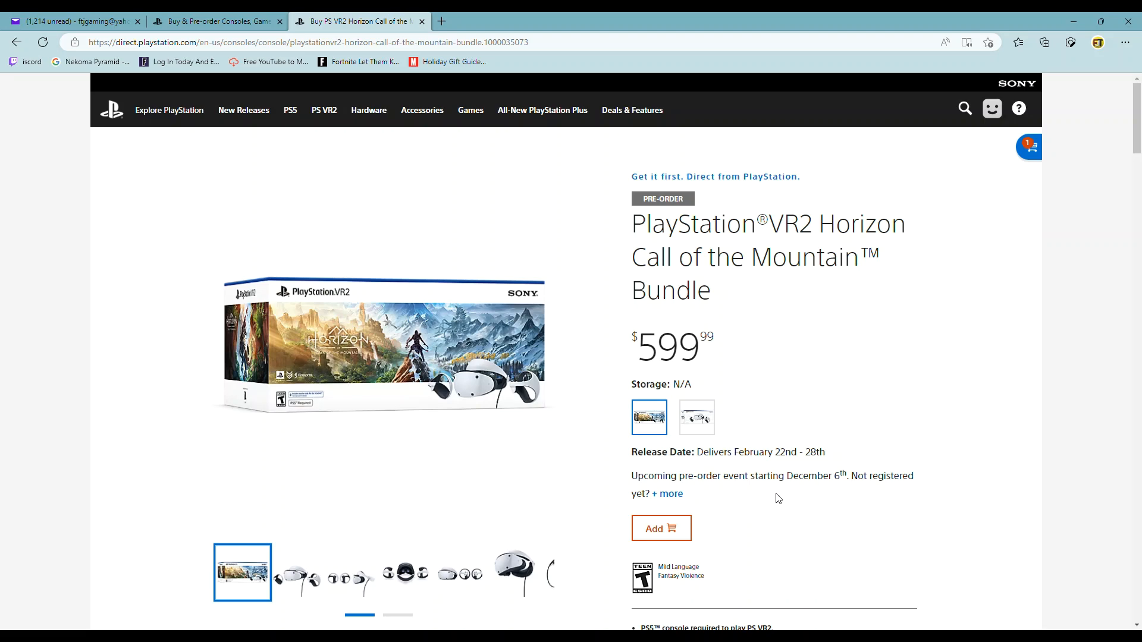
mouse_move(853, 472)
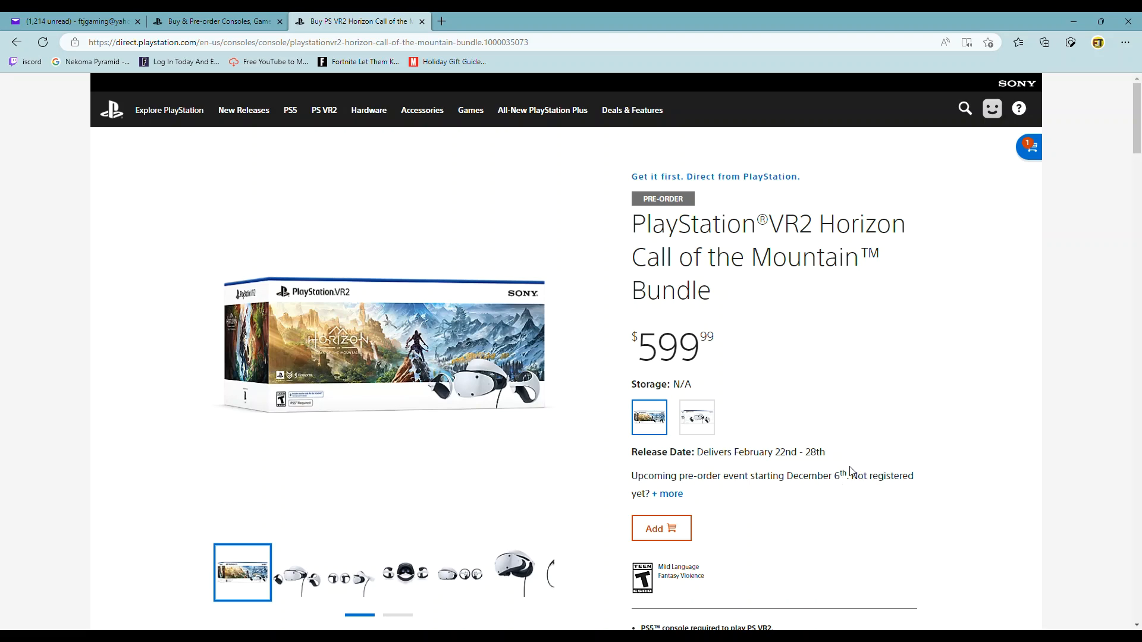
mouse_move(685, 507)
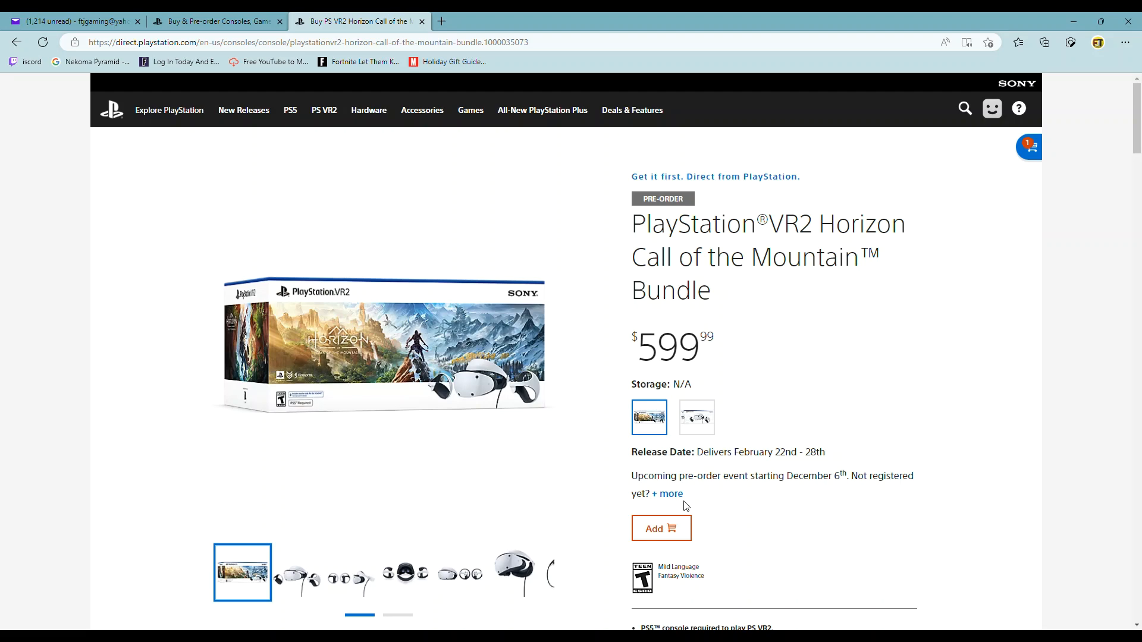
scroll("down", 3)
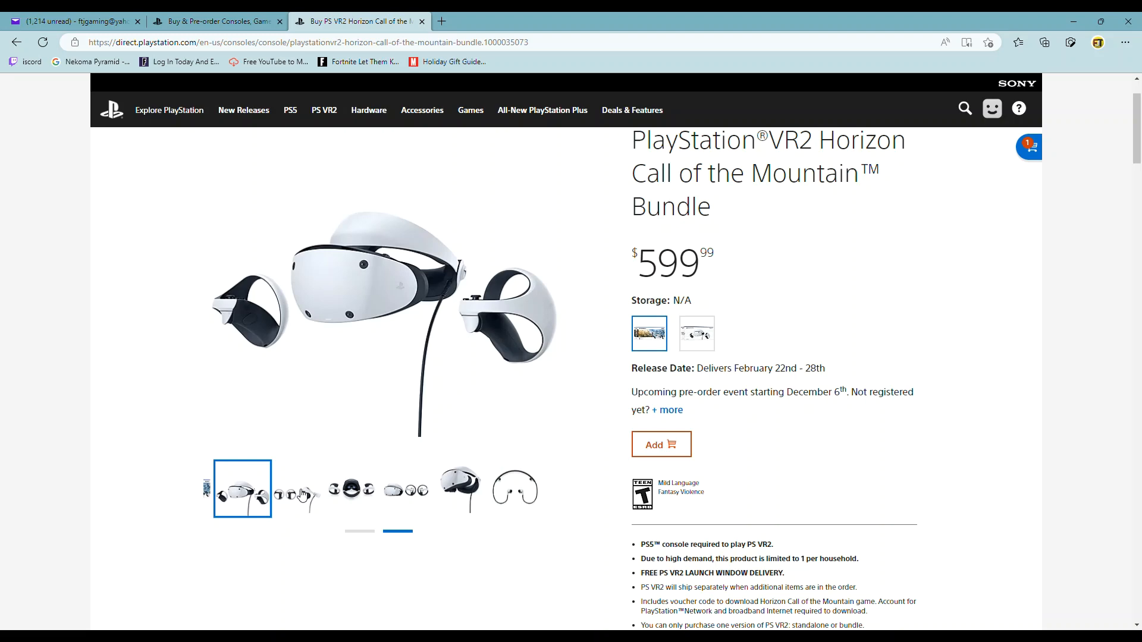
- Browse the bundle gallery thumbnails: headset side view, front view, controllers, ending on the earbuds photo
left_click(296, 489)
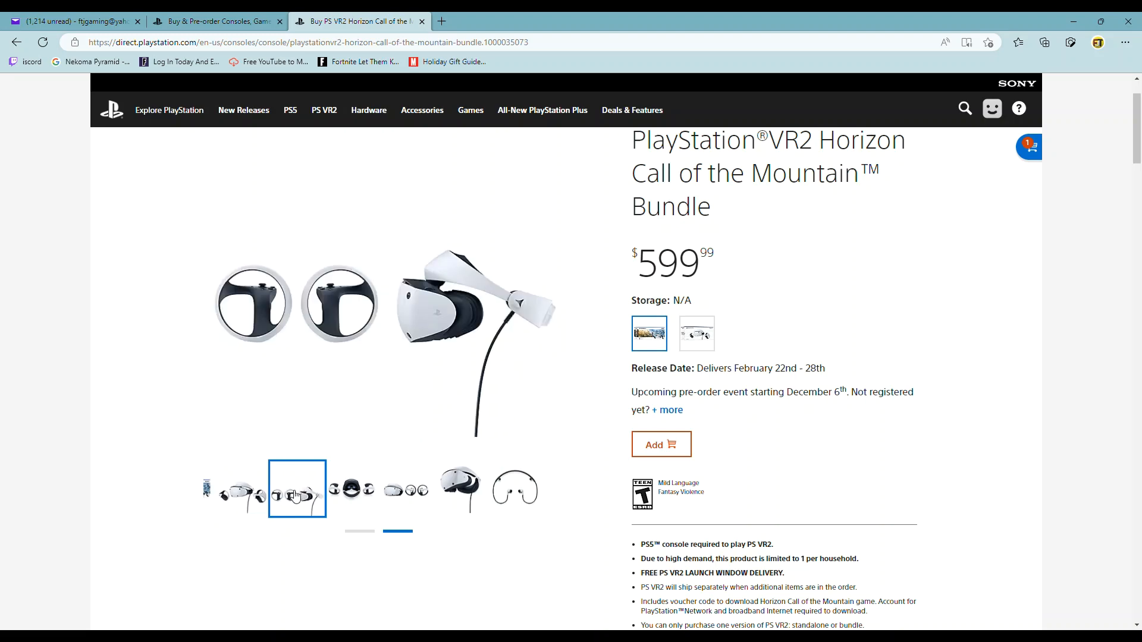
scroll("down", 3)
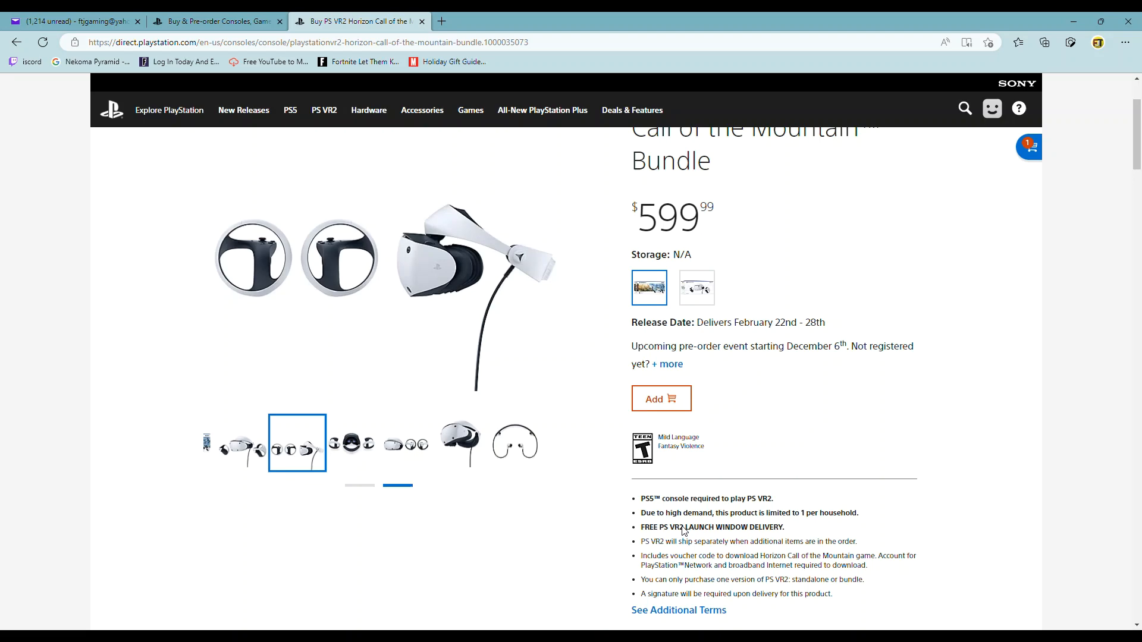
scroll("down", 3)
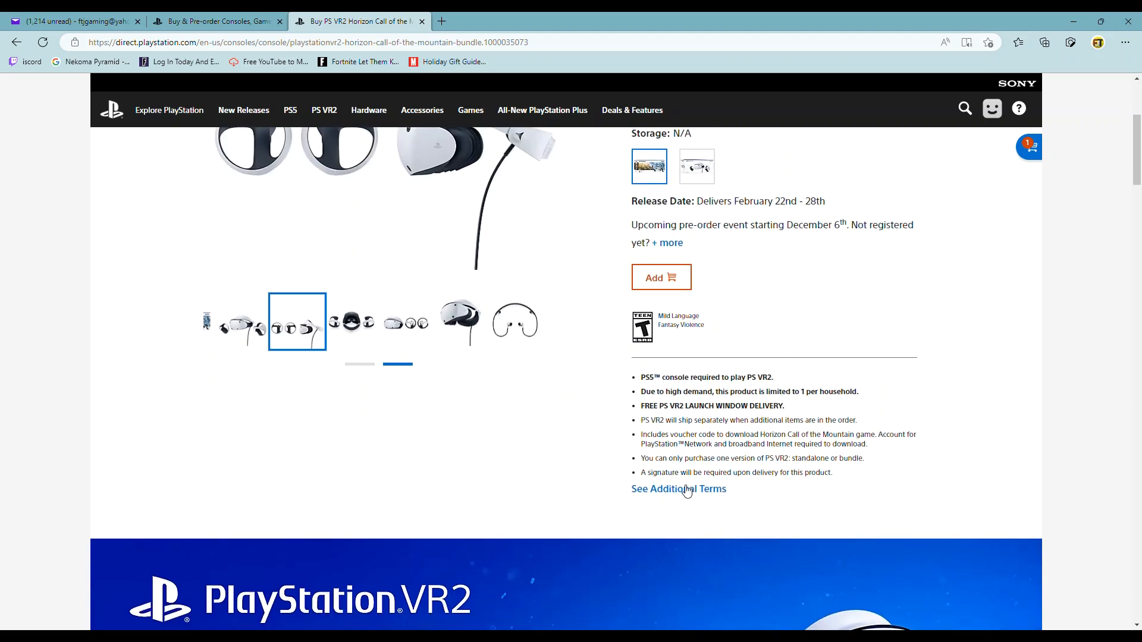
scroll("up", 3)
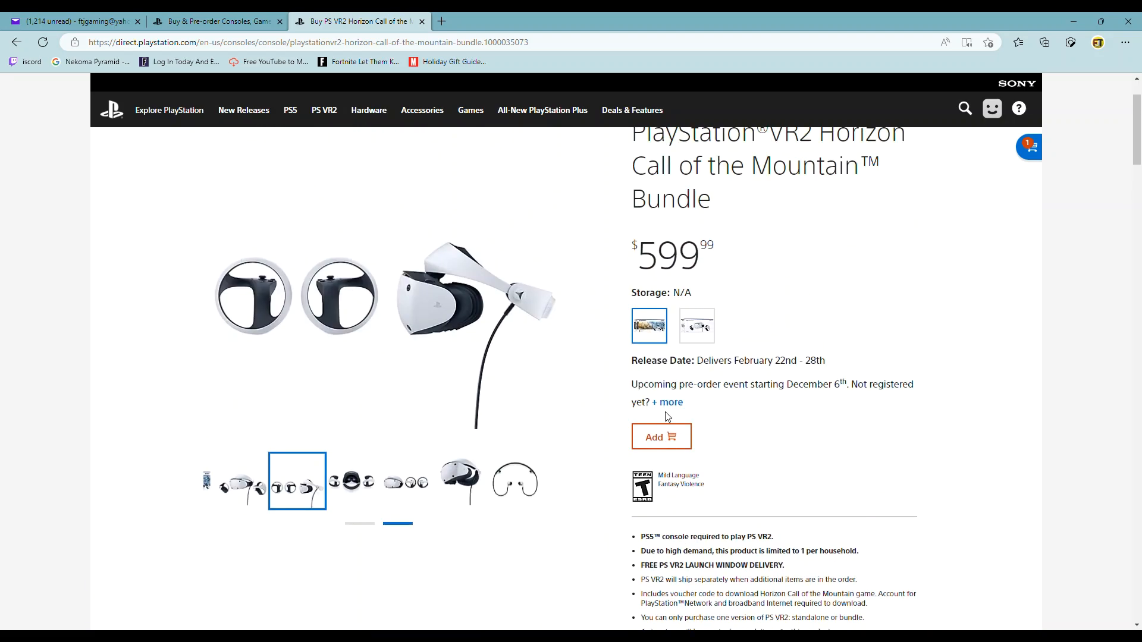
left_click(351, 489)
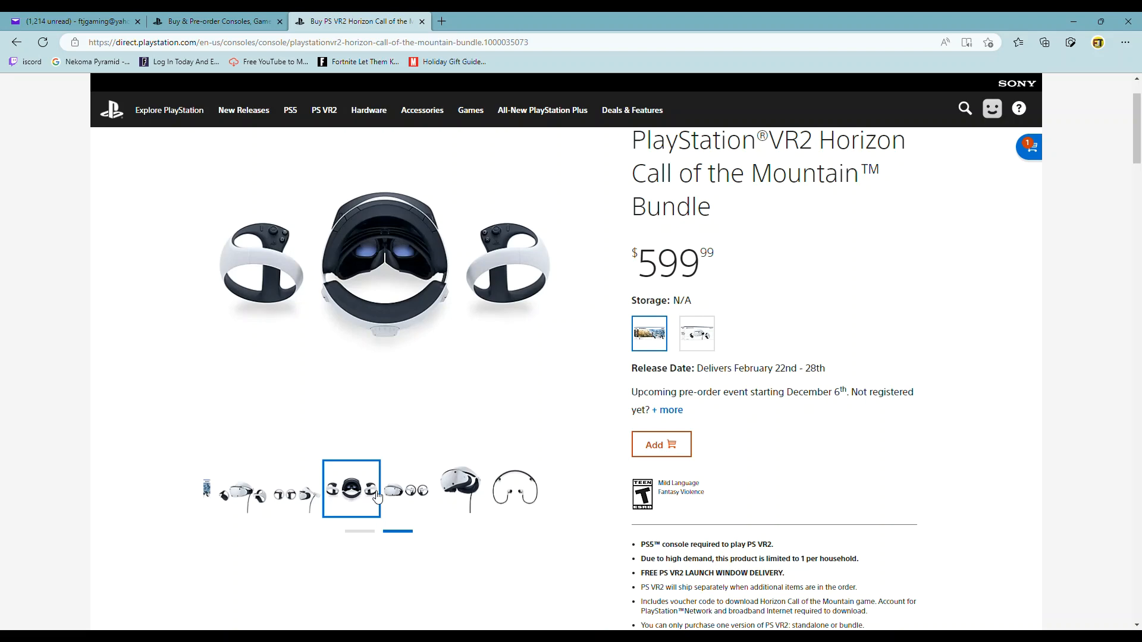
left_click(406, 489)
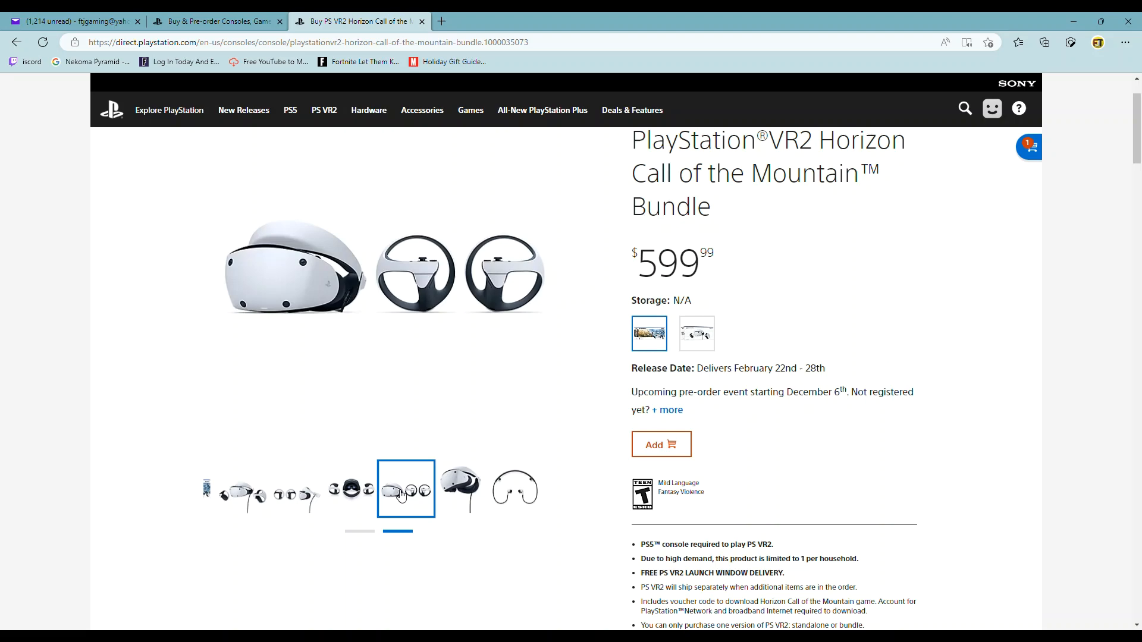
mouse_move(474, 480)
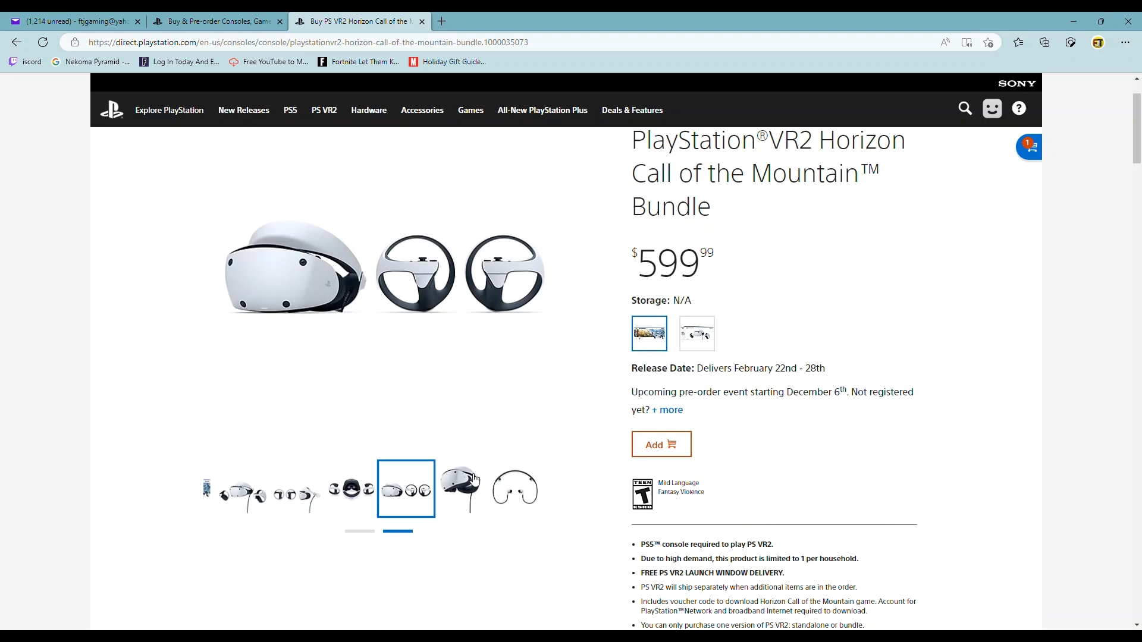
left_click(515, 489)
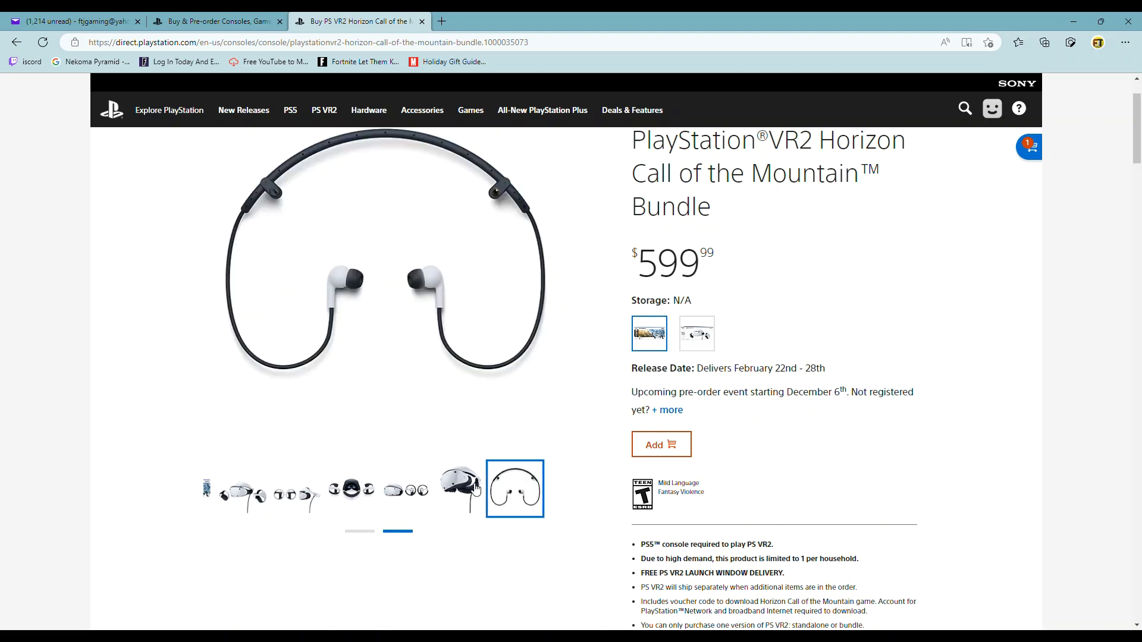
- Scroll through the bundle page's terms and health warnings without adding it
scroll("down", 3)
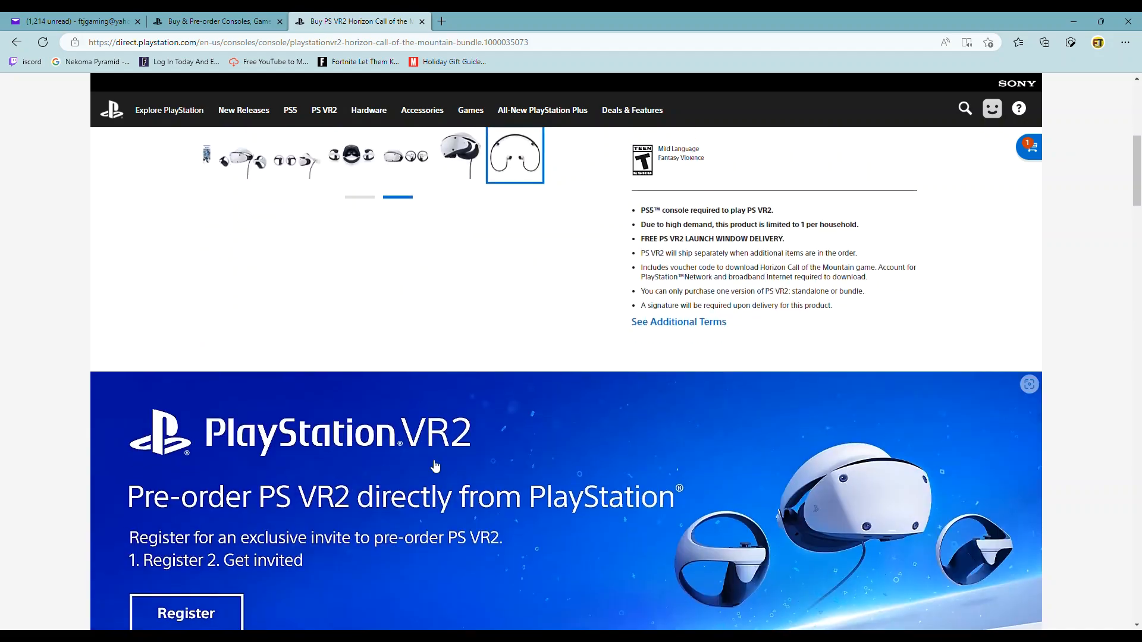
scroll("up", 3)
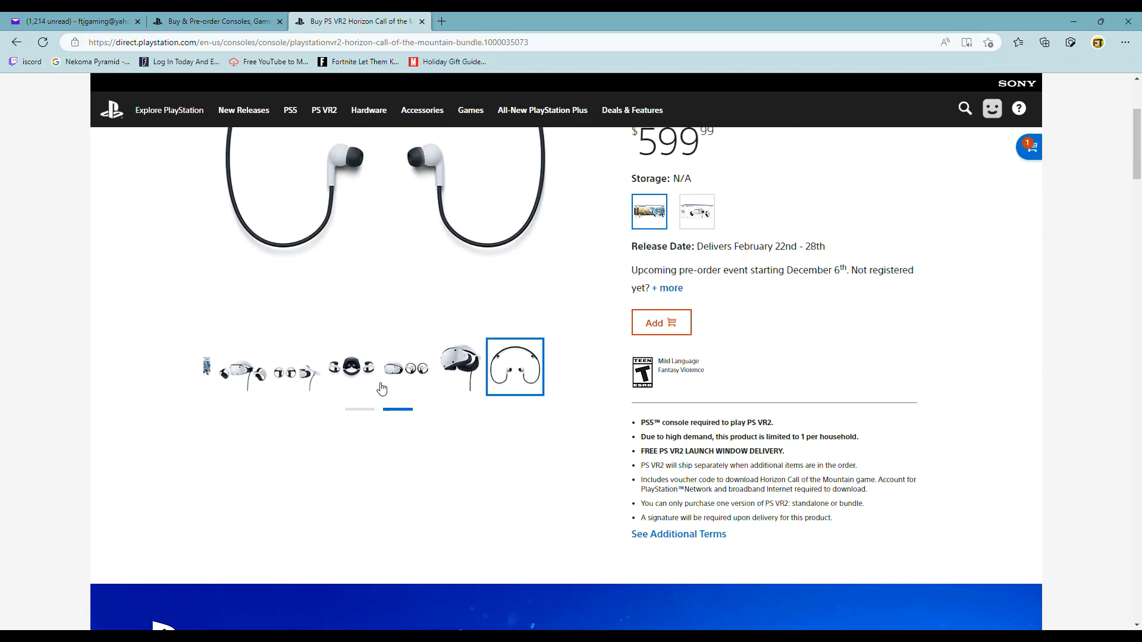
scroll("down", 3)
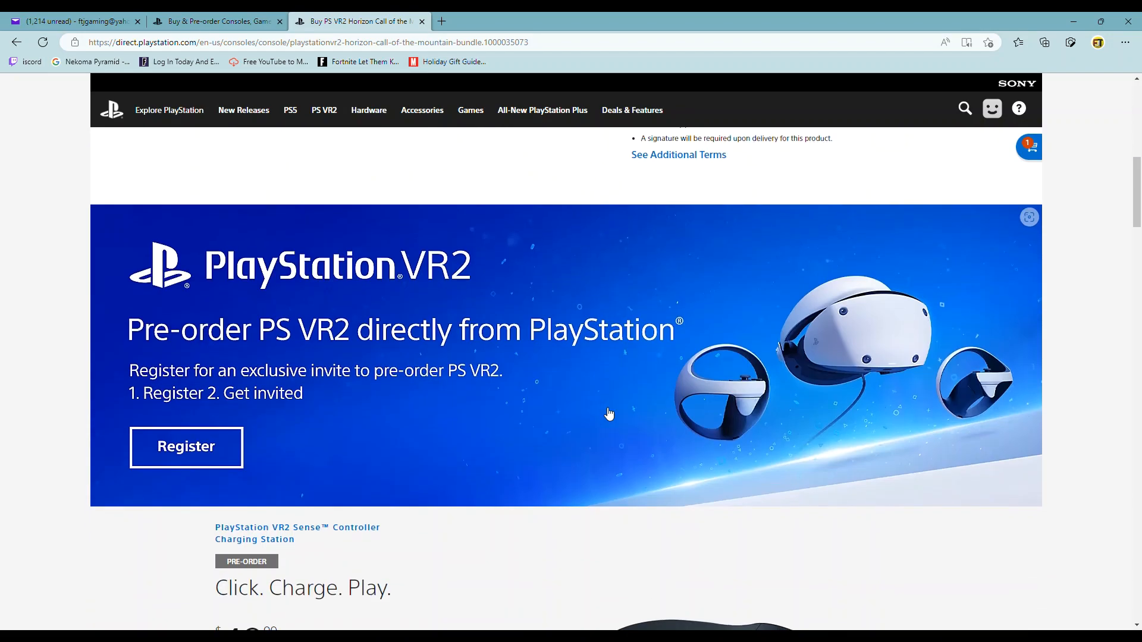
scroll("up", 3)
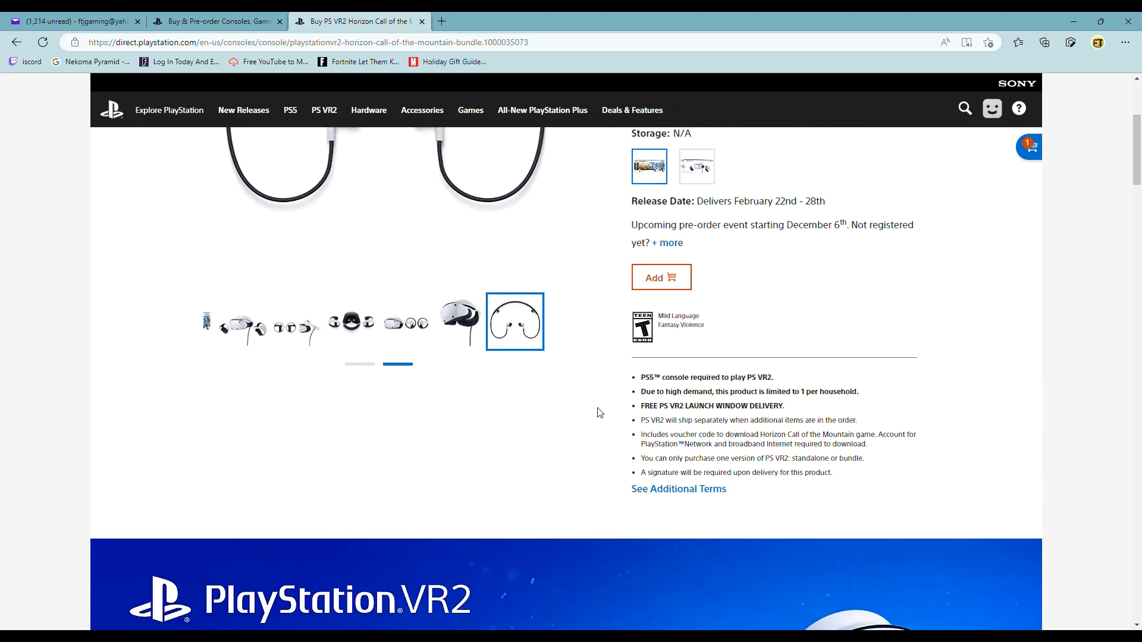
scroll("down", 3)
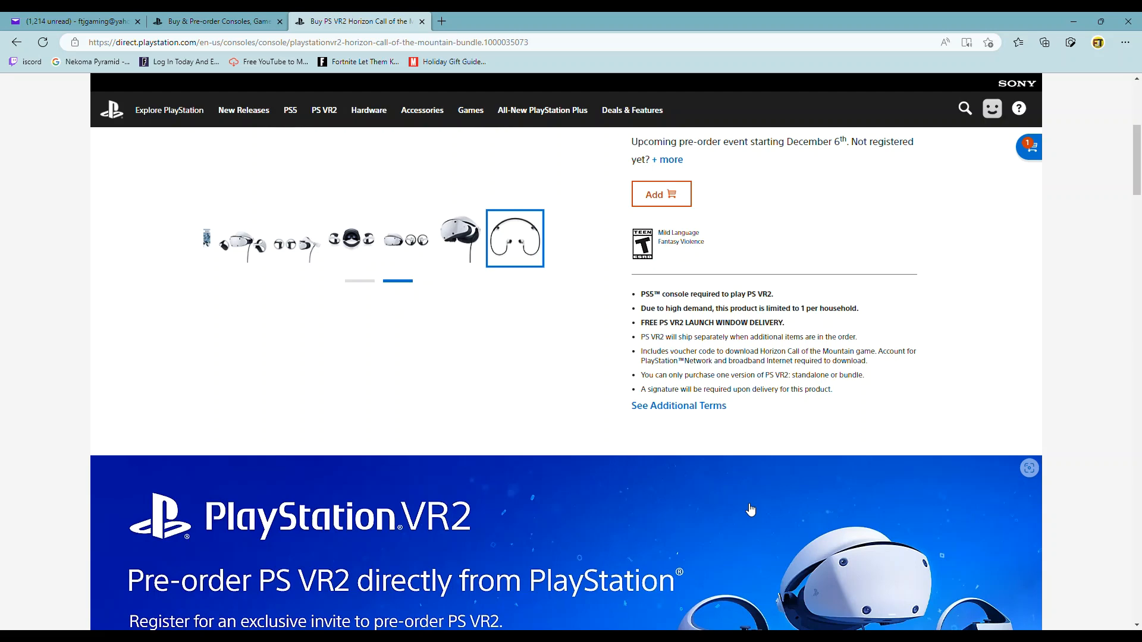
scroll("up", 3)
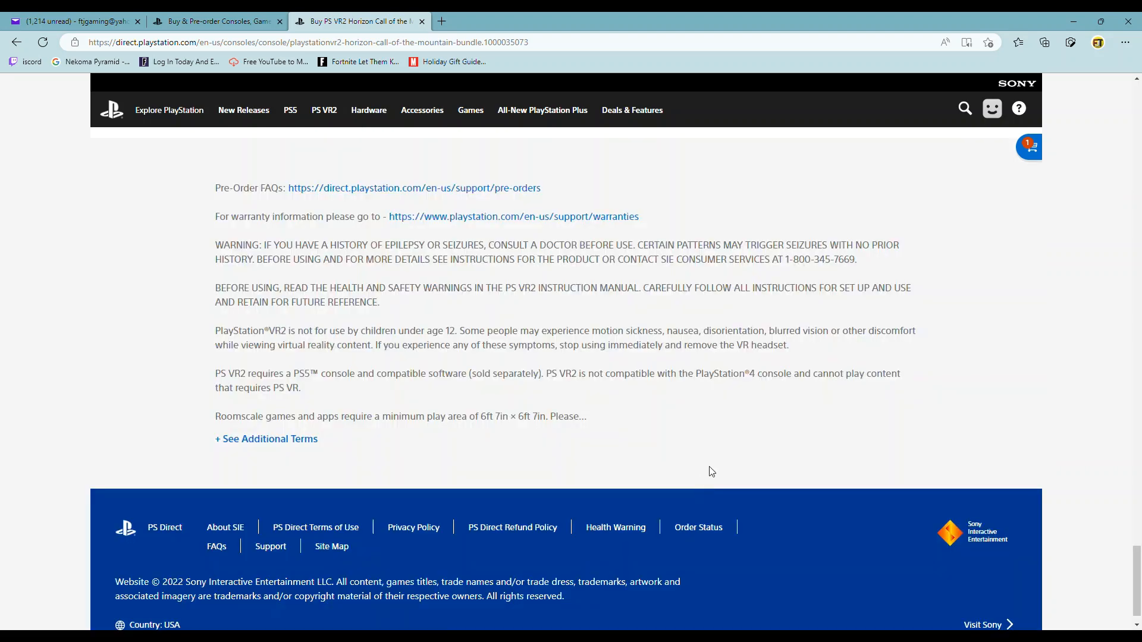
mouse_move(542, 448)
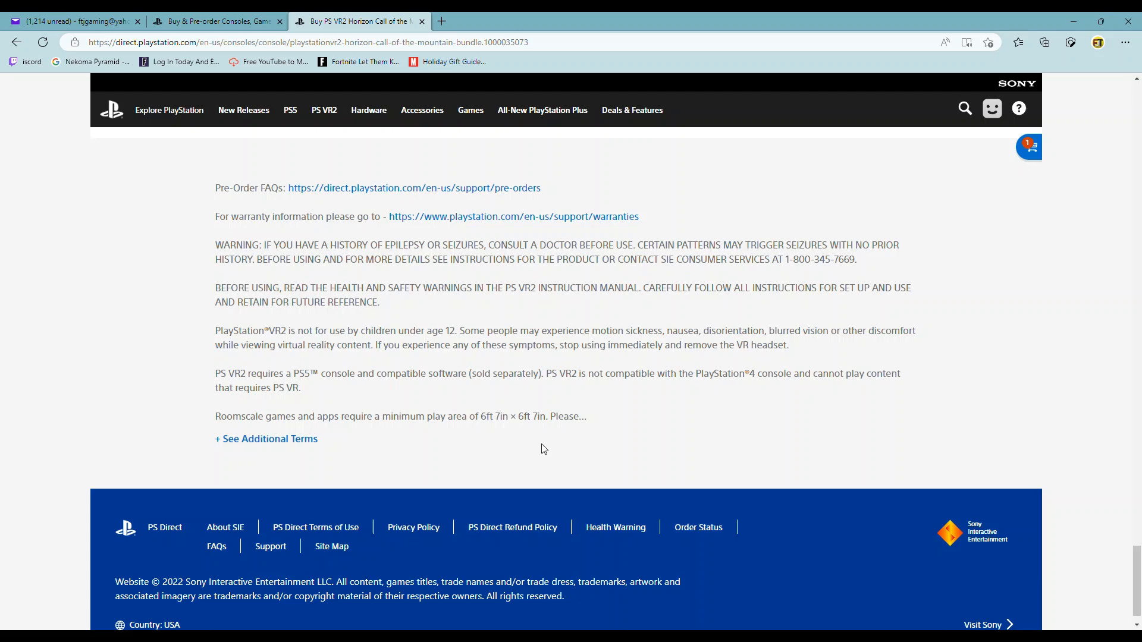
mouse_move(748, 390)
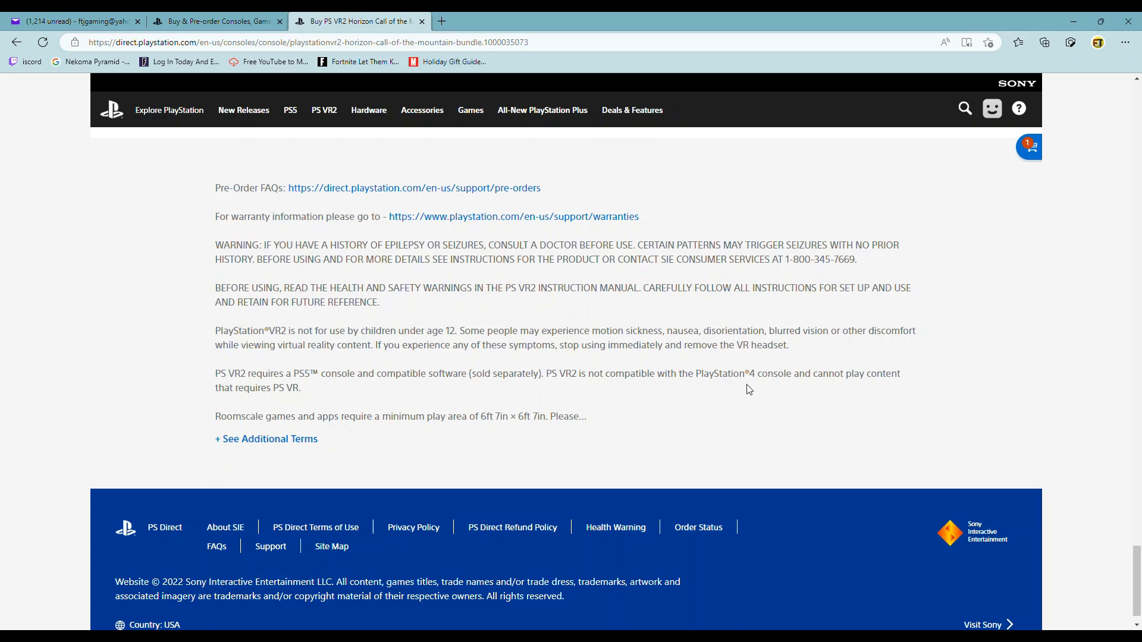
- Scroll the bundle page to the pre-order FAQ and health warnings section
scroll("up", 3)
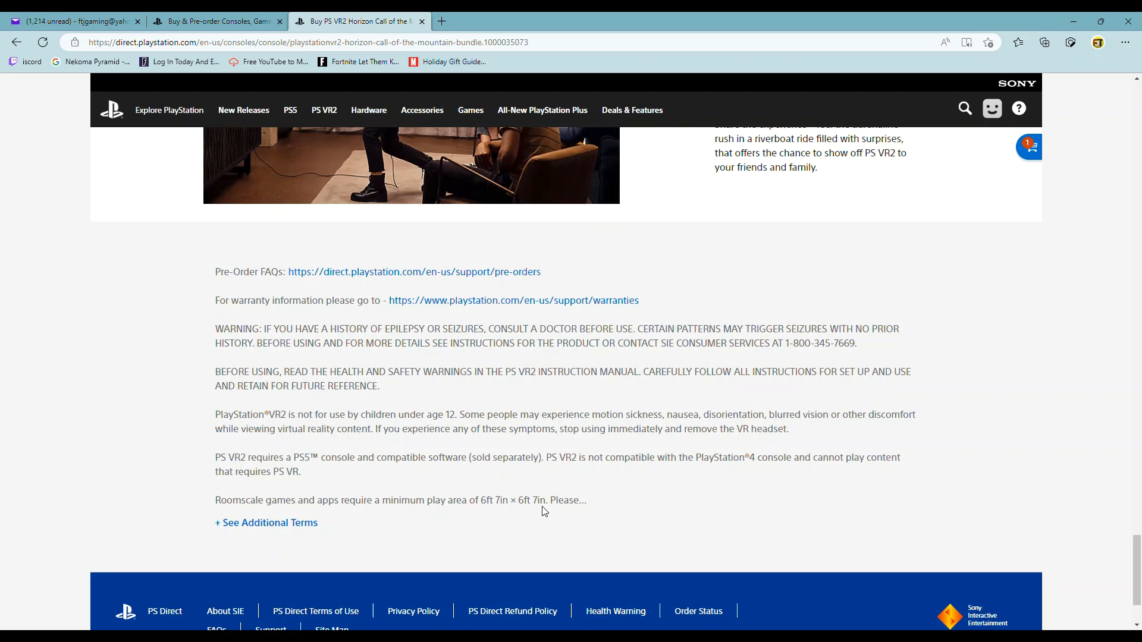
mouse_move(632, 478)
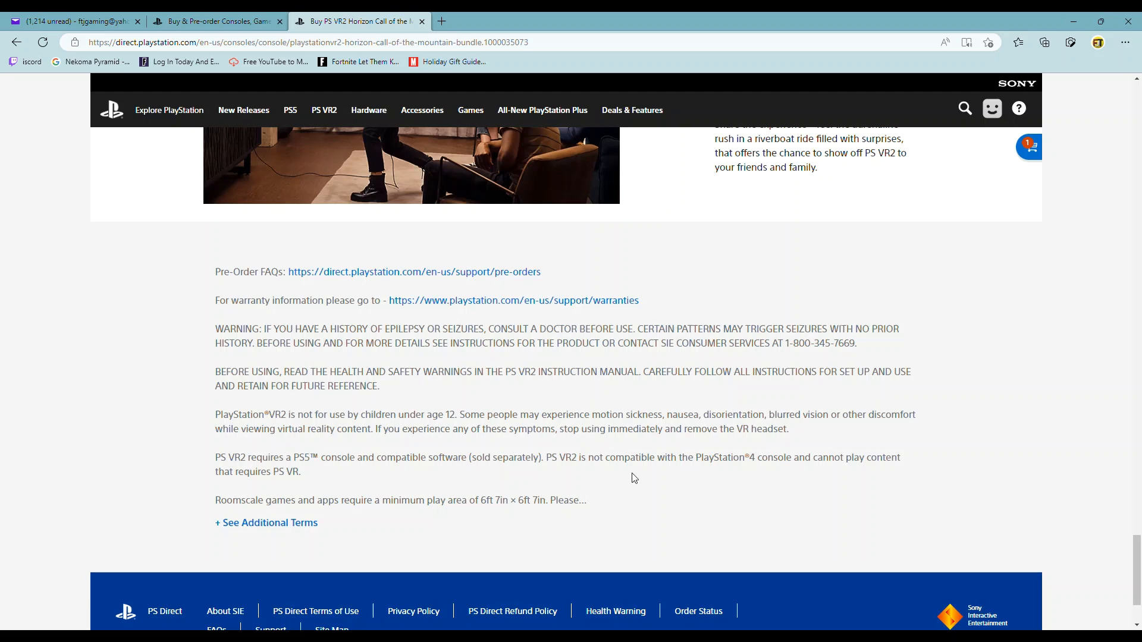
mouse_move(403, 518)
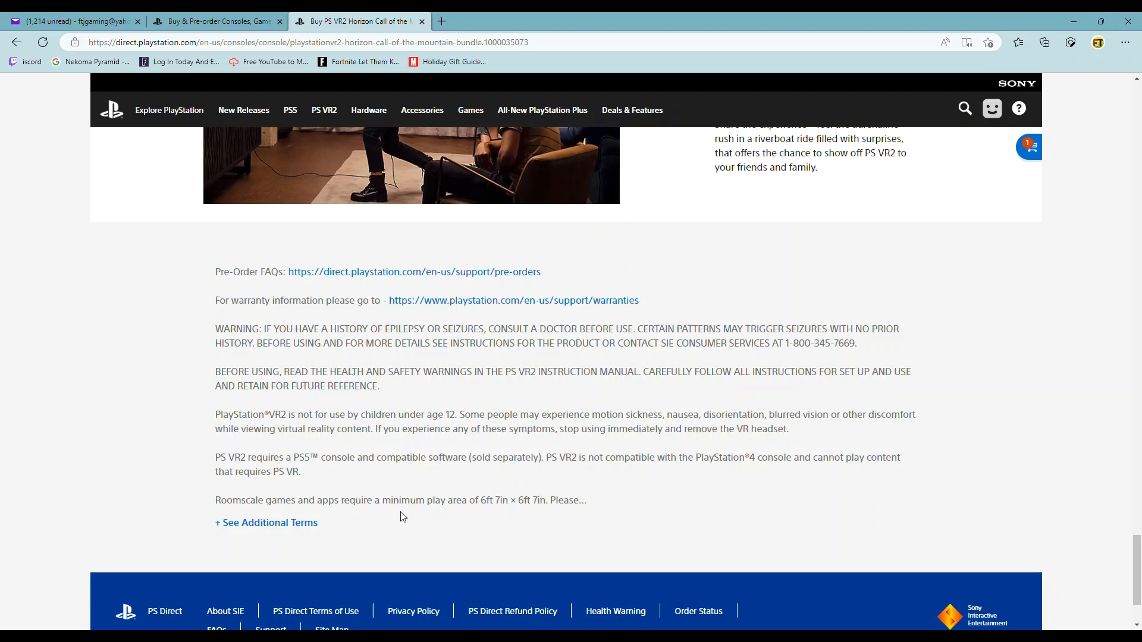
mouse_move(489, 514)
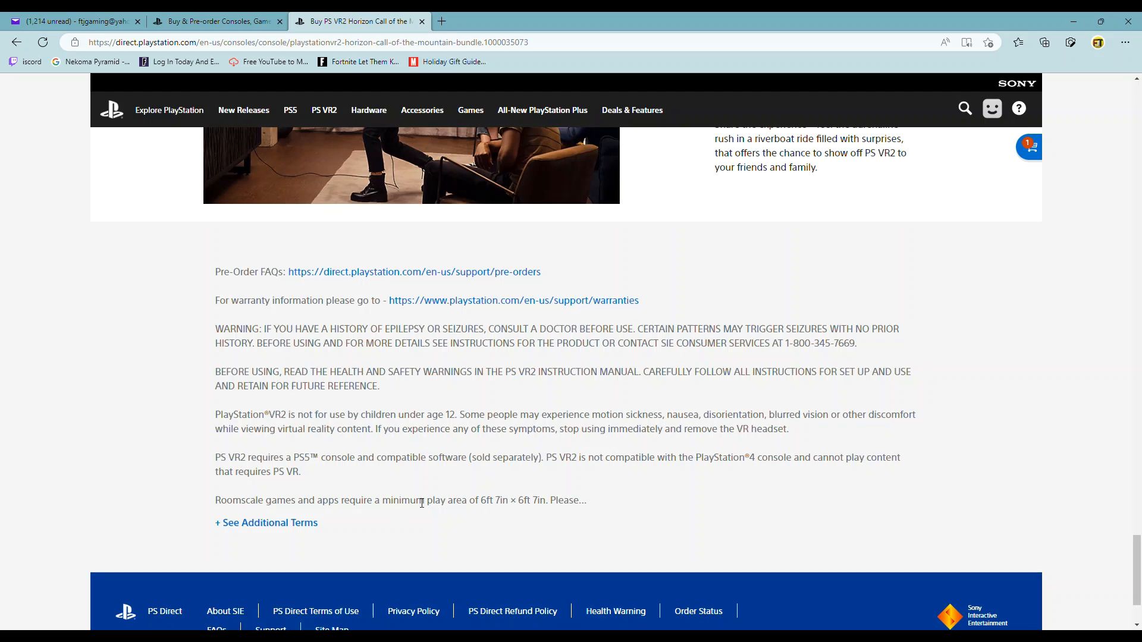
mouse_move(579, 501)
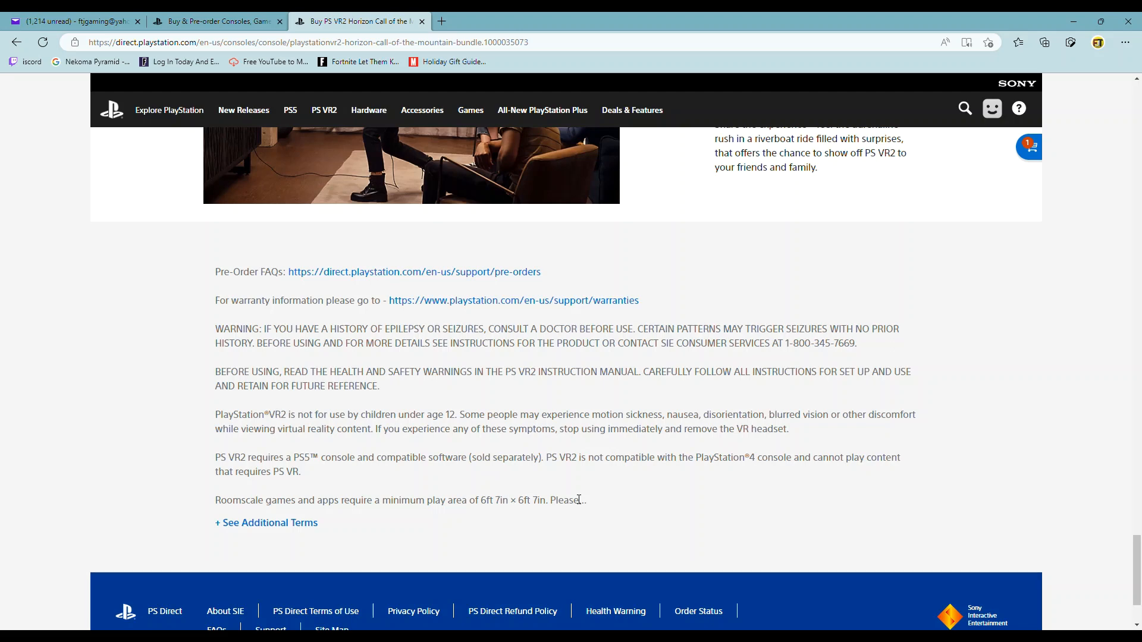
mouse_move(465, 496)
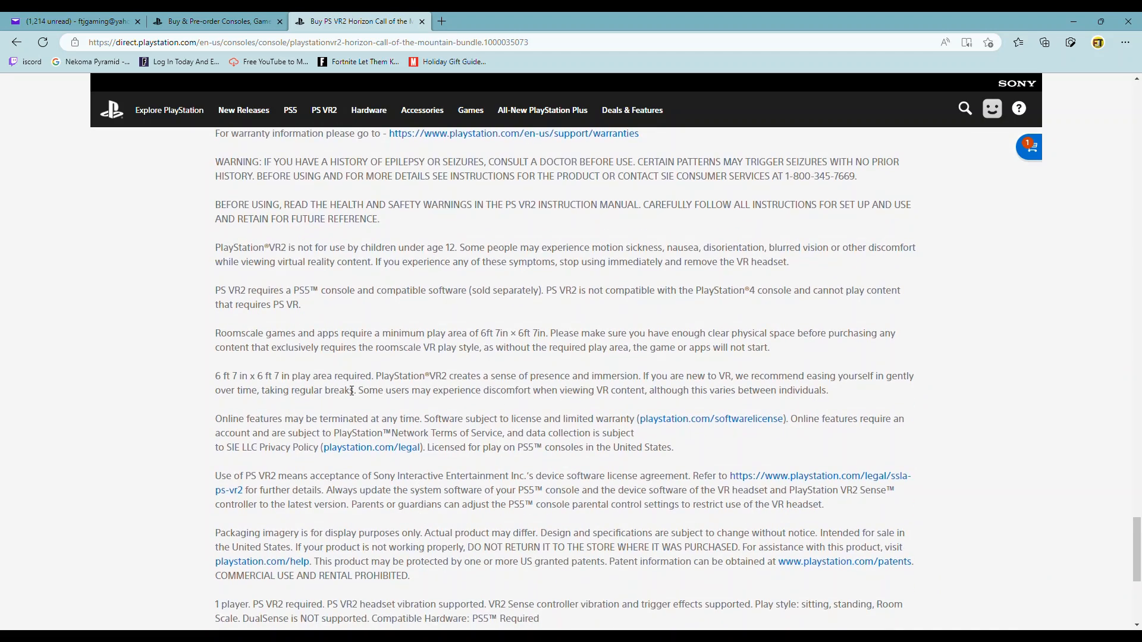
scroll("down", 3)
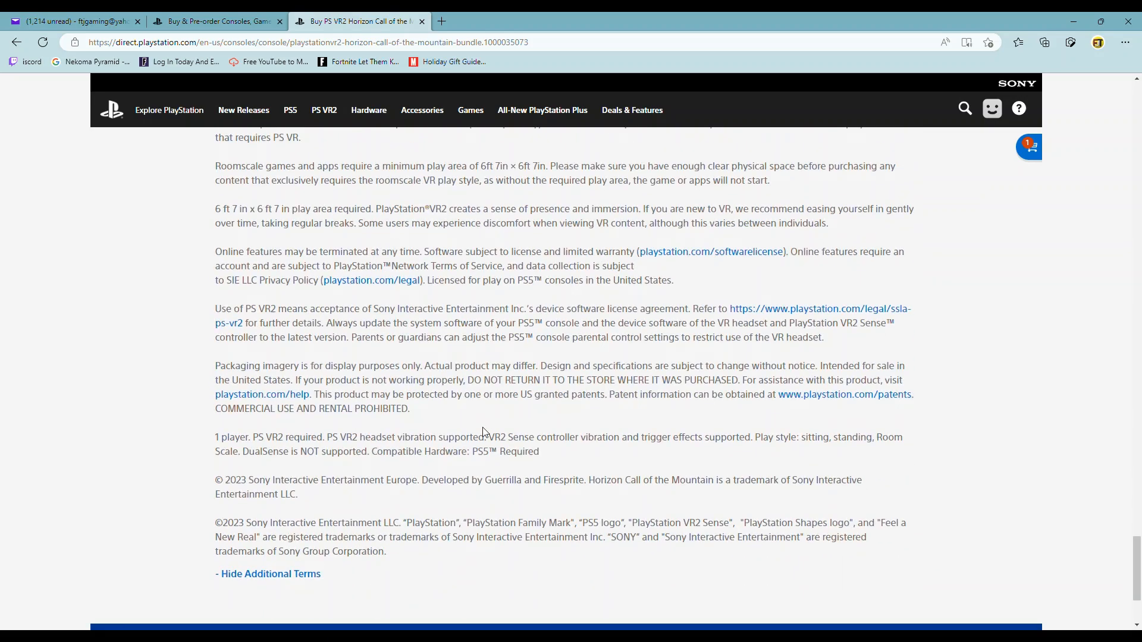
scroll("up", 3)
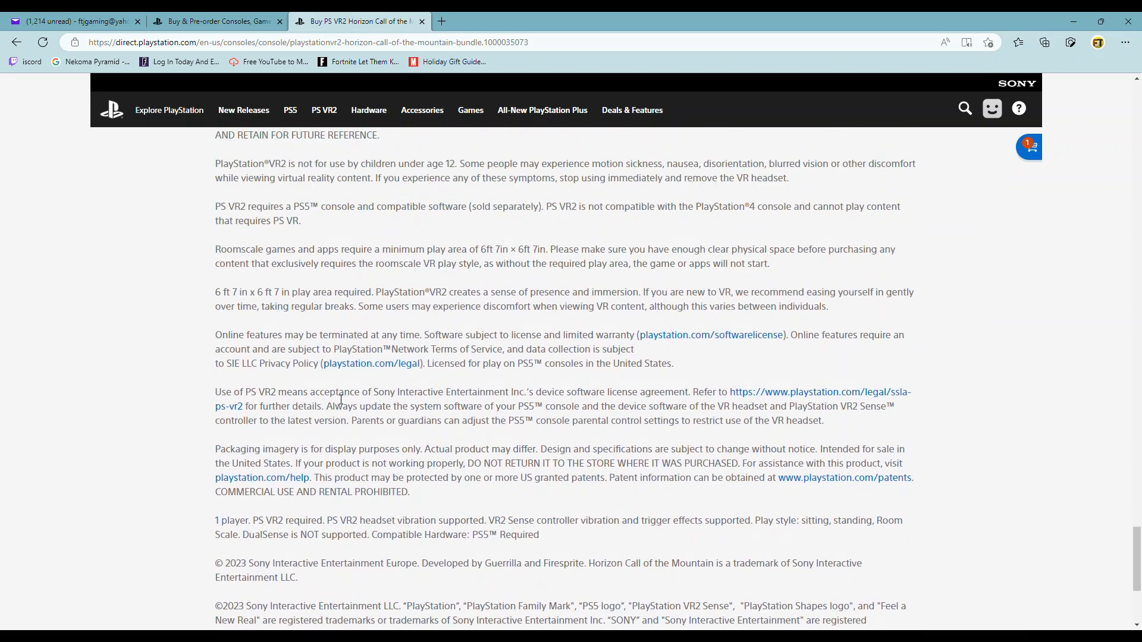
scroll("up", 3)
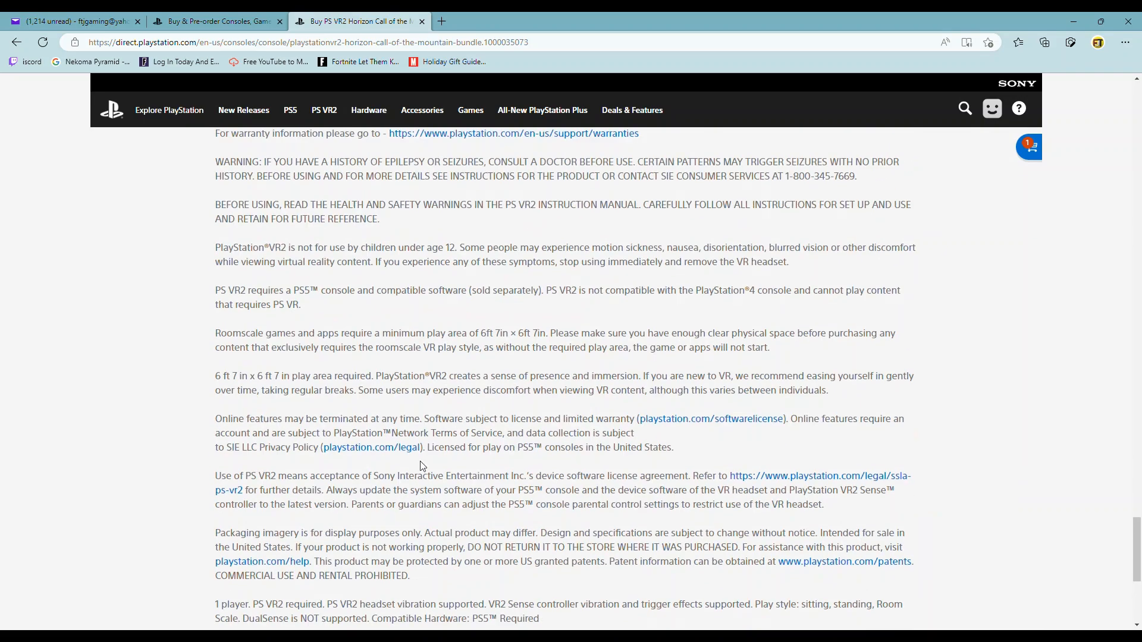
mouse_move(458, 456)
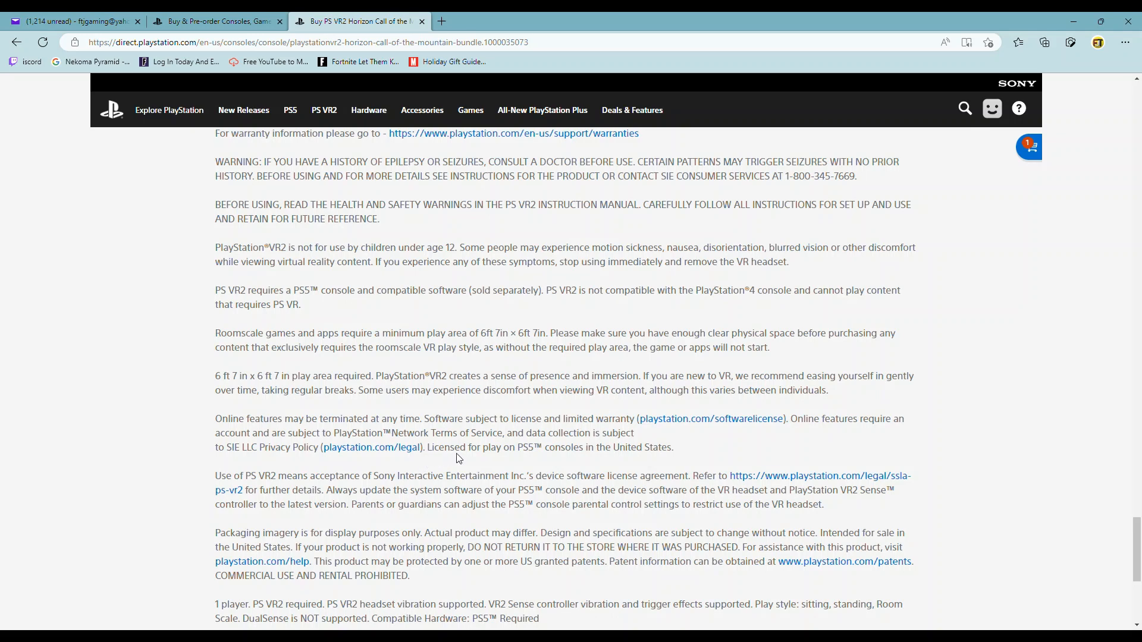
mouse_move(231, 420)
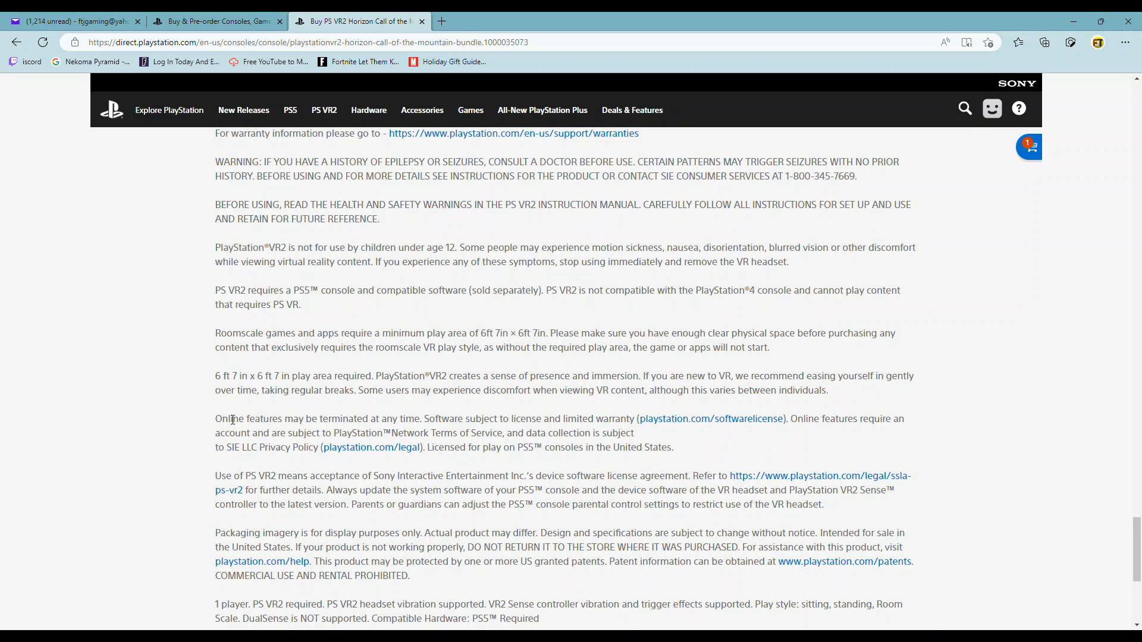
mouse_move(490, 433)
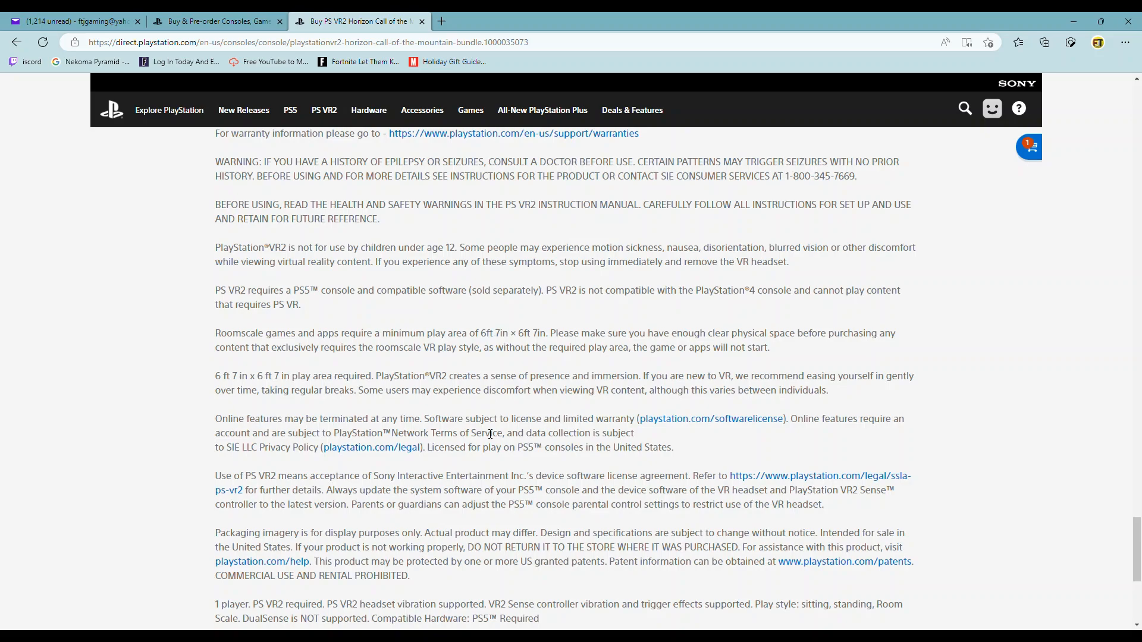
scroll("up", 3)
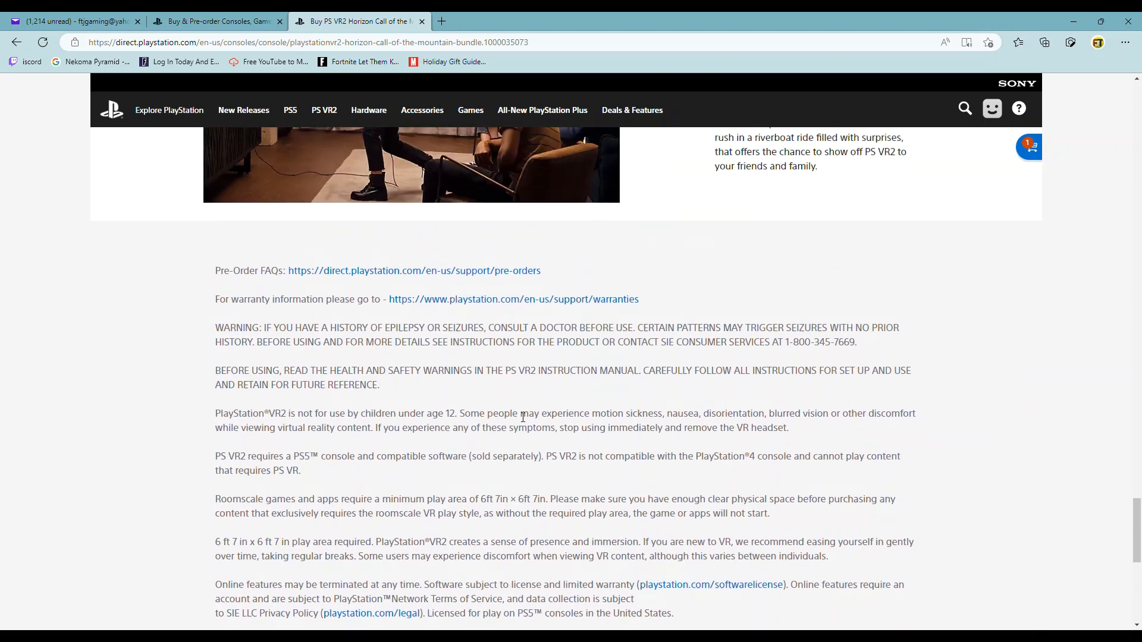
scroll("up", 3)
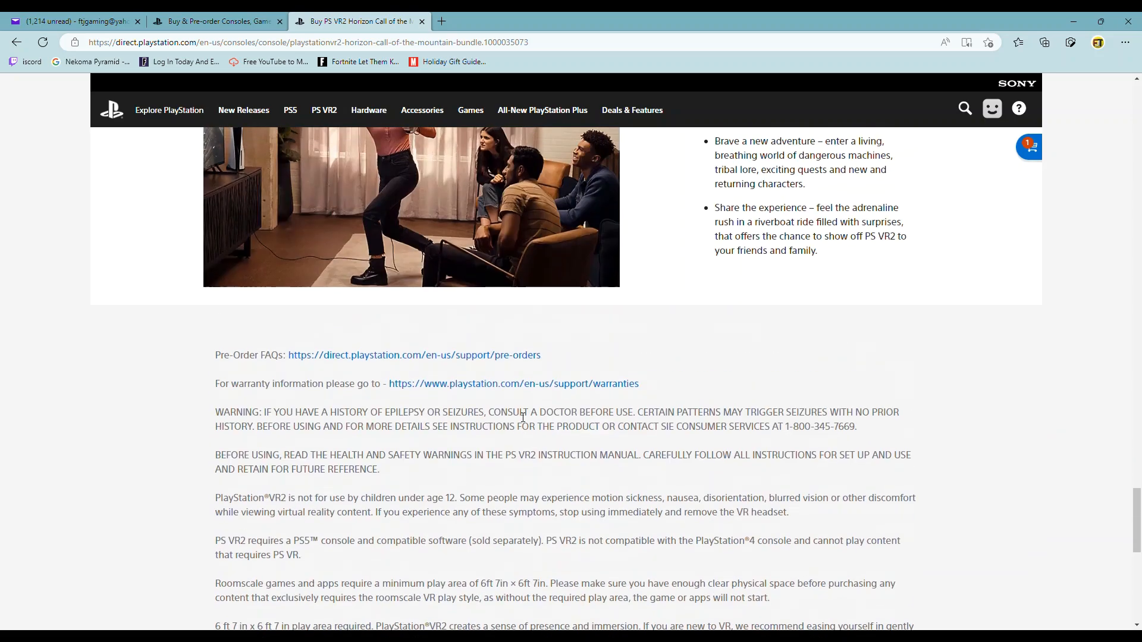
scroll("up", 3)
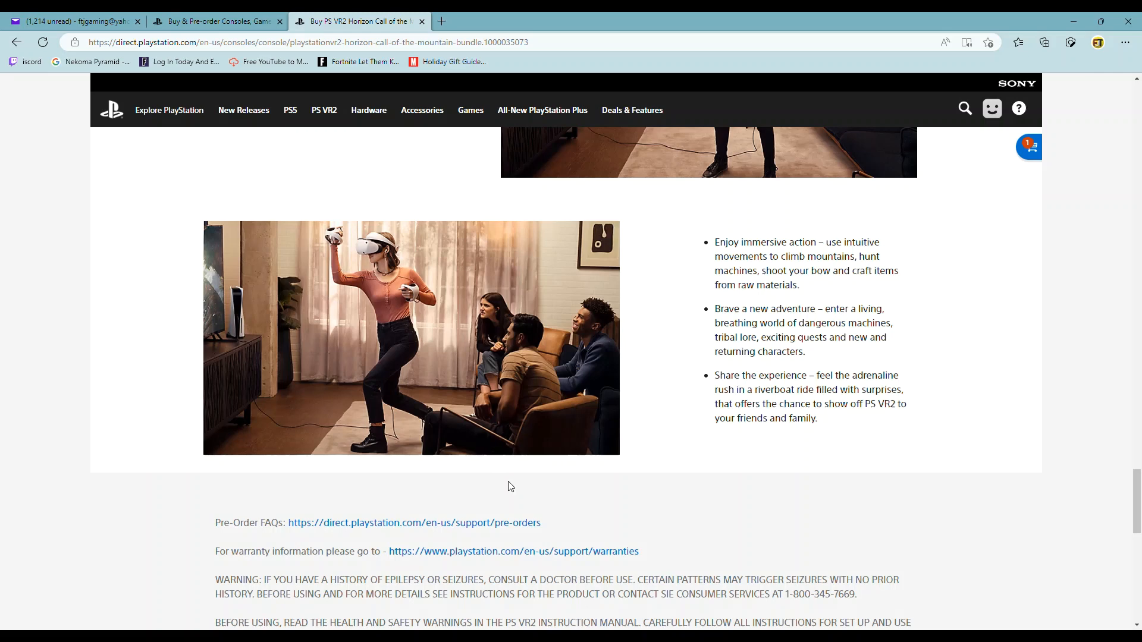
mouse_move(578, 492)
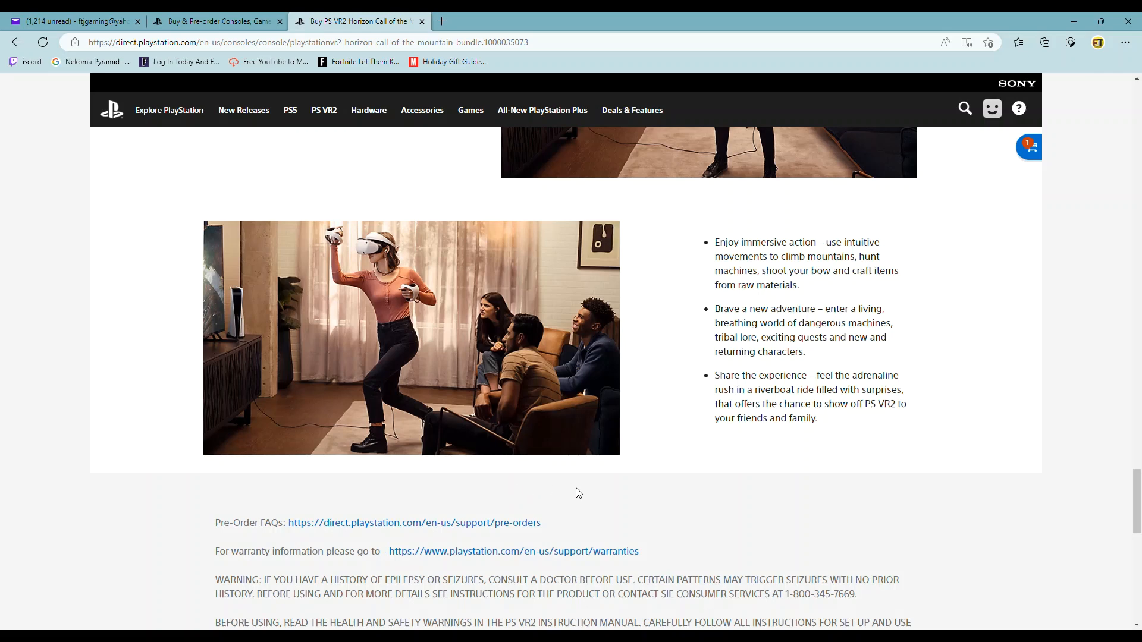
scroll("up", 3)
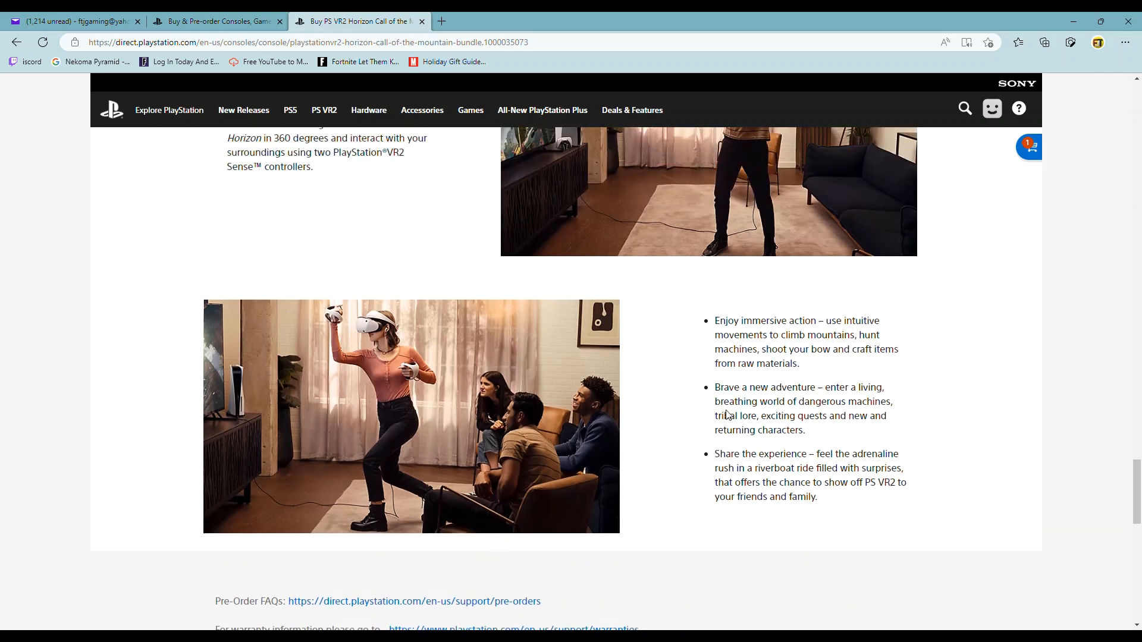
scroll("up", 3)
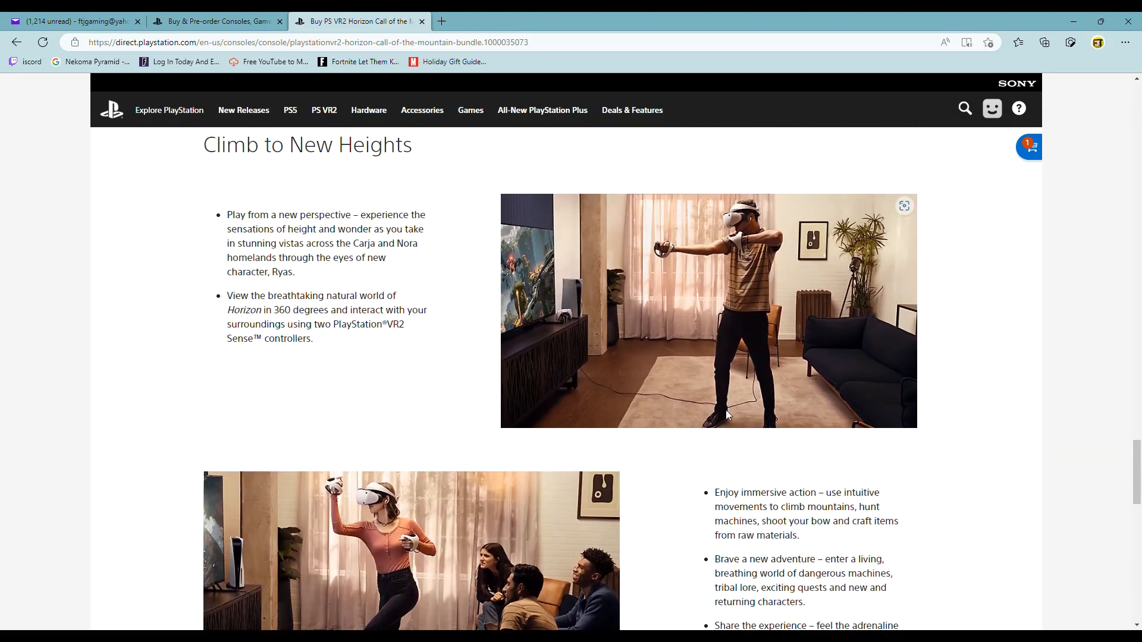
scroll("down", 3)
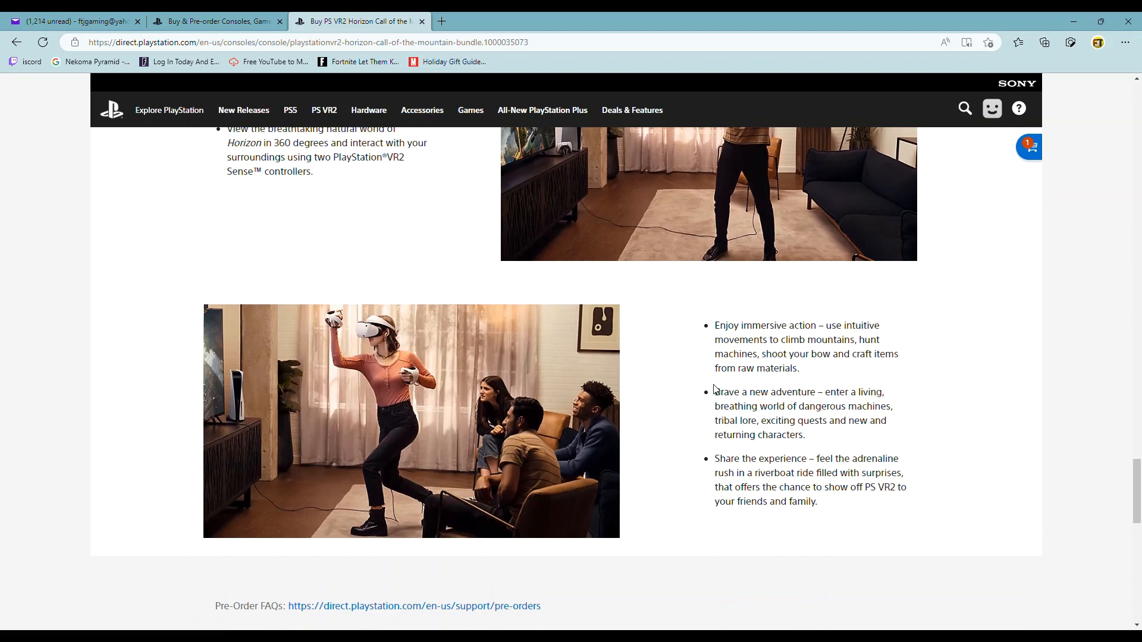
scroll("up", 3)
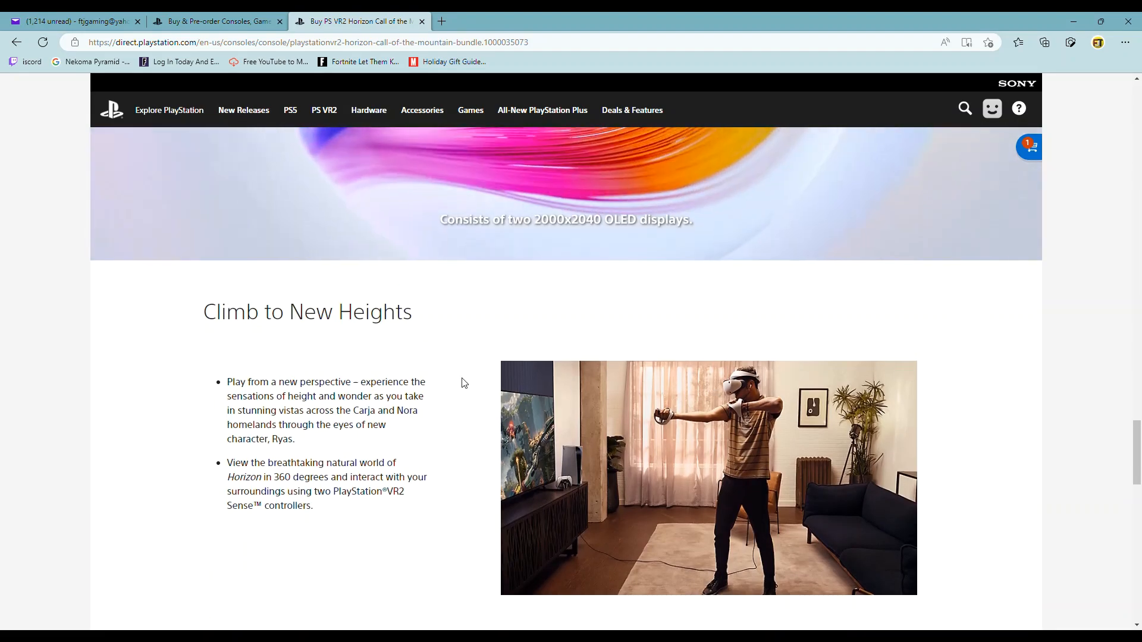
scroll("up", 3)
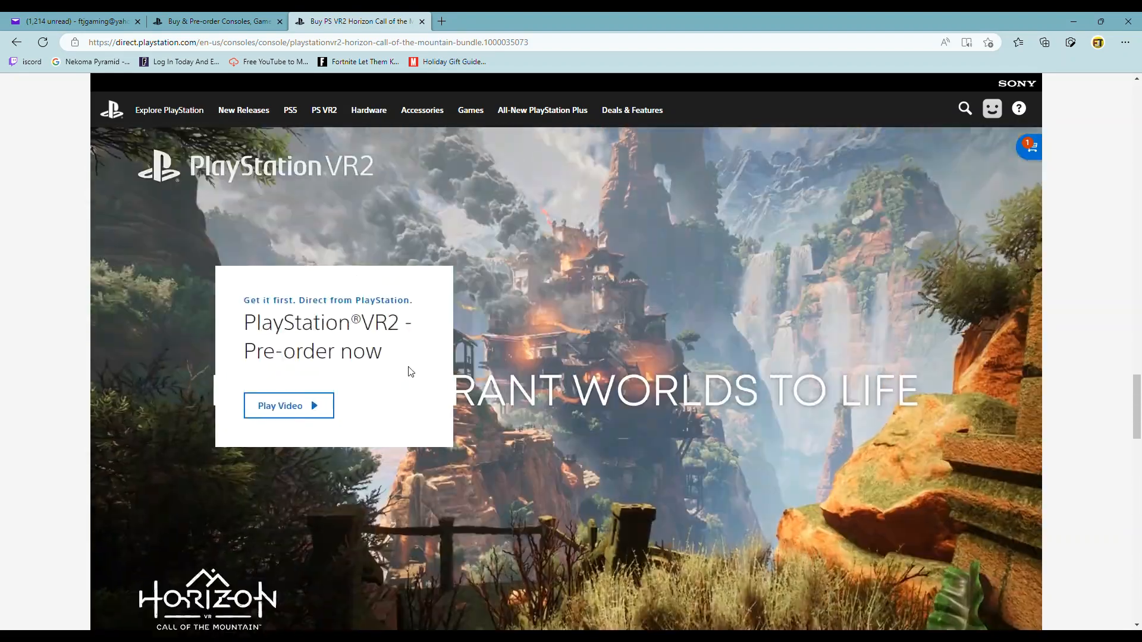
scroll("down", 3)
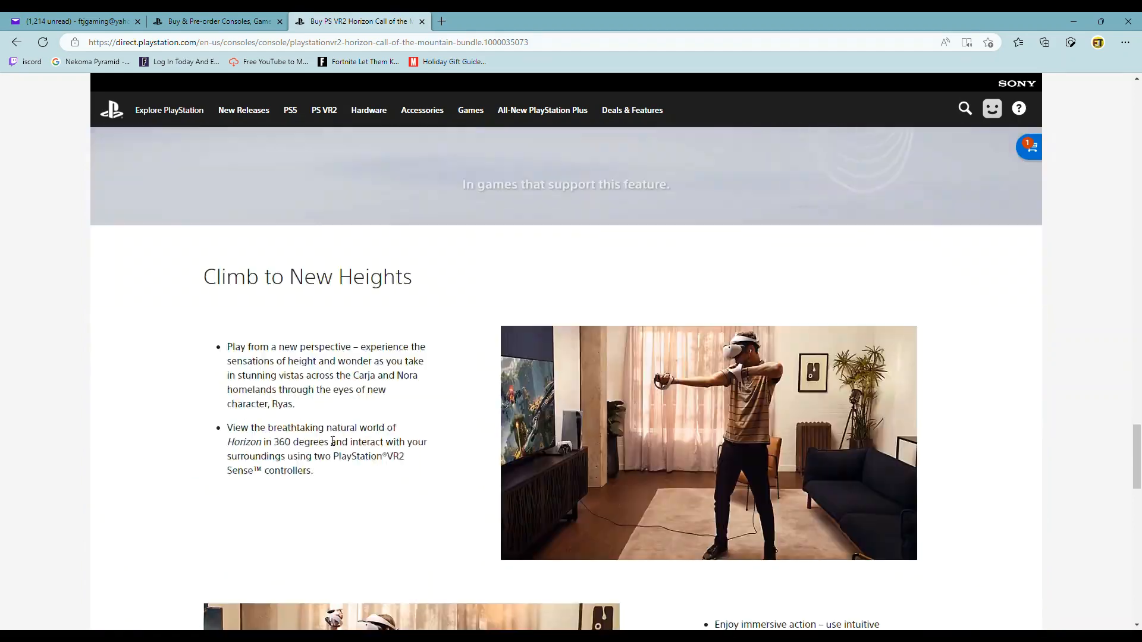
scroll("down", 3)
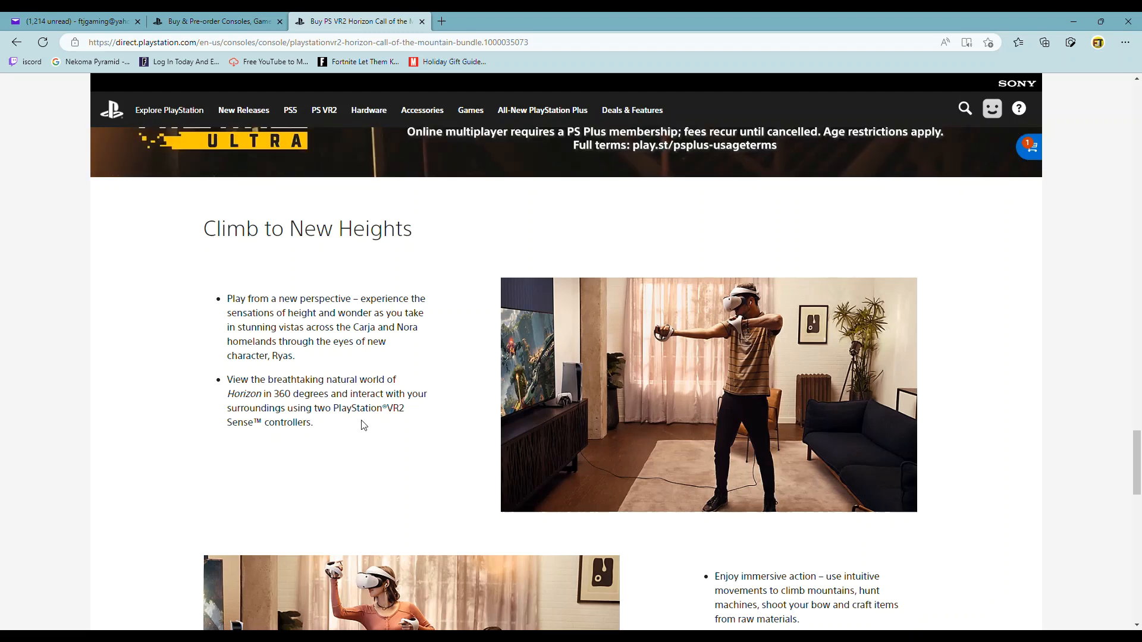
scroll("down", 3)
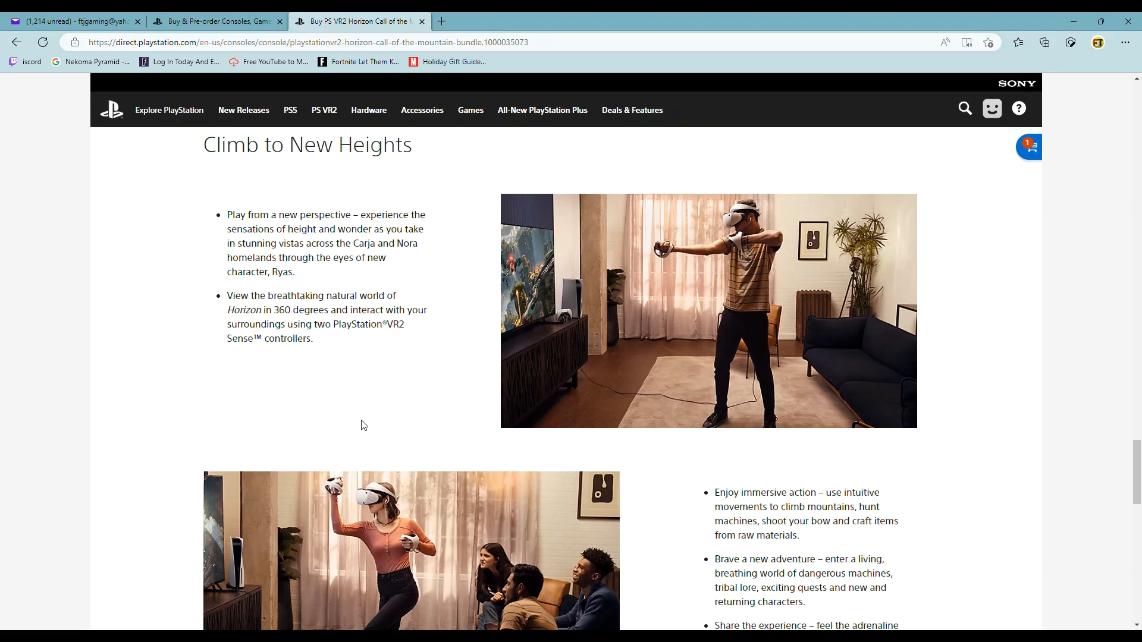
scroll("down", 3)
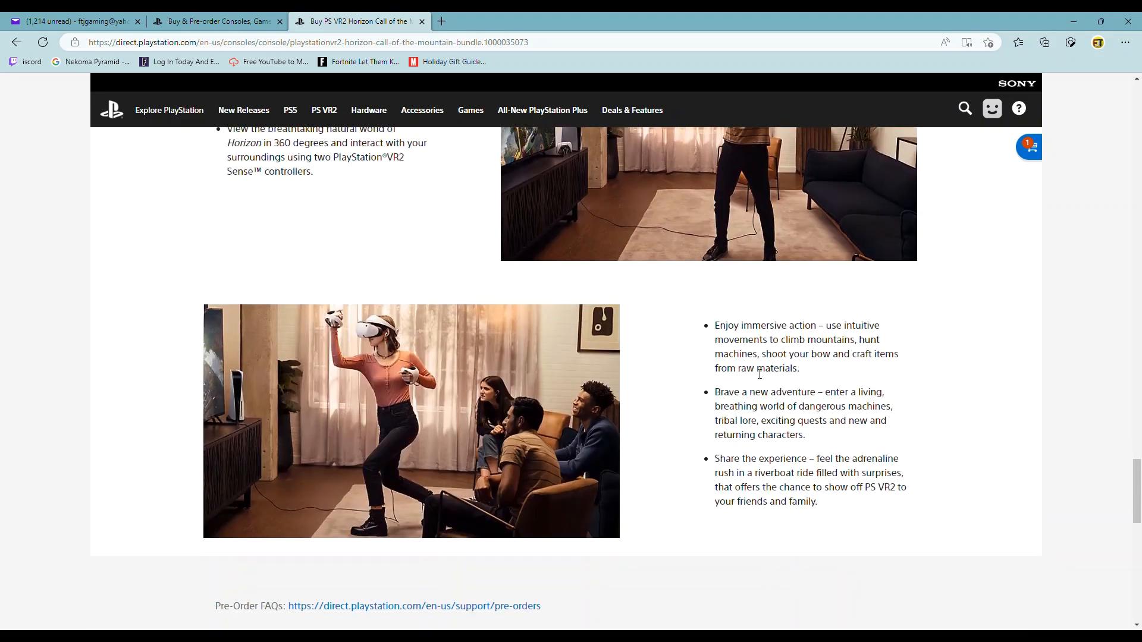
scroll("down", 3)
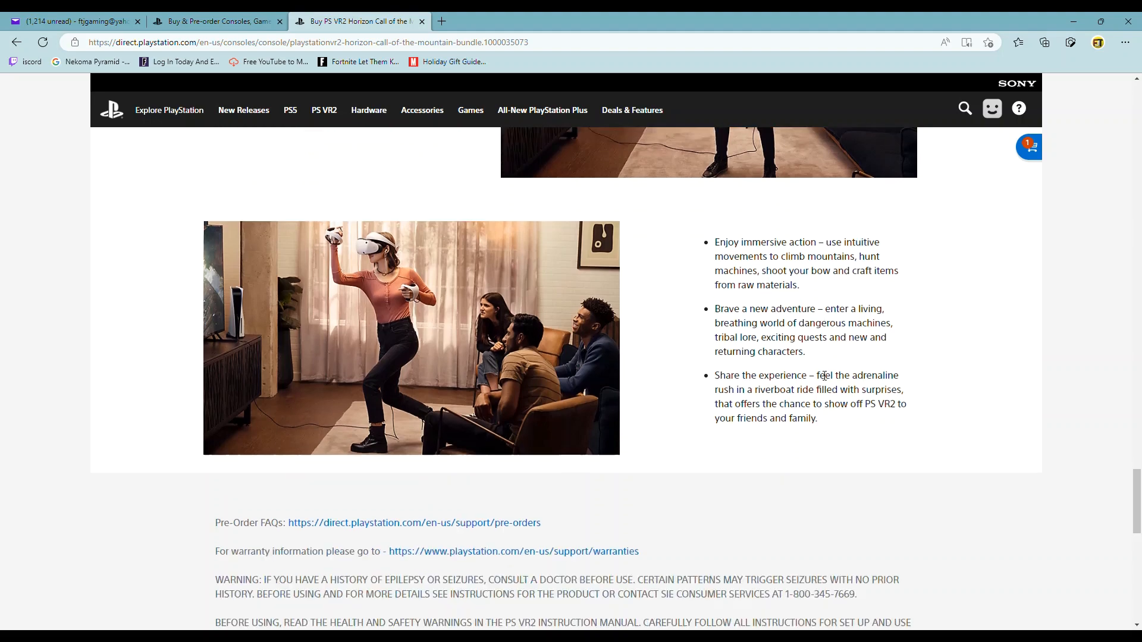
scroll("down", 3)
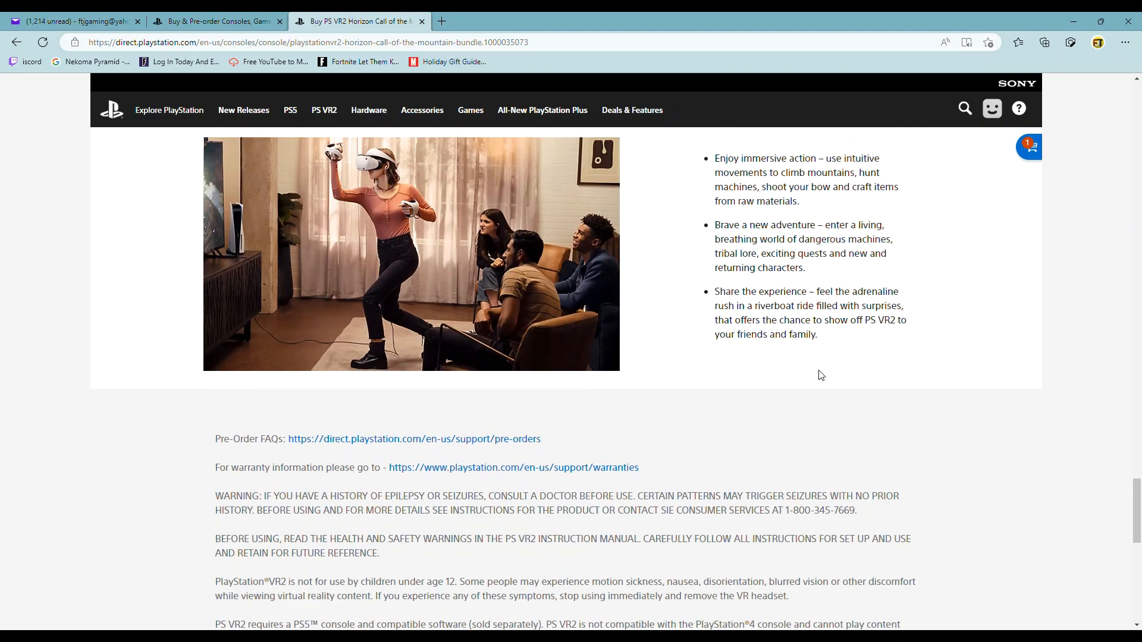
scroll("down", 3)
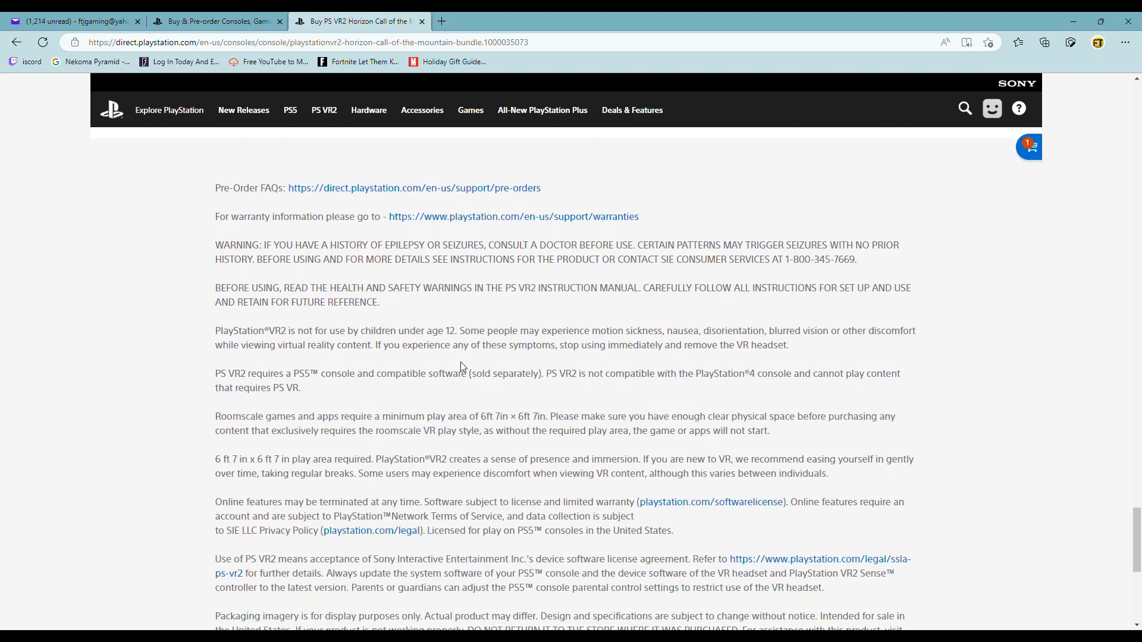
scroll("up", 3)
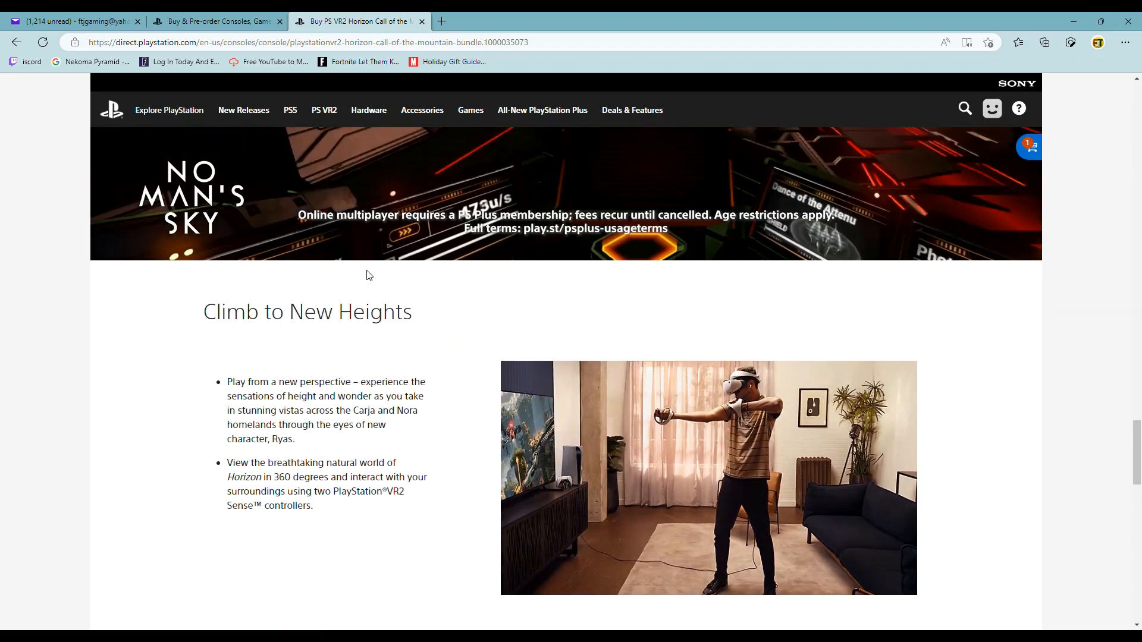
- Return to the 'Buy & Pre-order Consoles, Games' tab showing the PS VR2 listing with one headset in the cart
left_click(216, 20)
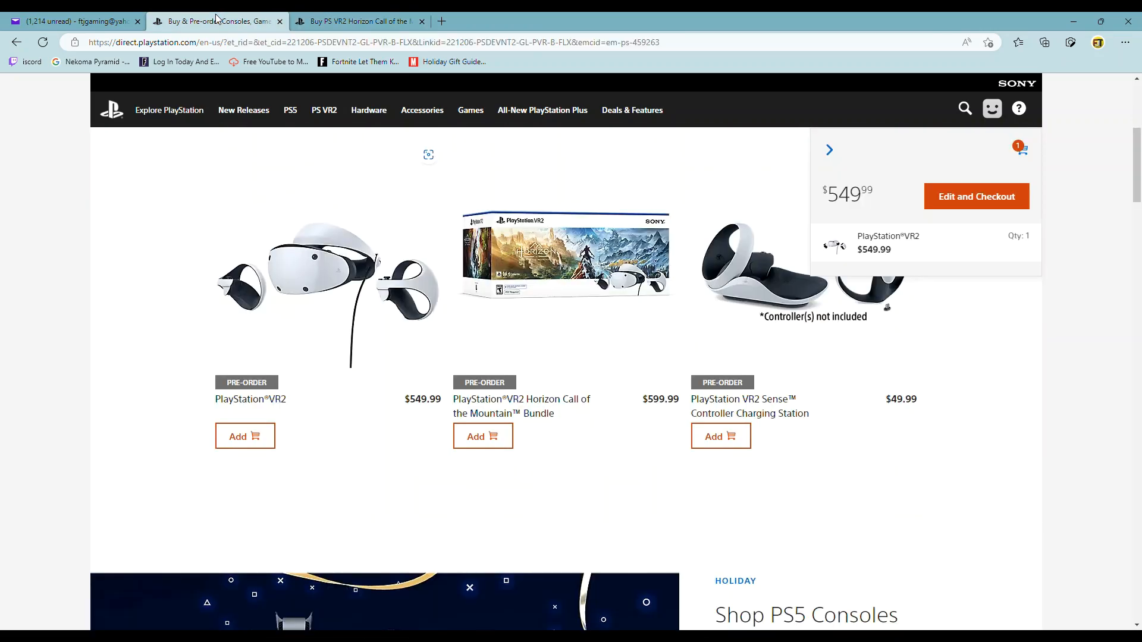
mouse_move(380, 517)
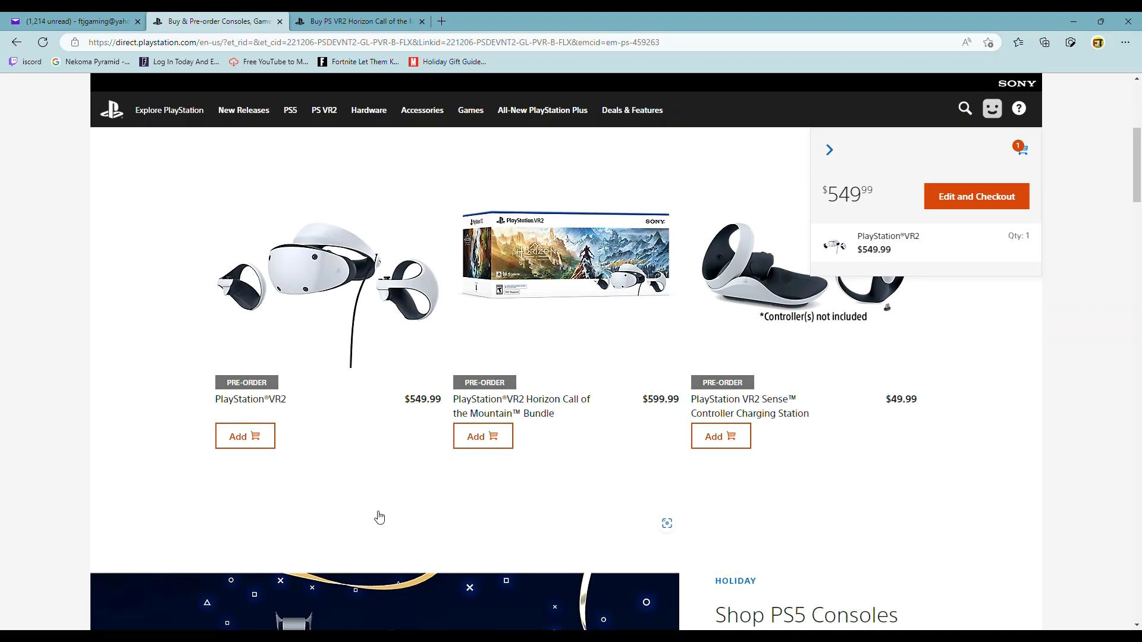
mouse_move(544, 339)
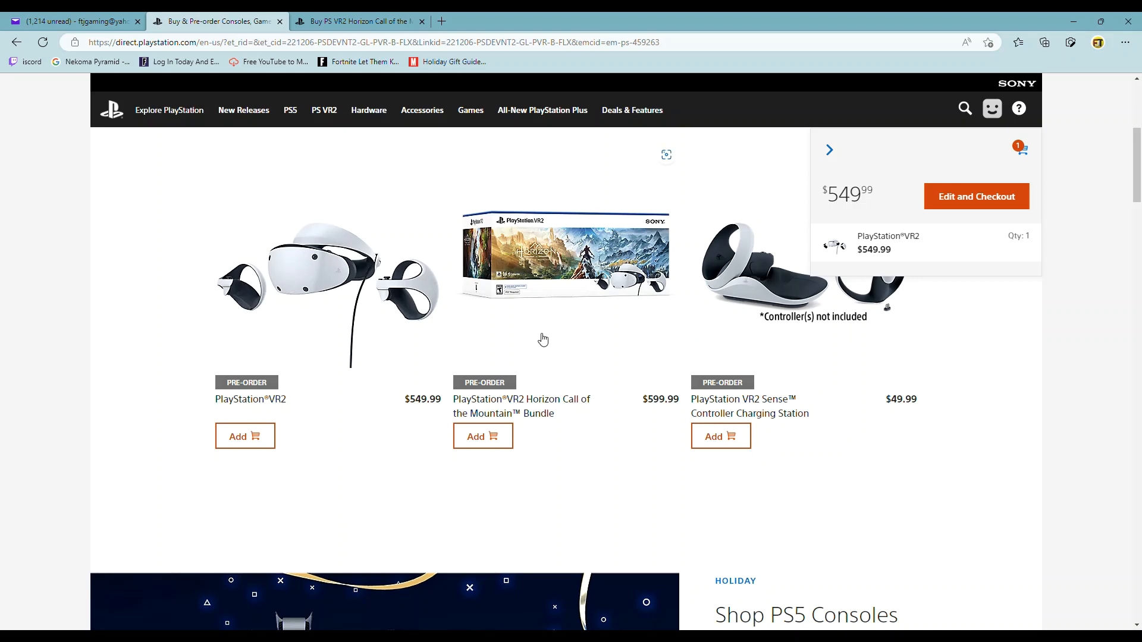
mouse_move(507, 448)
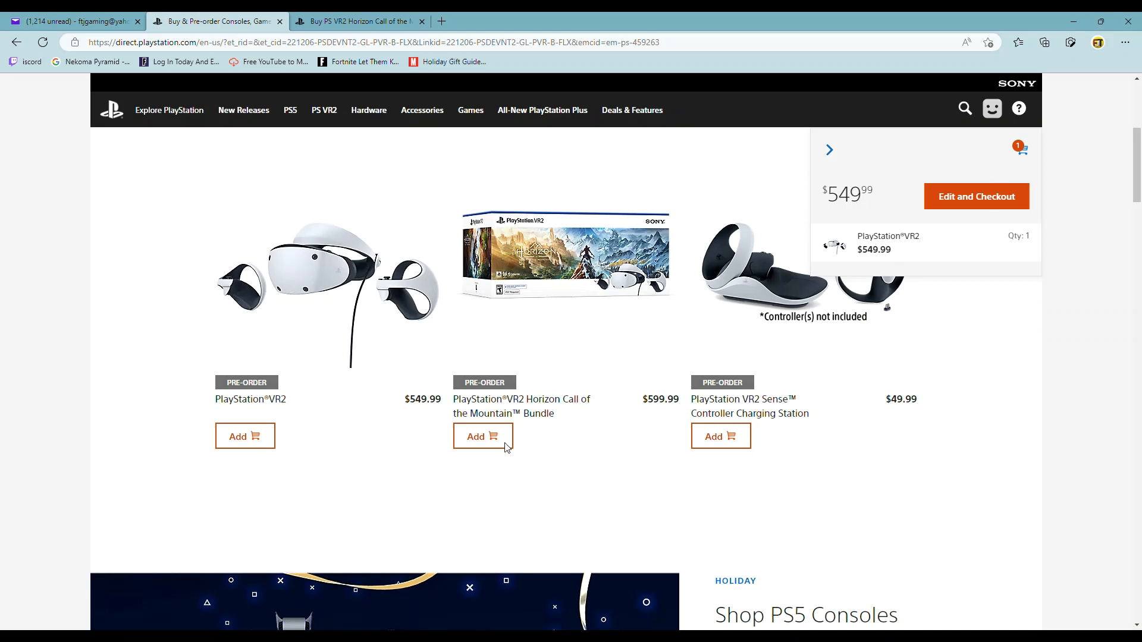
mouse_move(473, 452)
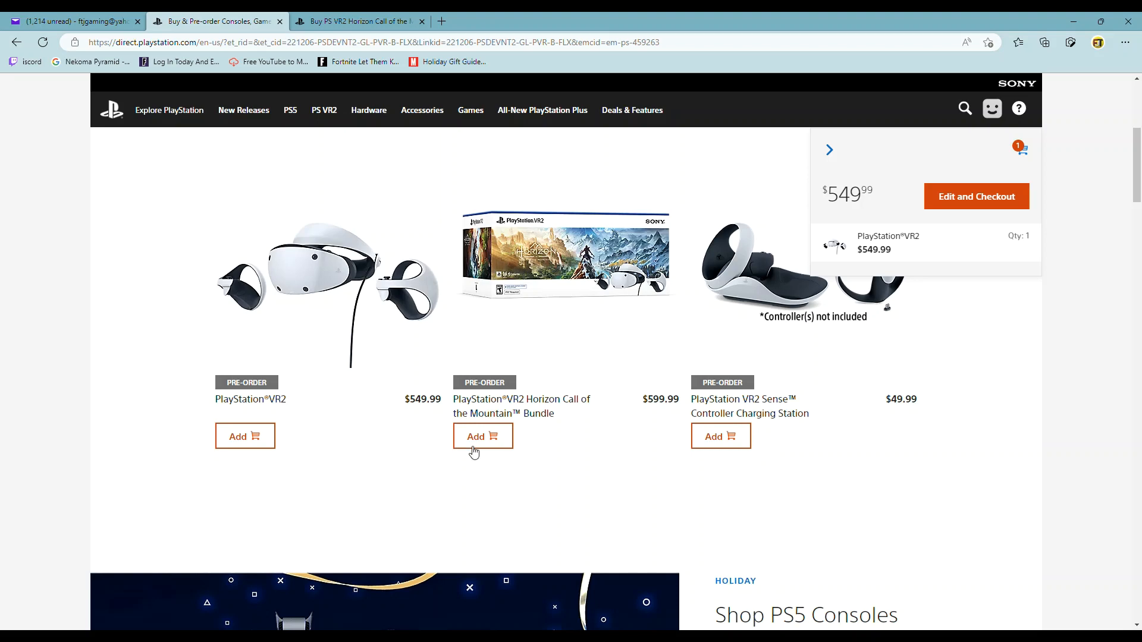
mouse_move(493, 487)
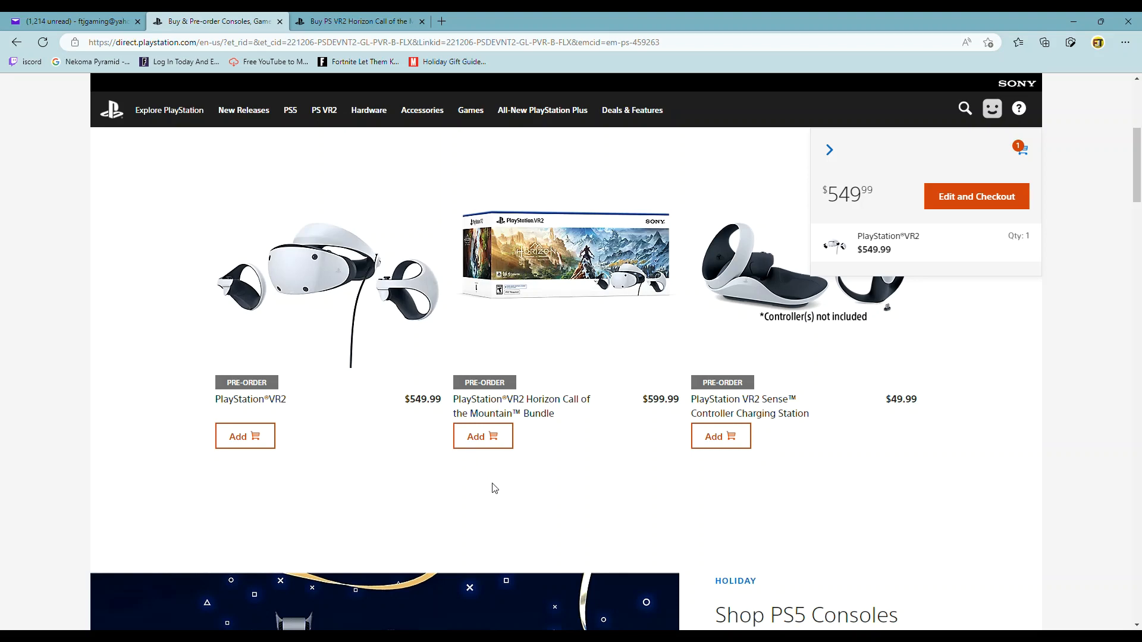
mouse_move(591, 355)
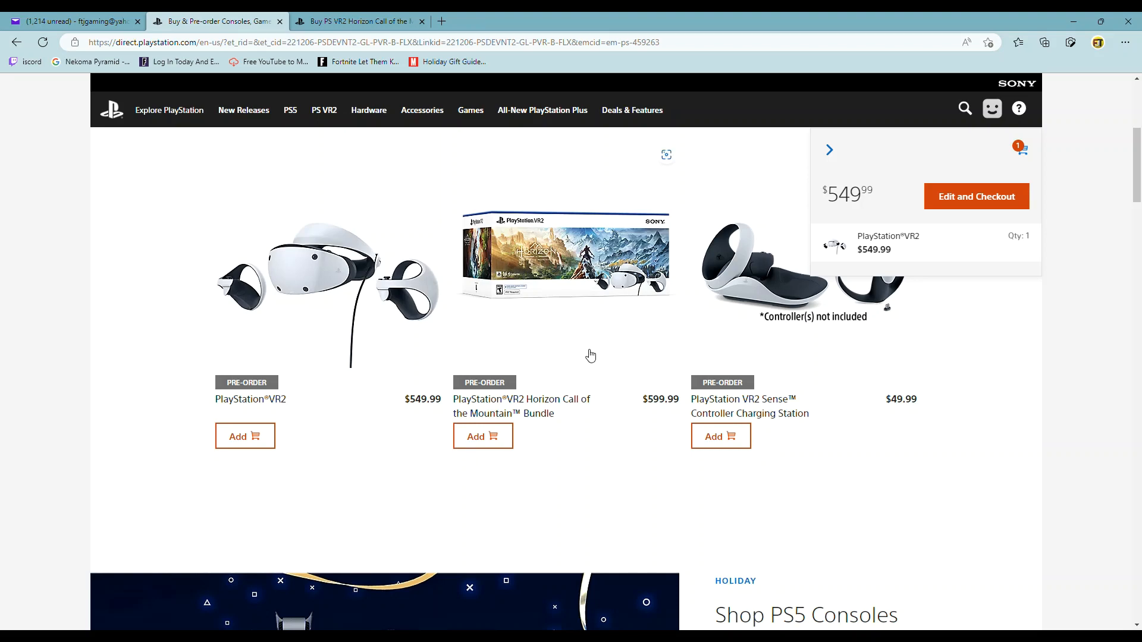
- Check and dismiss the cart preview, glance at the Horizon bundle tab, and return to the PS5 store tab
left_click(290, 110)
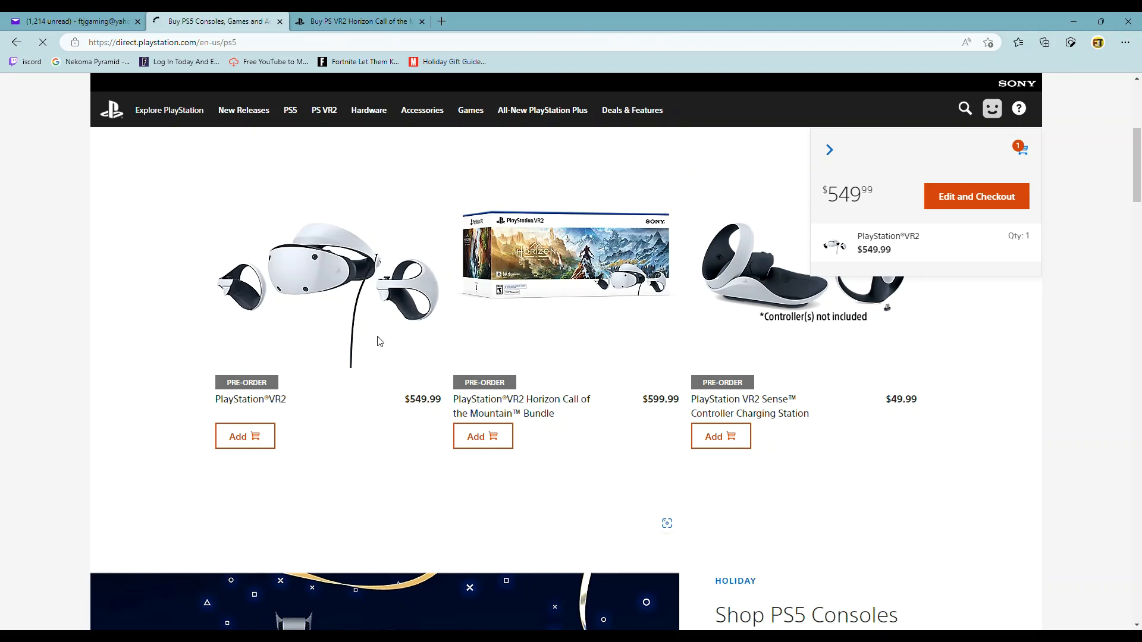
left_click(289, 109)
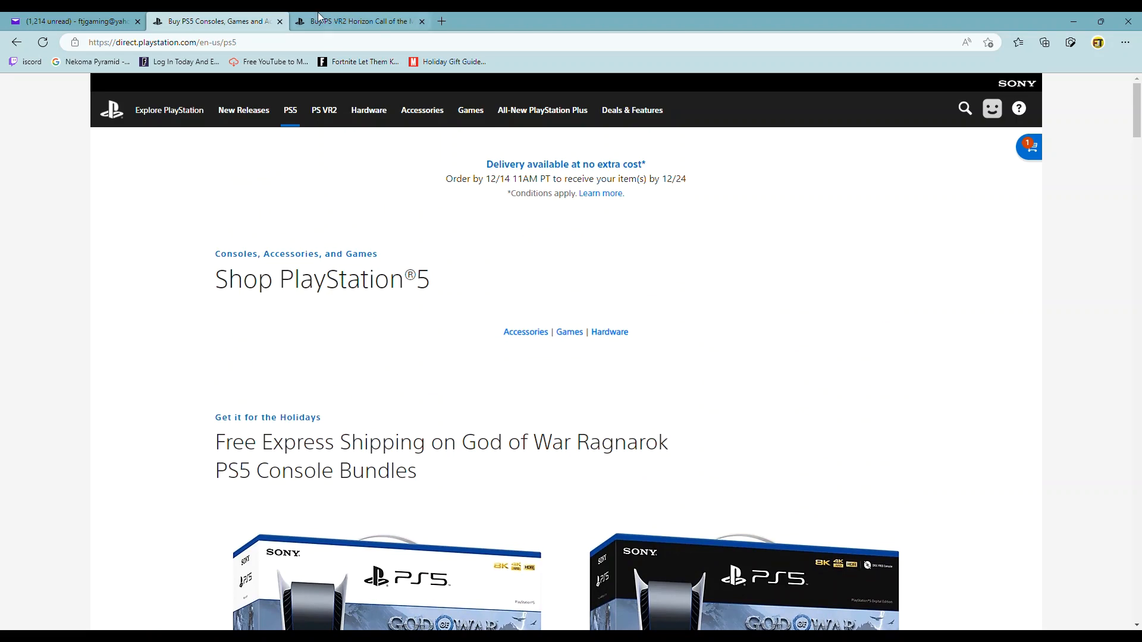
left_click(357, 20)
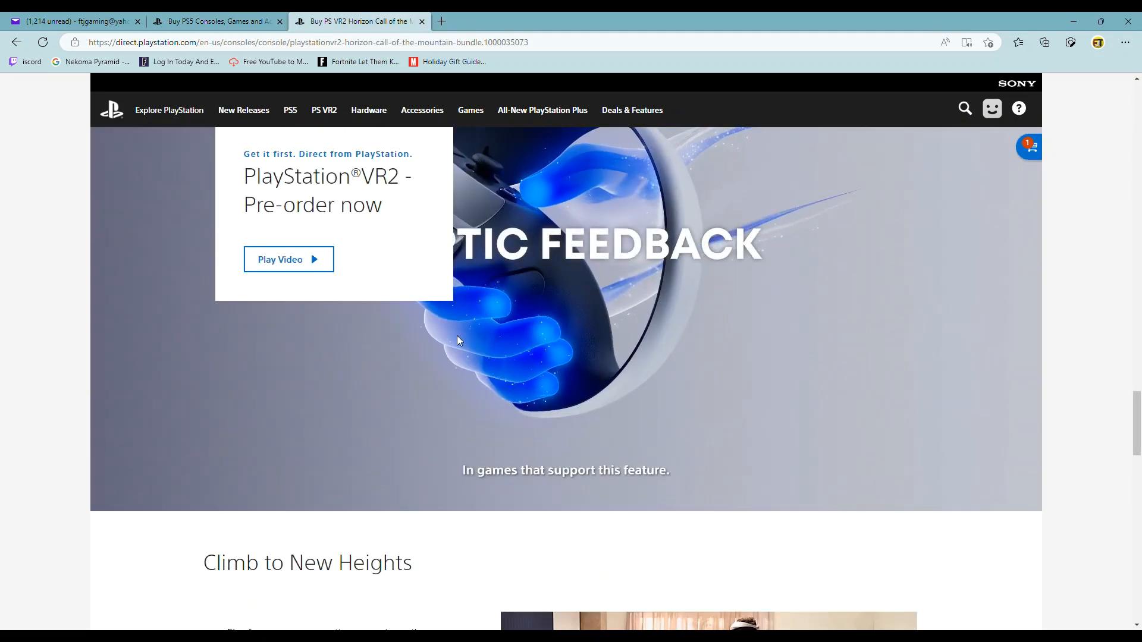
left_click(212, 21)
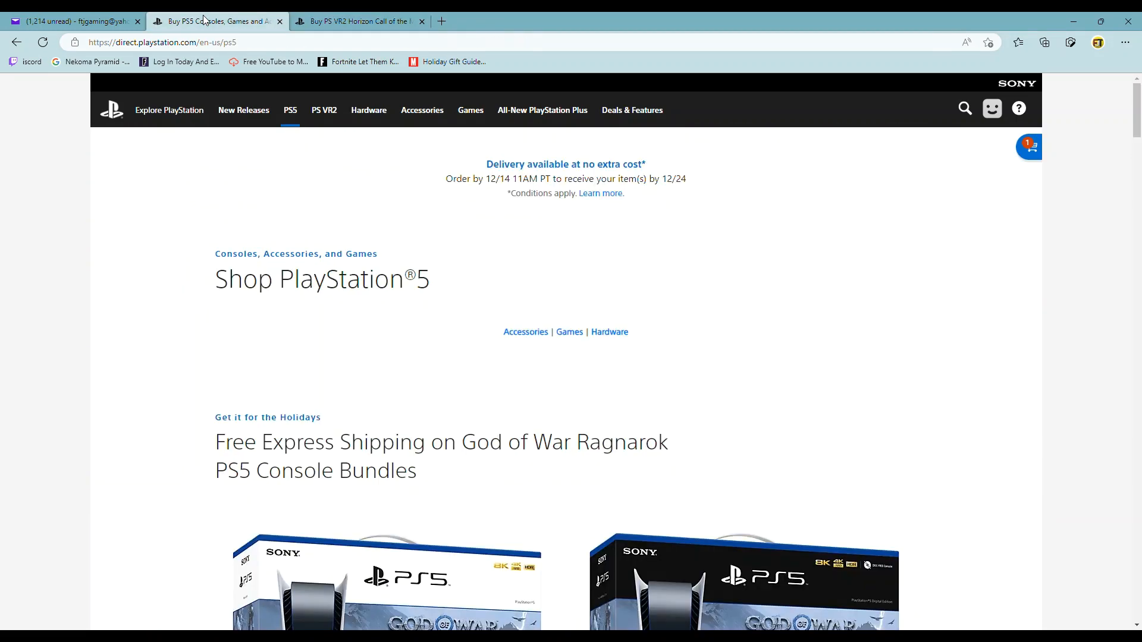
- Scroll through the Shop PlayStation 5 page with the God of War Ragnarok console bundles
scroll("down", 3)
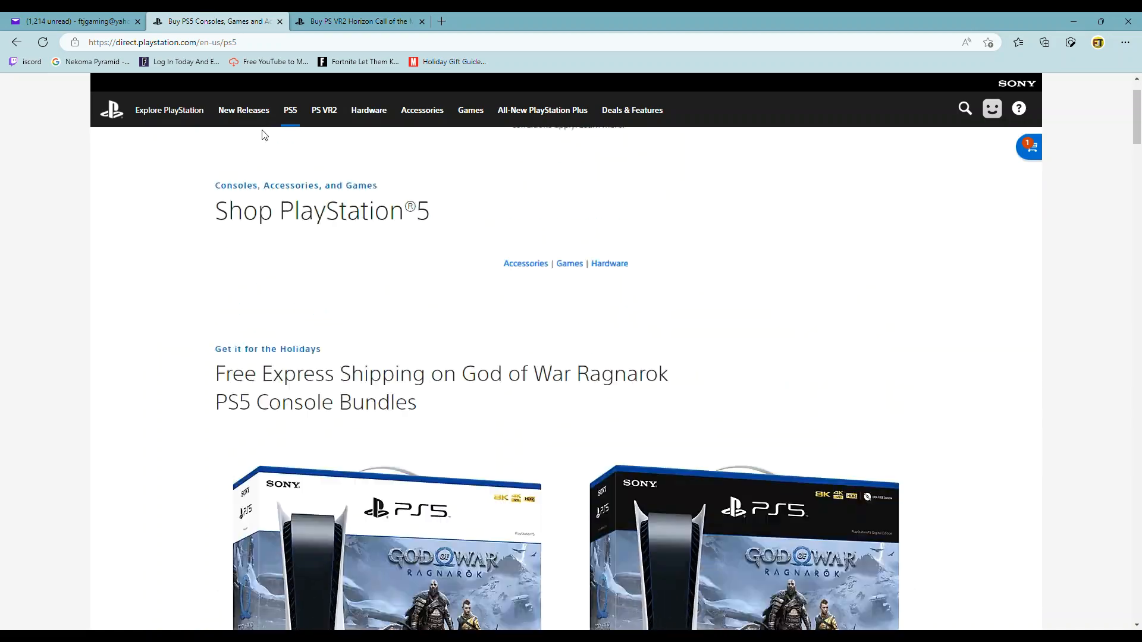
scroll("down", 3)
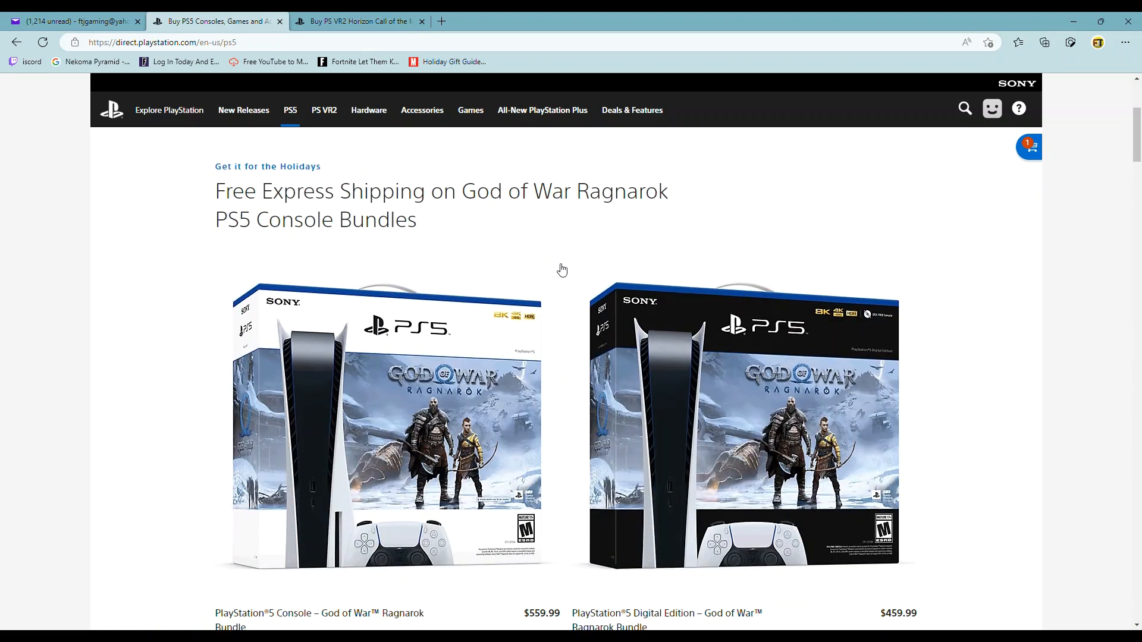
scroll("down", 3)
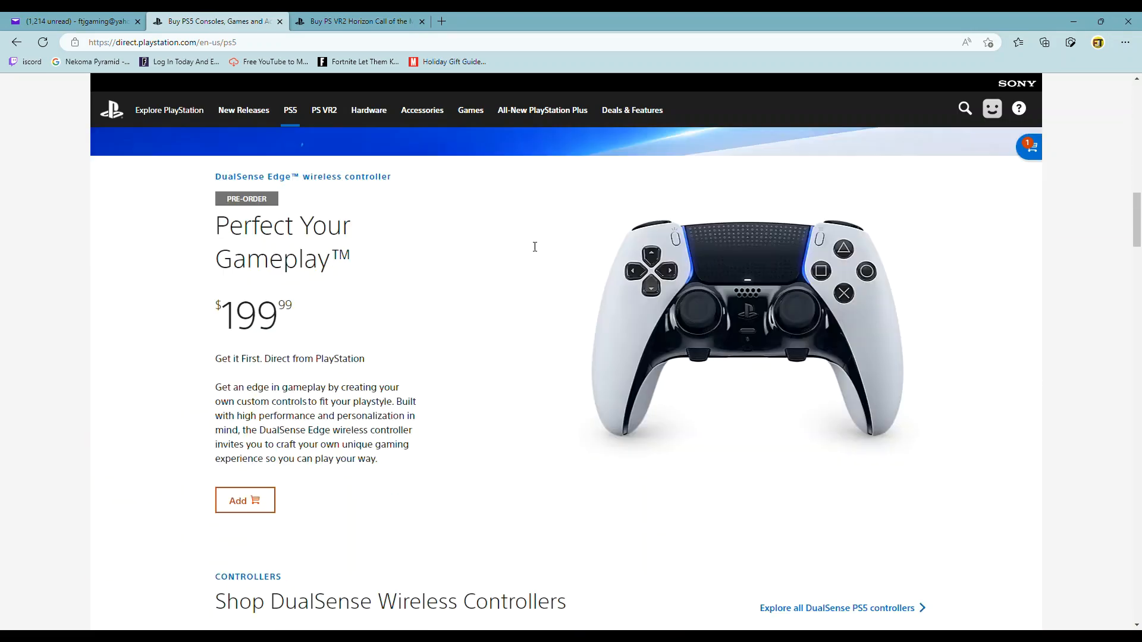
scroll("up", 3)
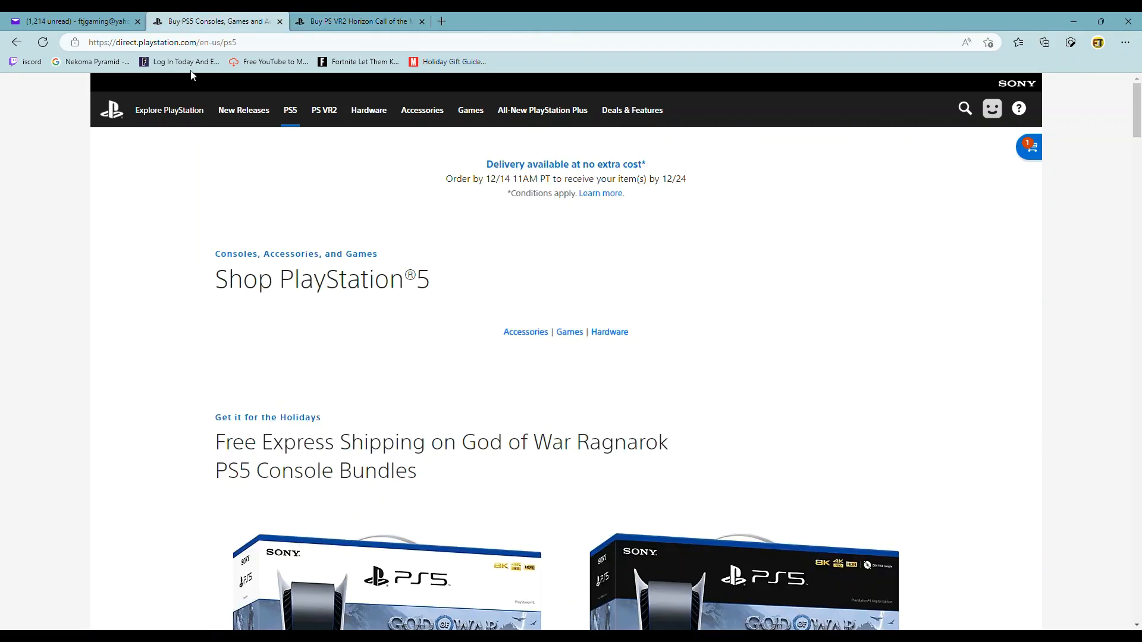
- Return to the PS VR2 pre-order landing page and review its holiday PS5 and God of War sections
left_click(112, 109)
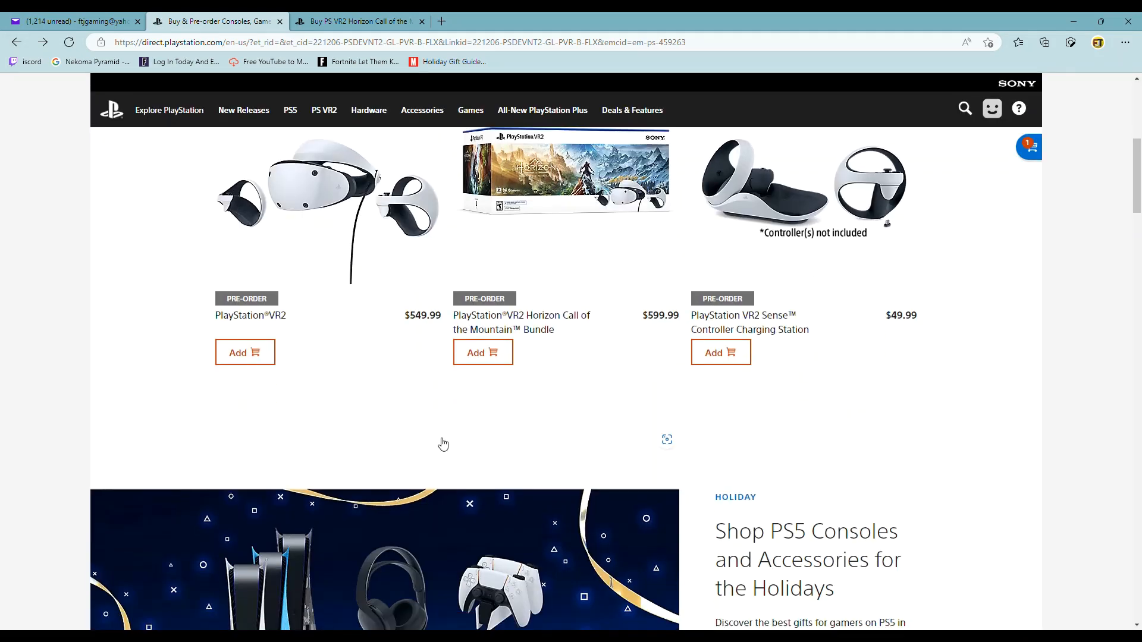
mouse_move(555, 350)
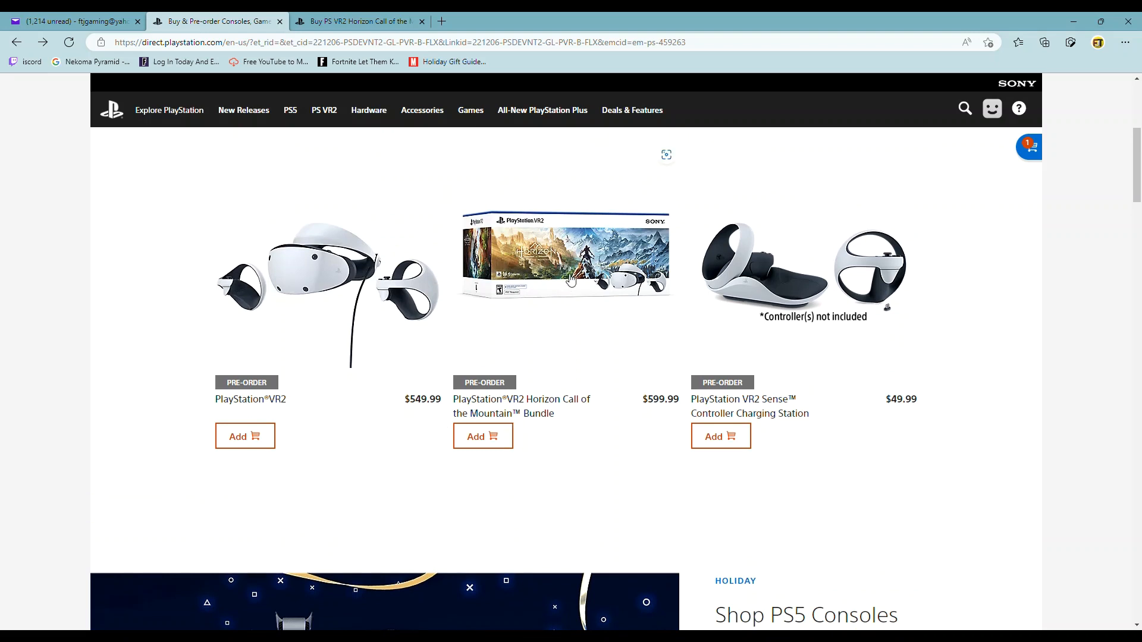
mouse_move(535, 492)
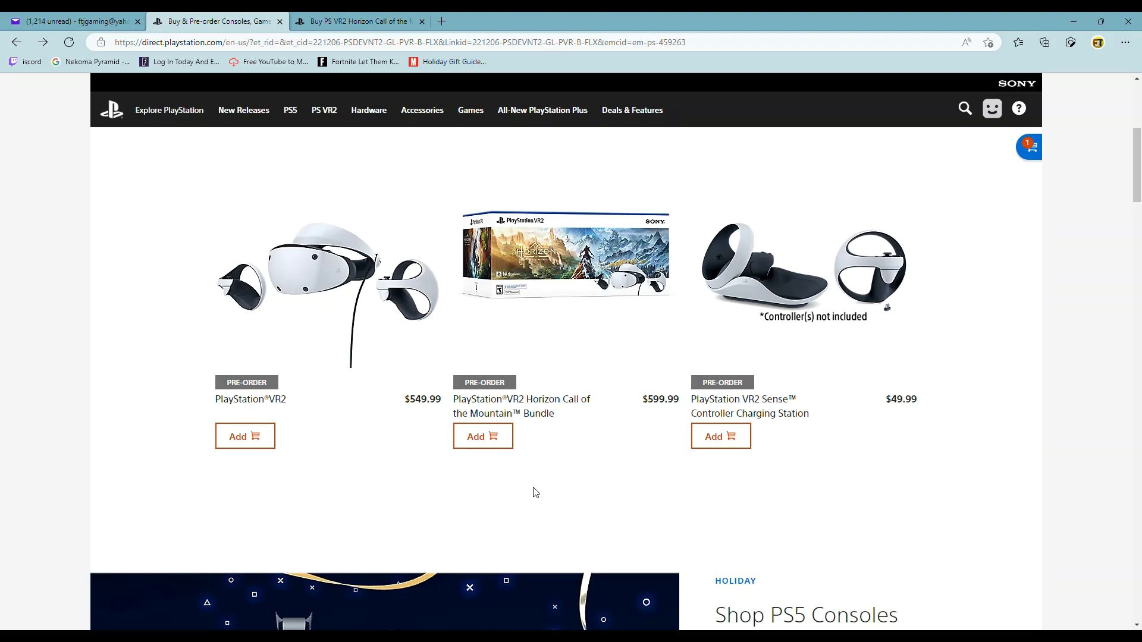
mouse_move(525, 464)
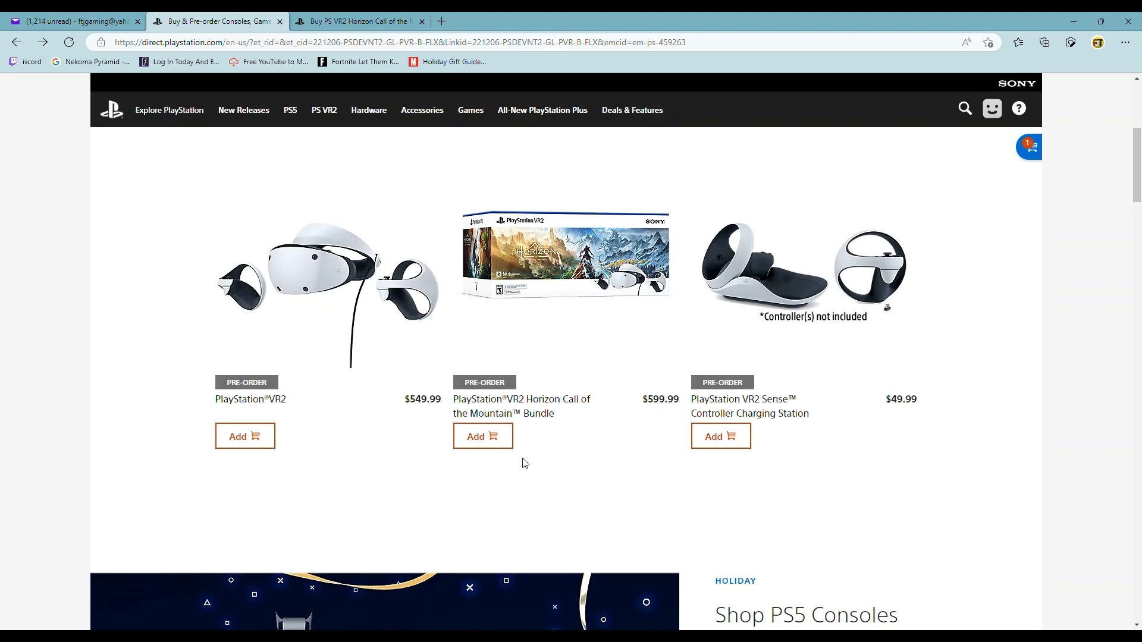
scroll("down", 3)
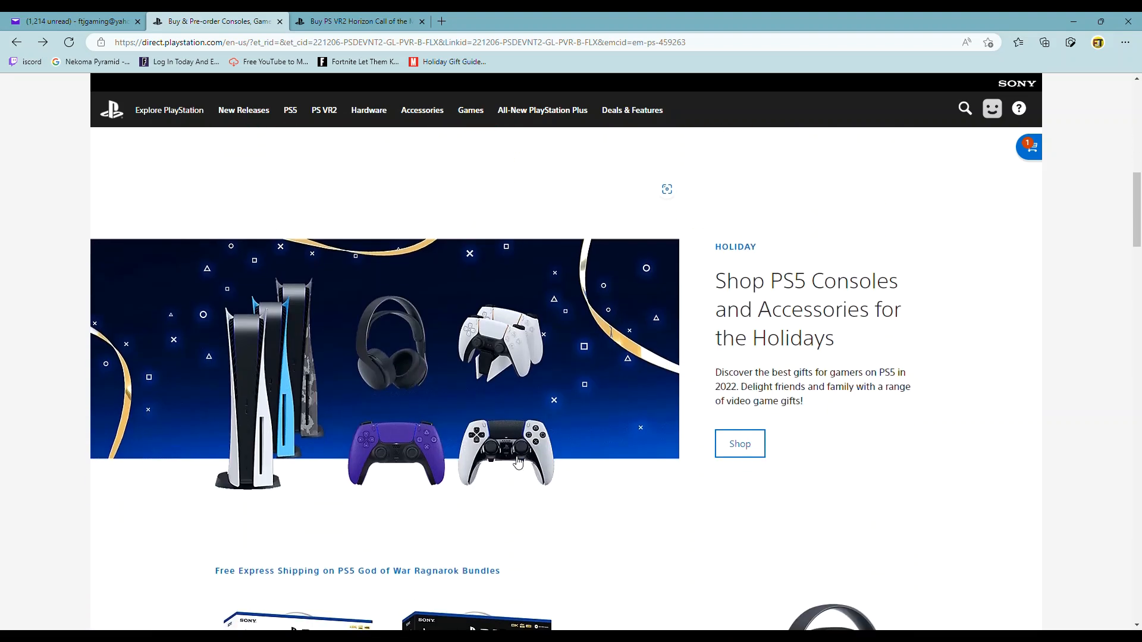
scroll("down", 3)
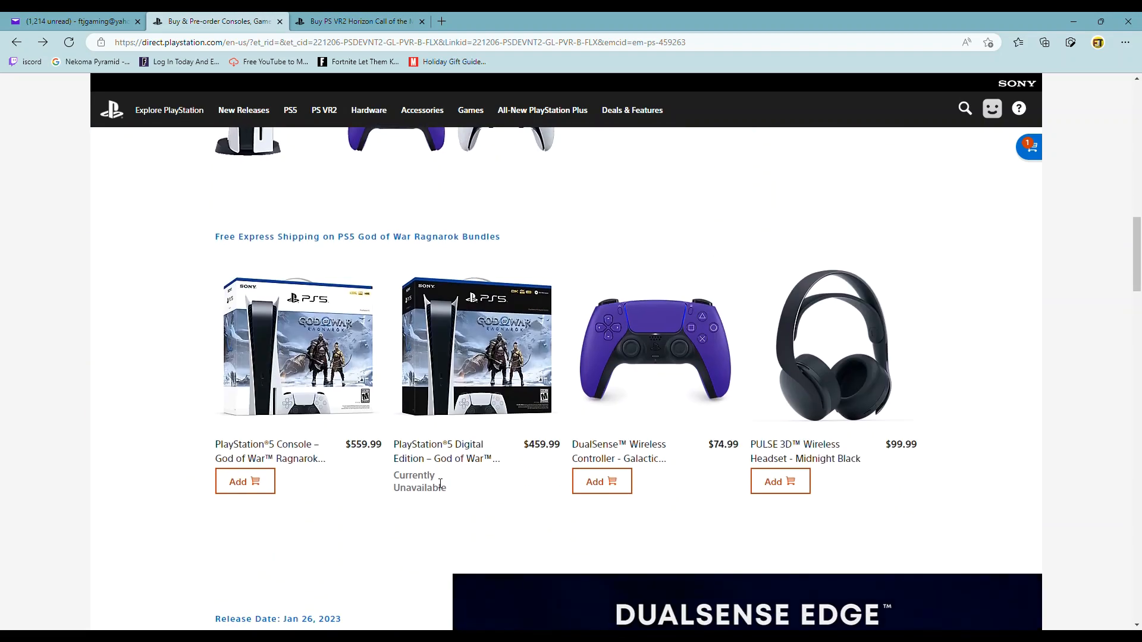
scroll("up", 3)
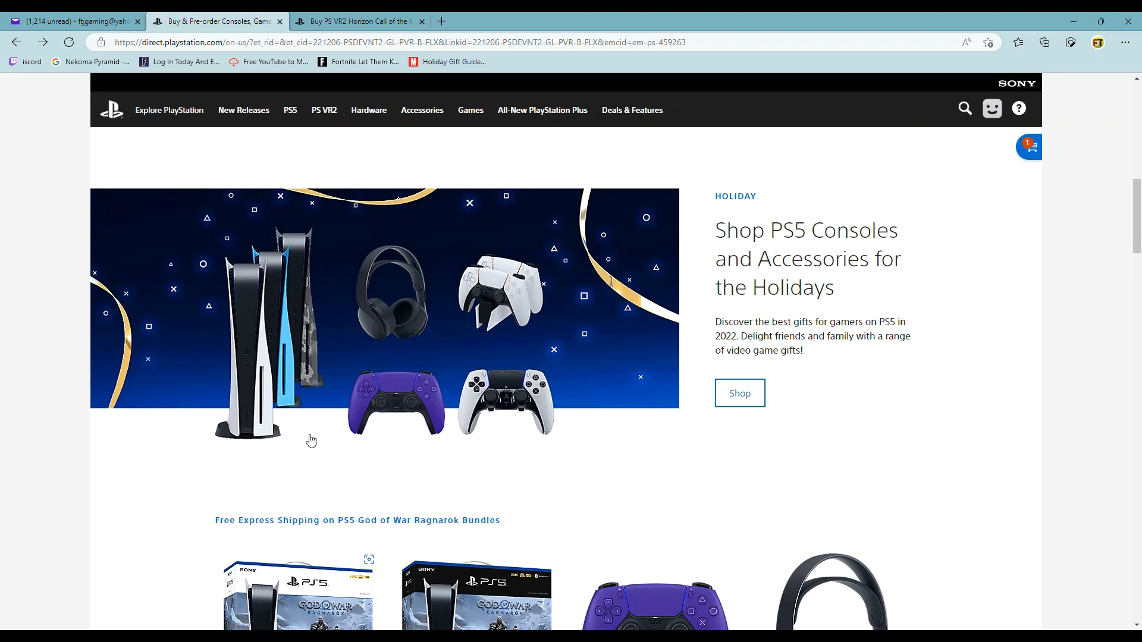
- Browse the PS5 store page from the top navigation, scrolling through its offers
left_click(324, 110)
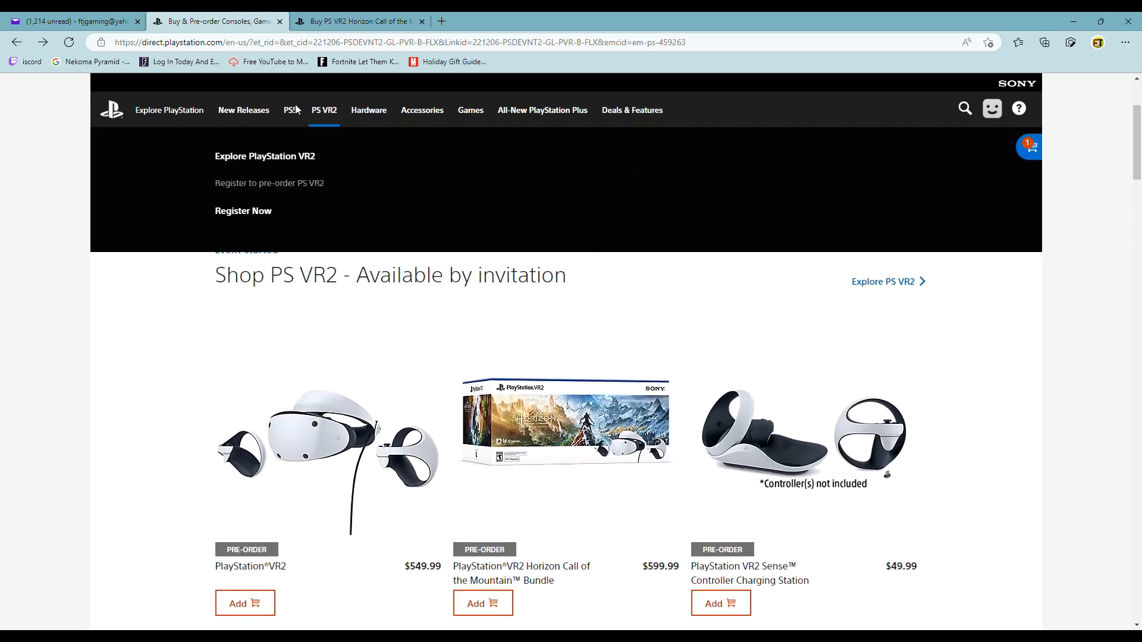
left_click(290, 109)
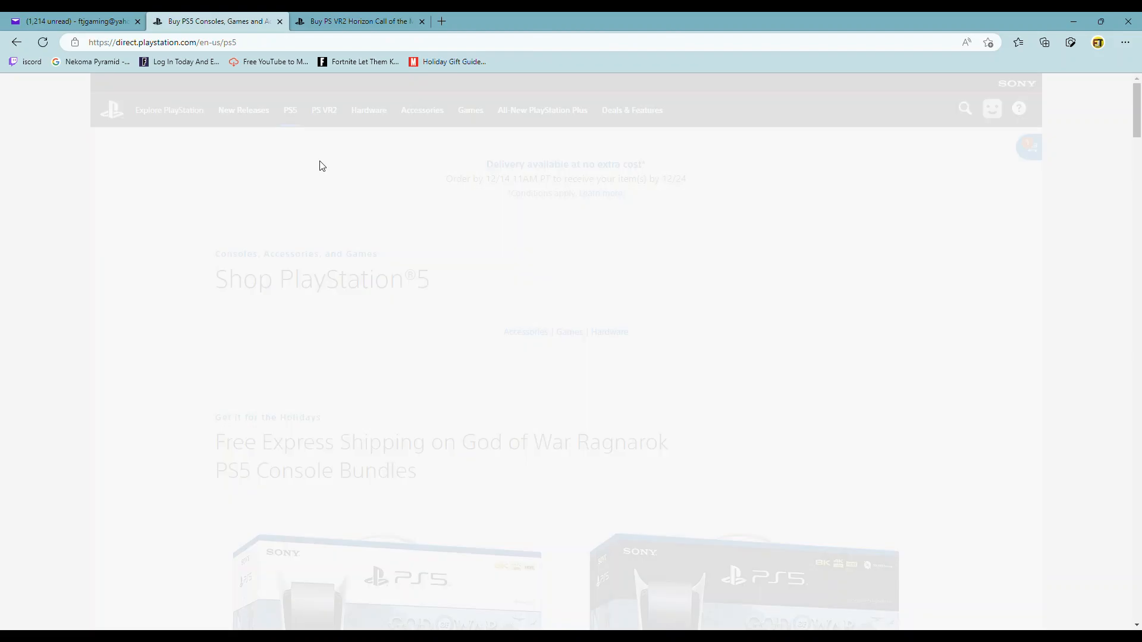
scroll("down", 3)
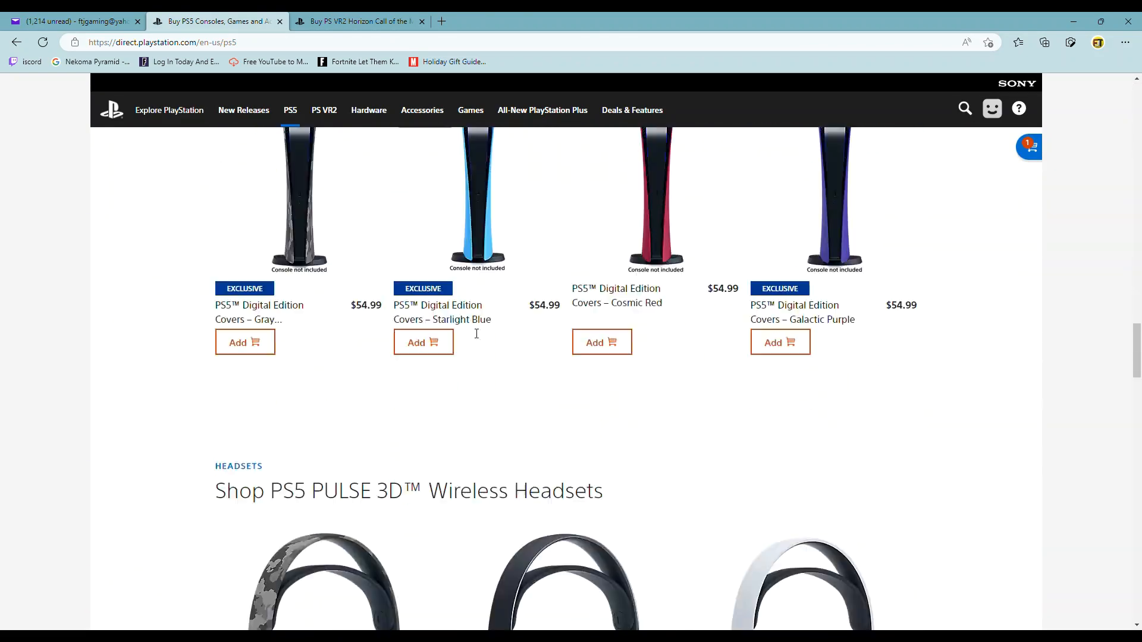
scroll("down", 3)
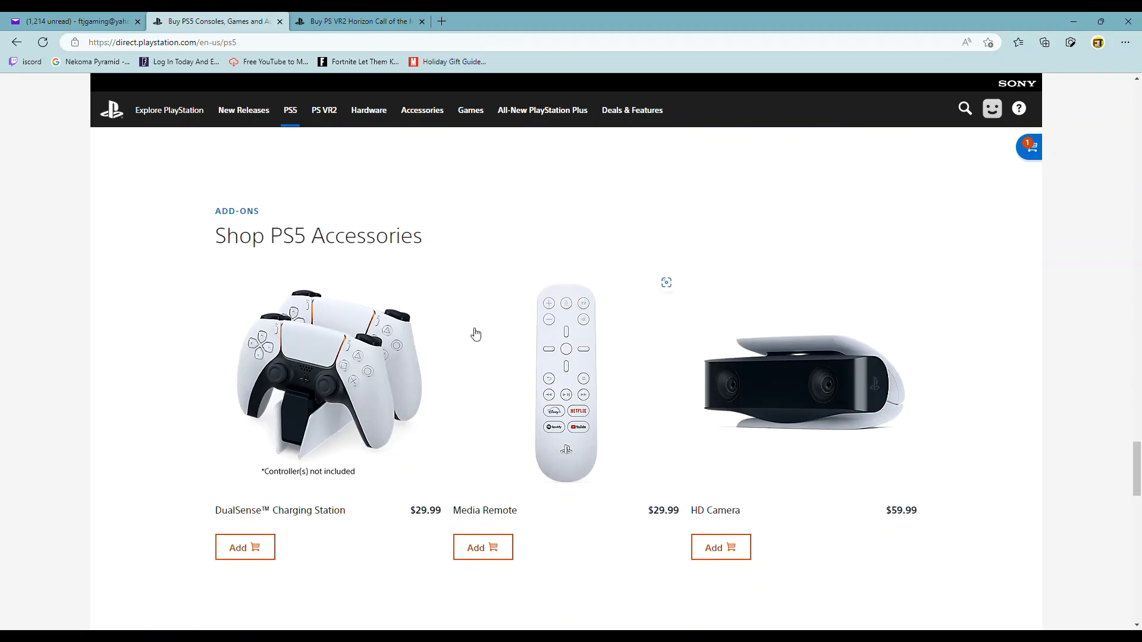
scroll("down", 3)
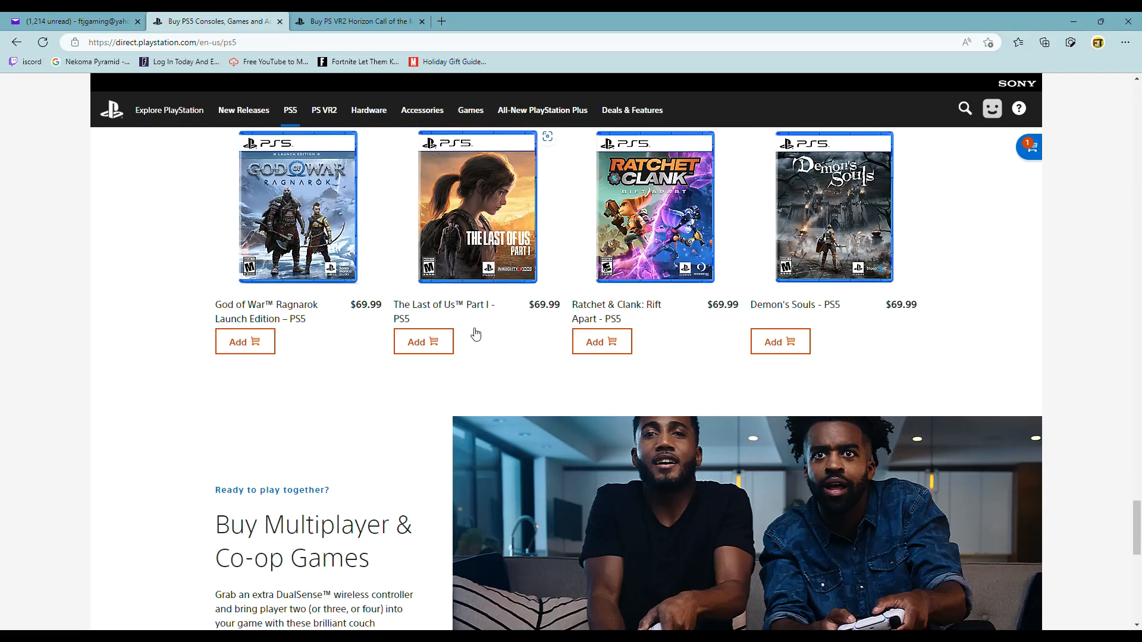
scroll("up", 3)
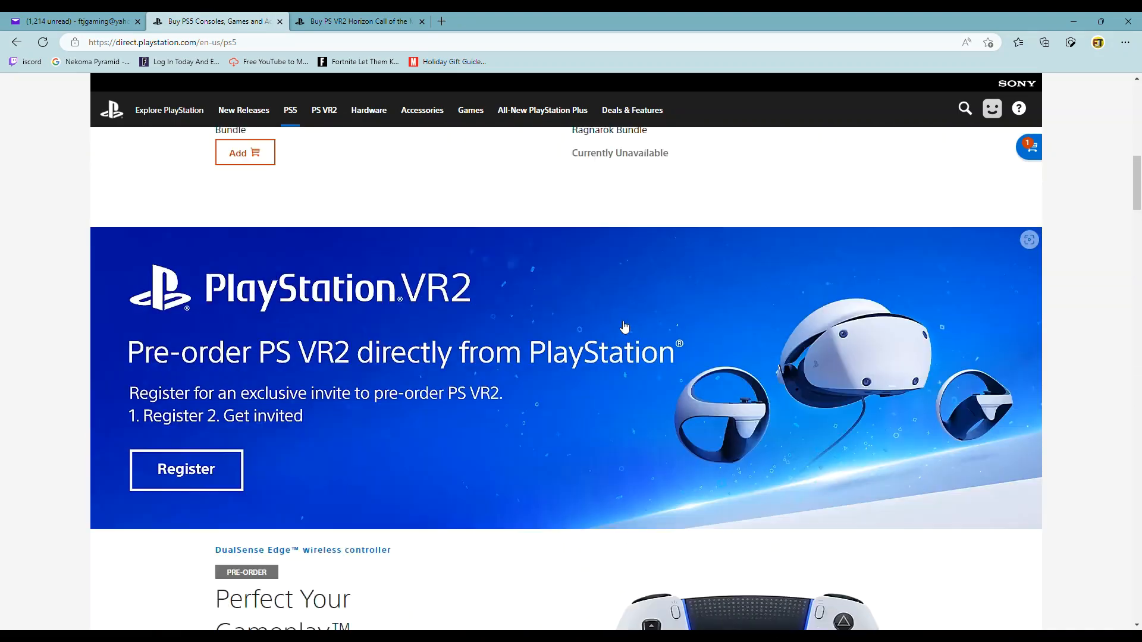
scroll("up", 3)
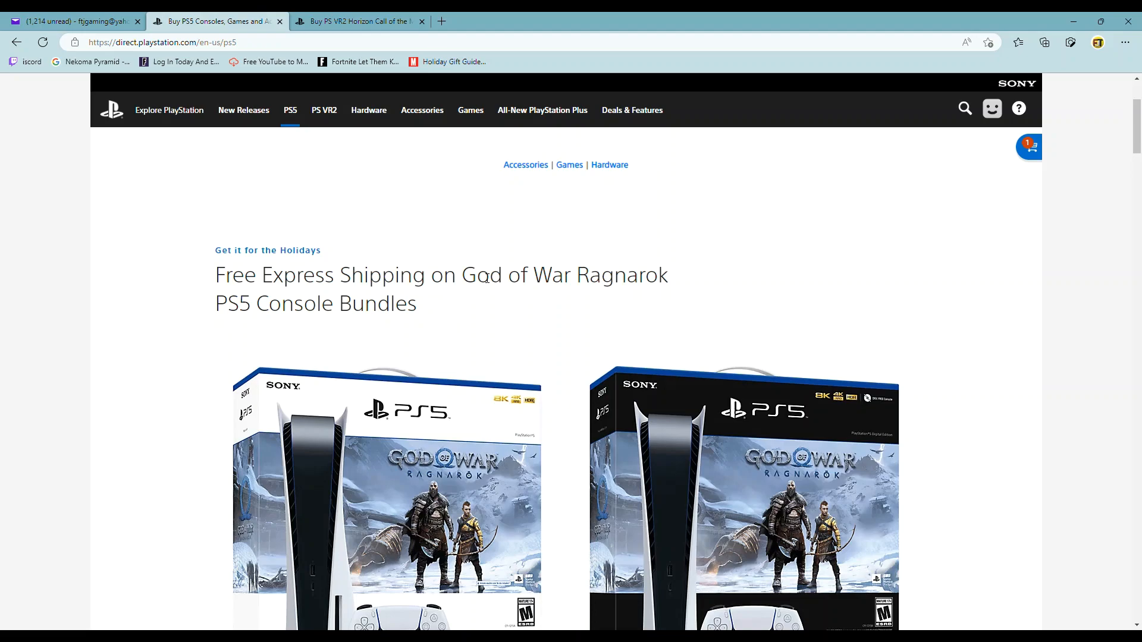
scroll("down", 3)
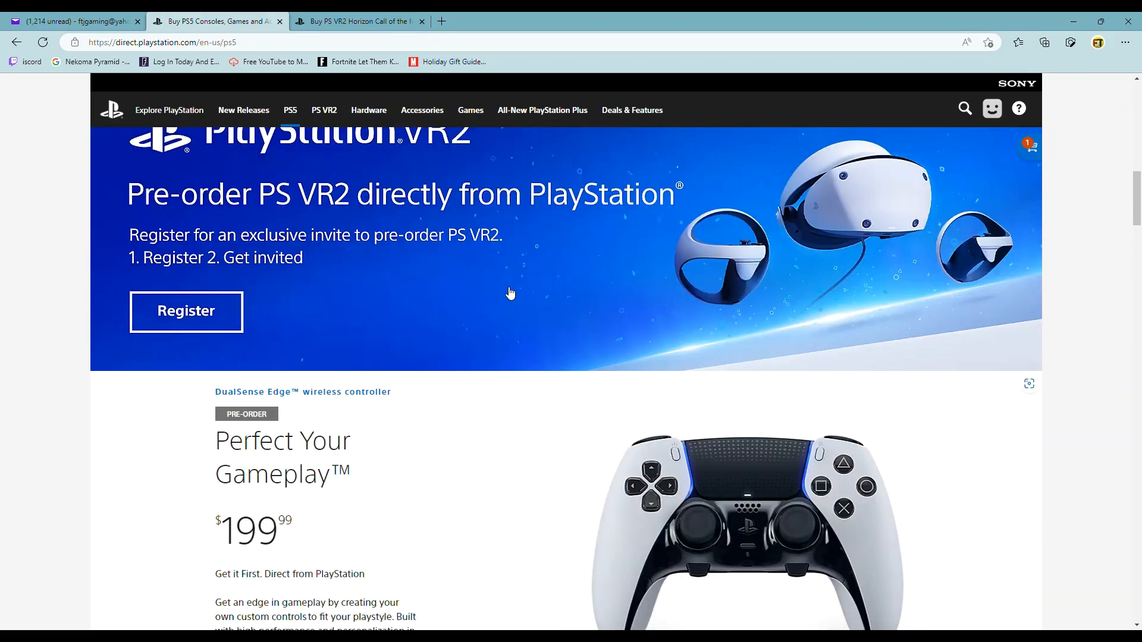
scroll("up", 3)
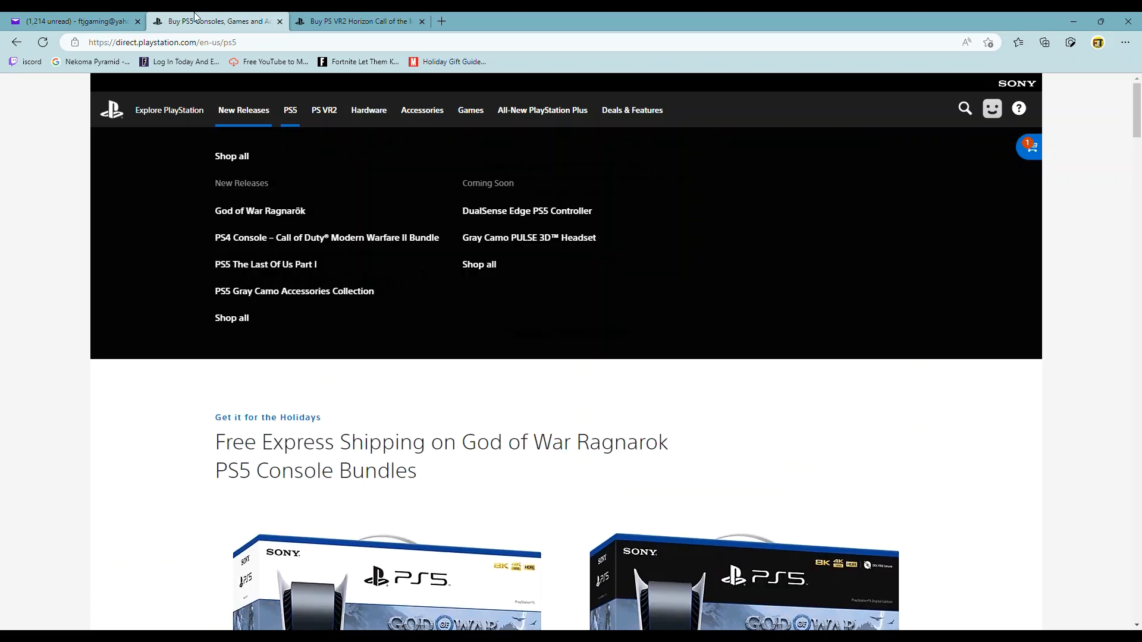
- Switch to the Yahoo Mail PS VR2 invitation email showing the exclusive access link and event details
left_click(73, 20)
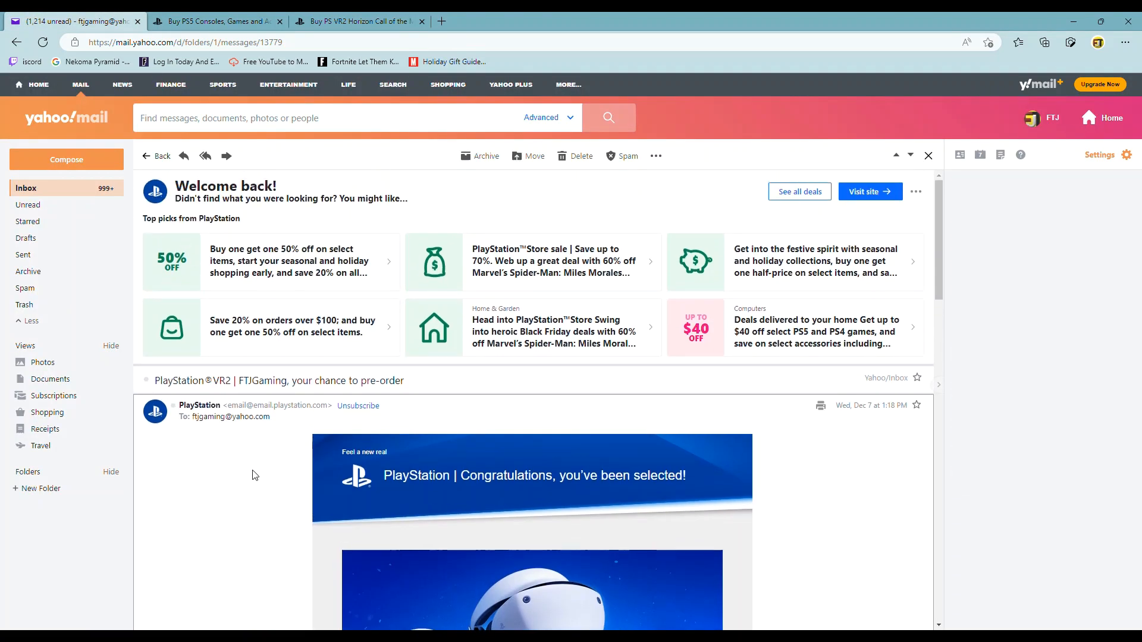
scroll("down", 3)
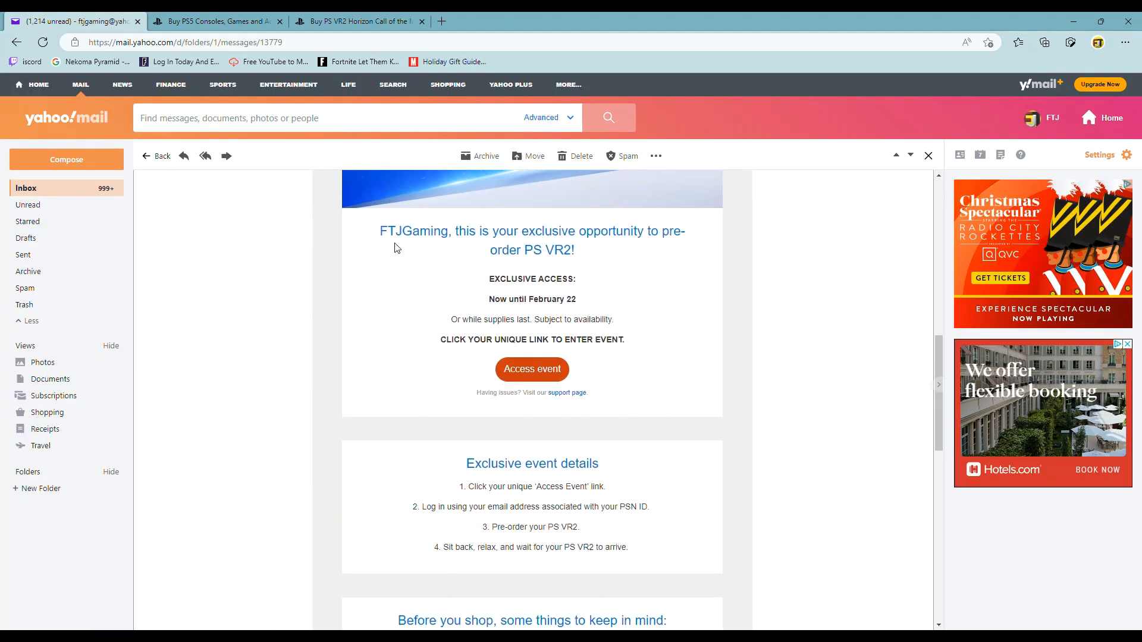